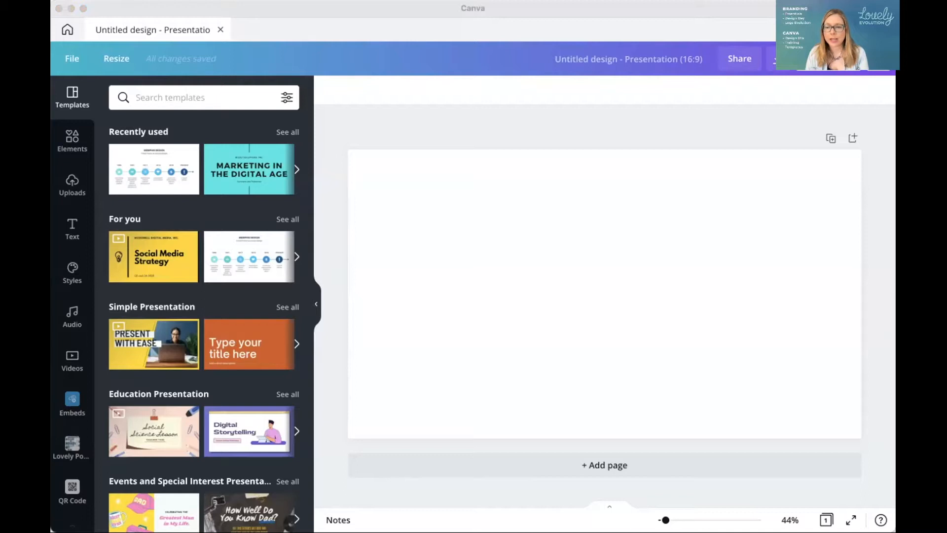
mouse_move(130, 197)
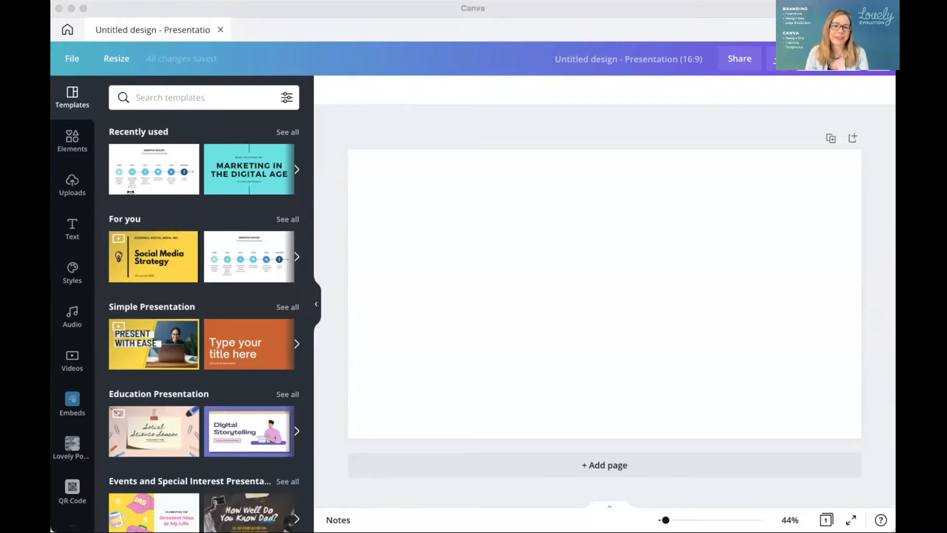
mouse_move(782, 360)
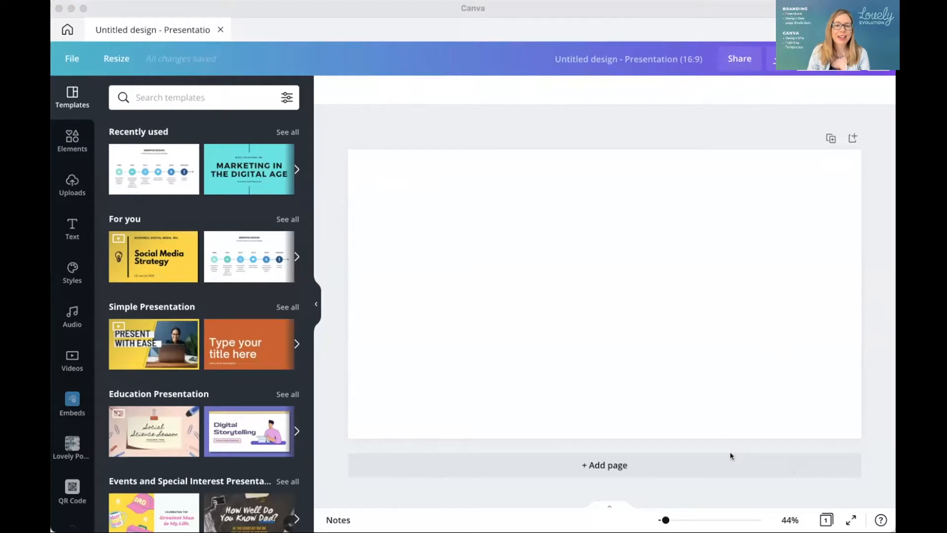
mouse_move(729, 462)
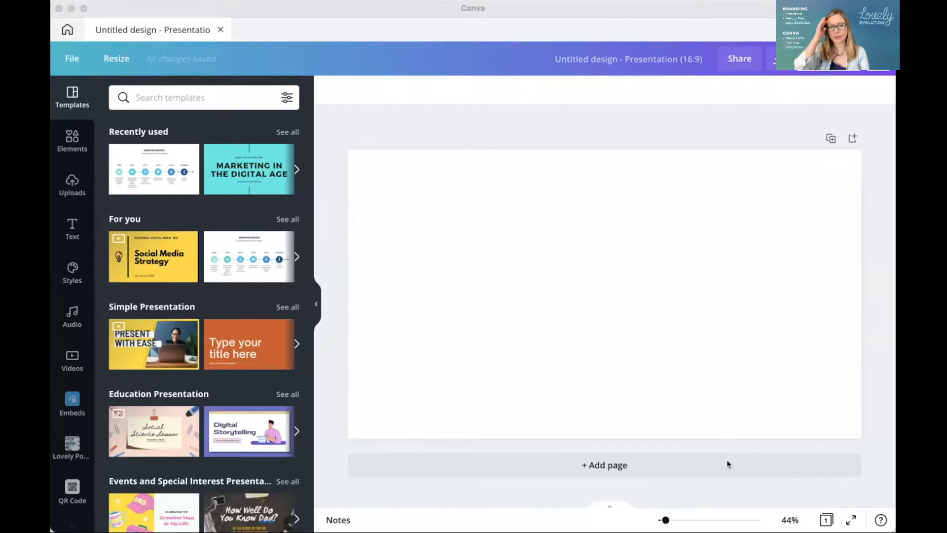
mouse_move(600, 441)
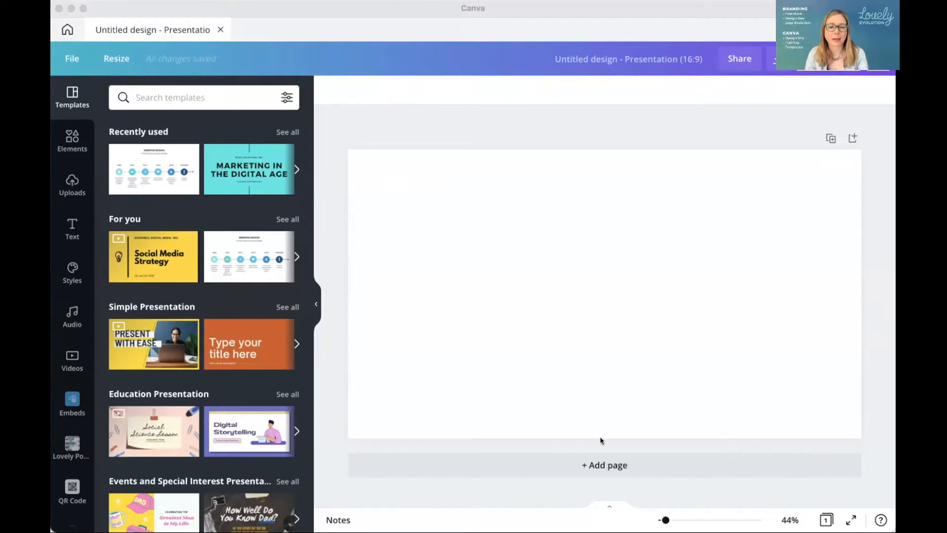
mouse_move(765, 475)
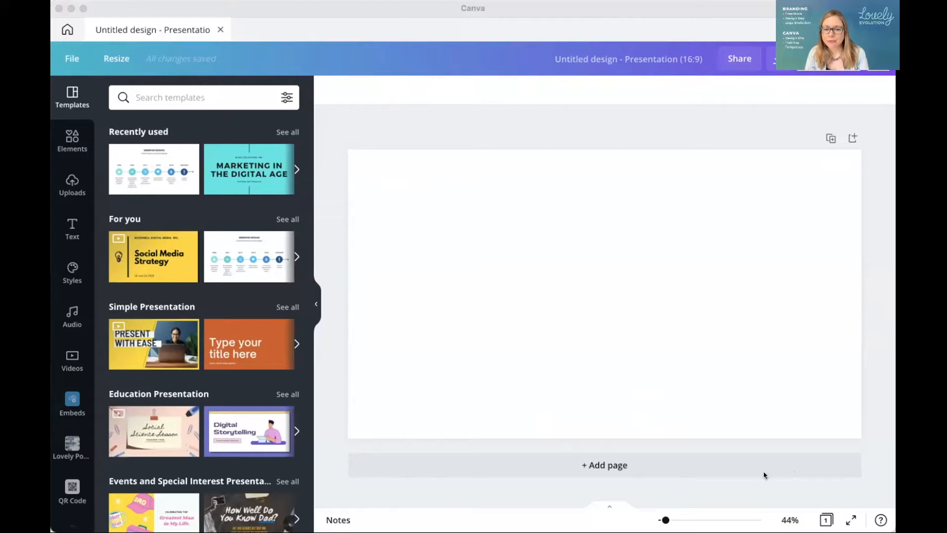
mouse_move(443, 46)
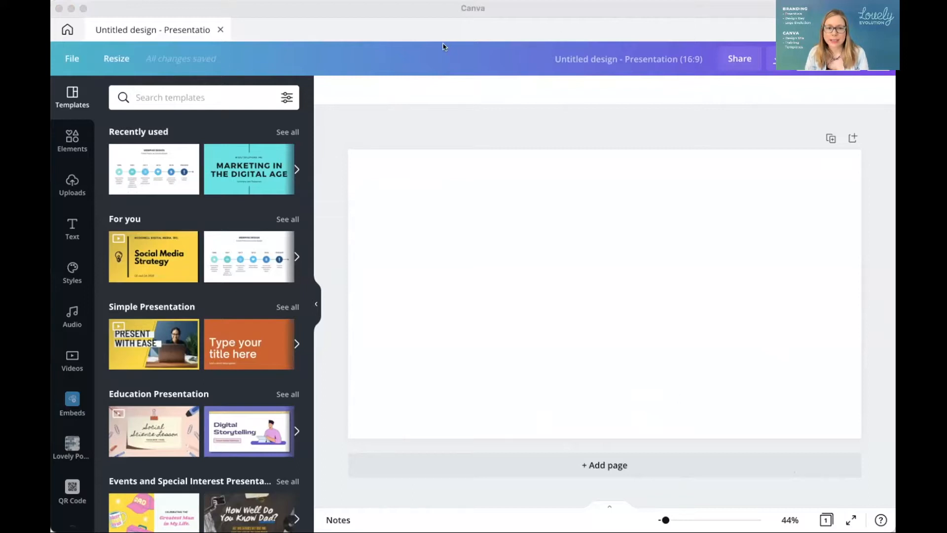
mouse_move(541, 313)
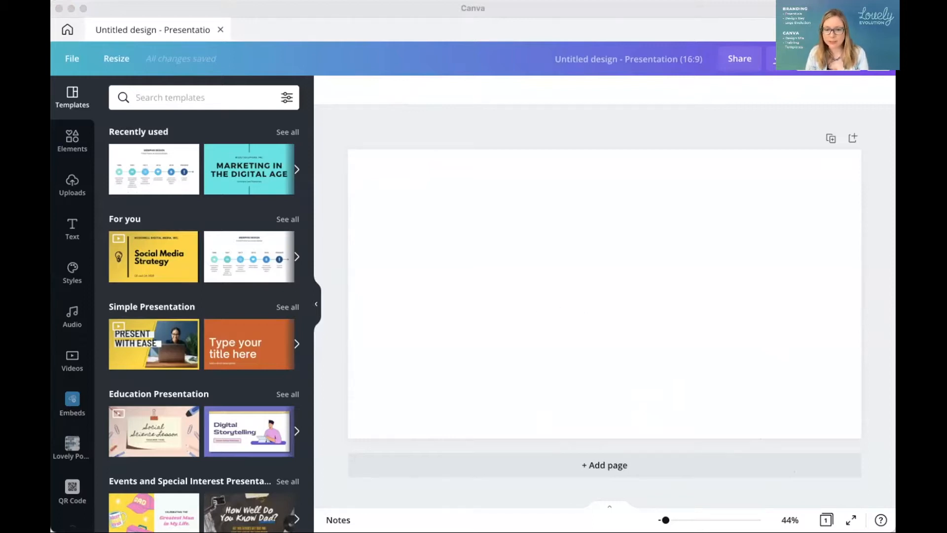
mouse_move(560, 379)
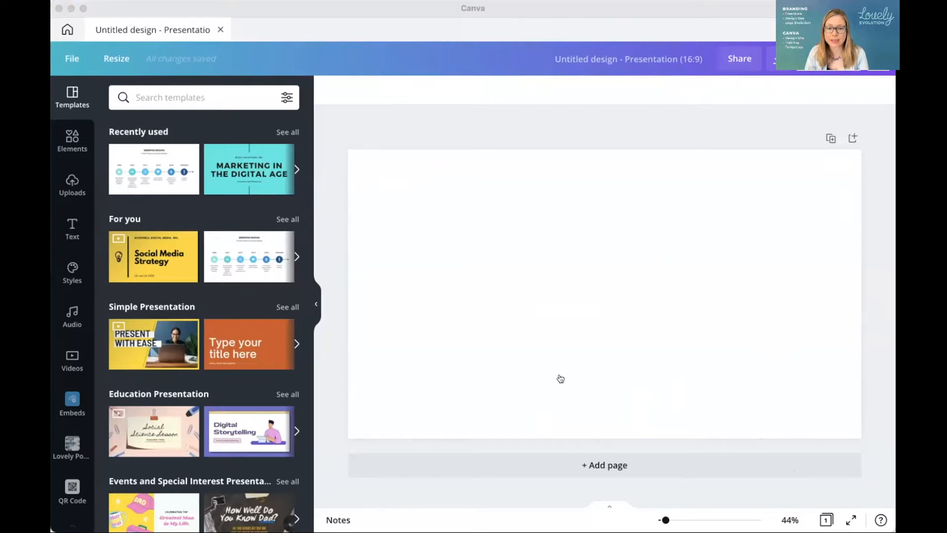
mouse_move(533, 350)
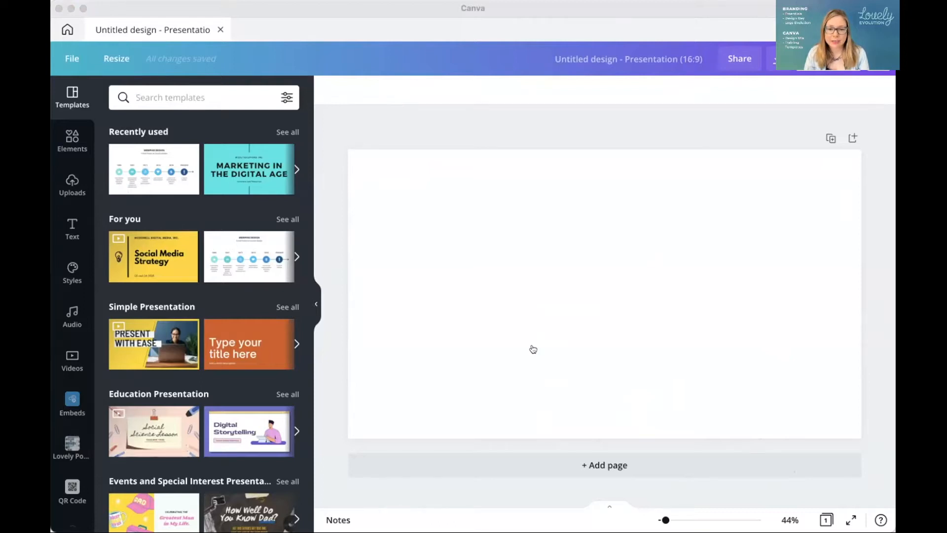
mouse_move(704, 293)
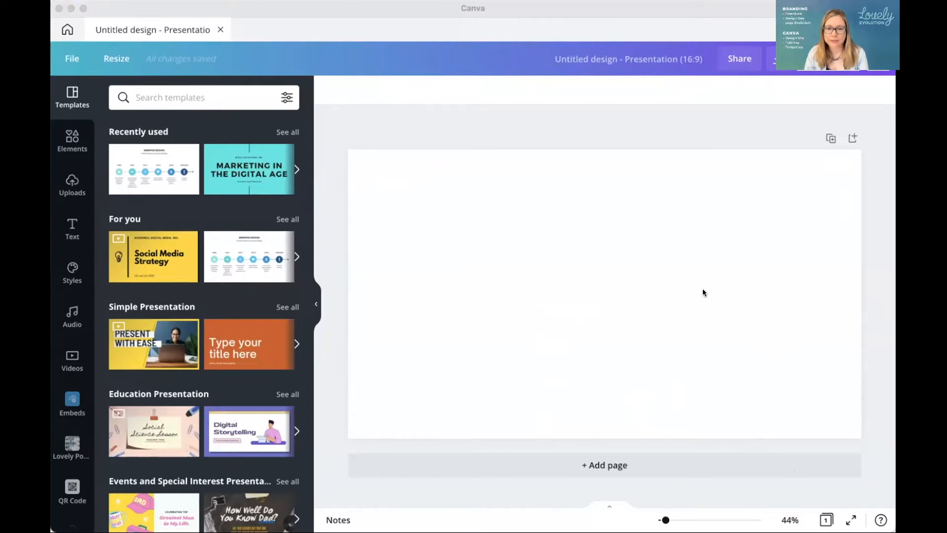
mouse_move(718, 127)
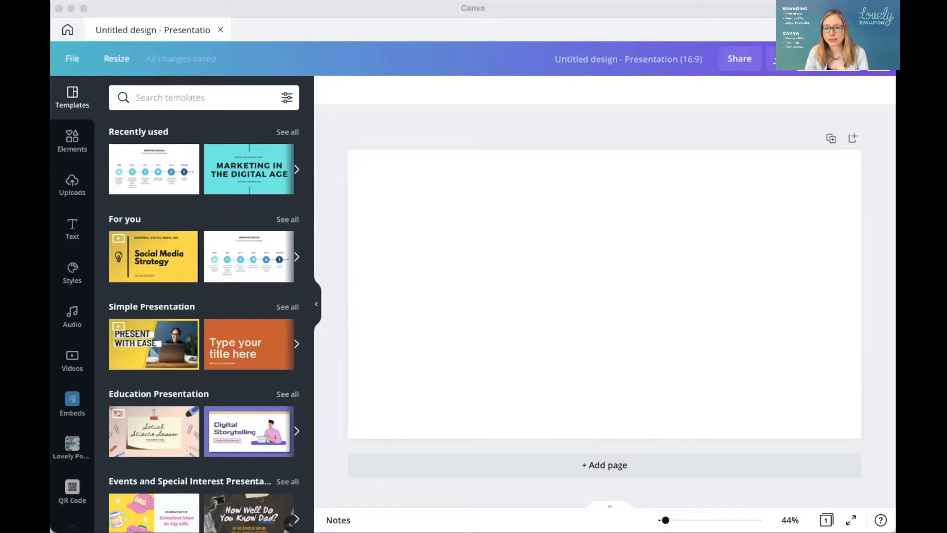
mouse_move(467, 328)
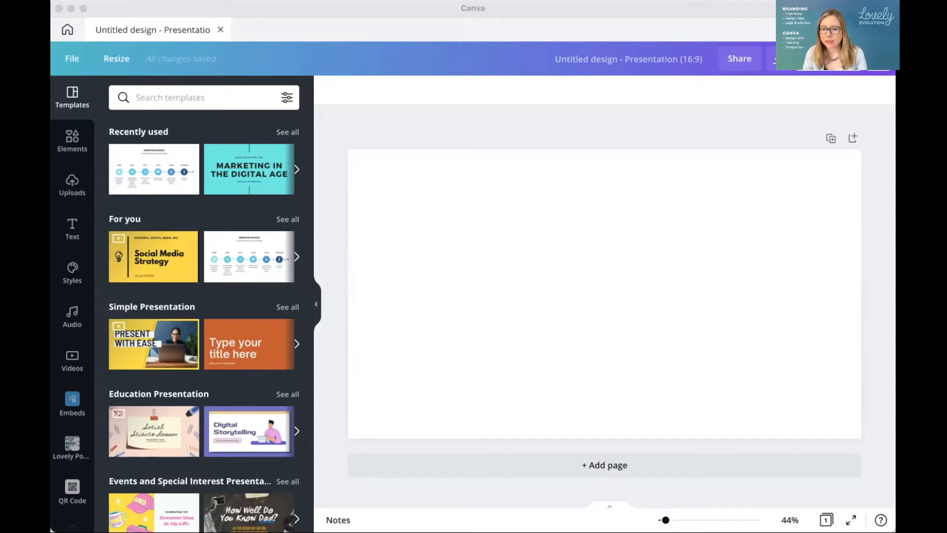
mouse_move(794, 185)
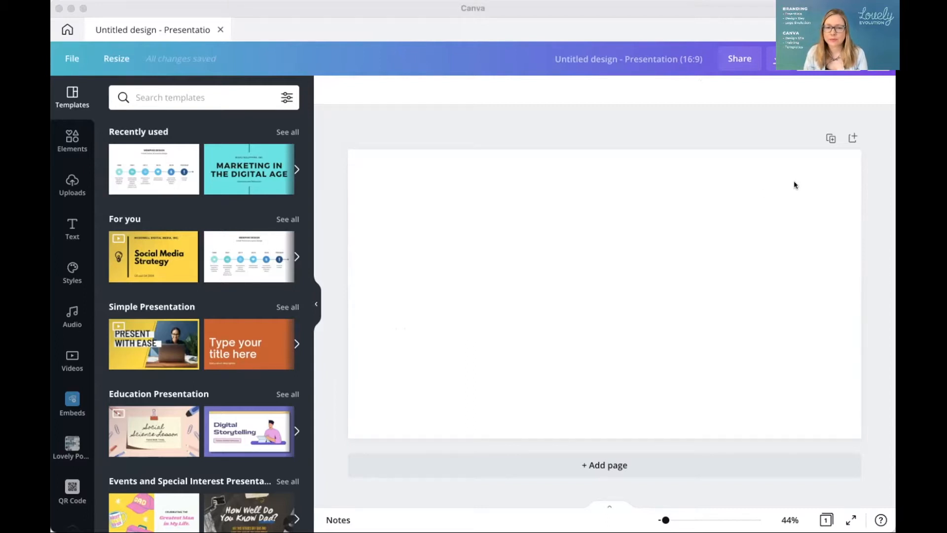
Apply all 30 pages of the Burnt Orange and White Bold Simple Presentation template
left_click(504, 261)
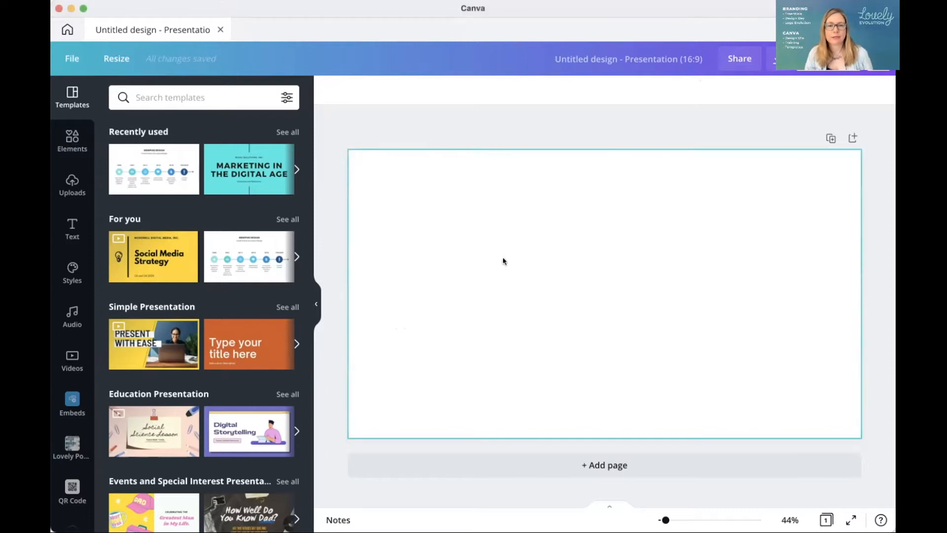
mouse_move(103, 218)
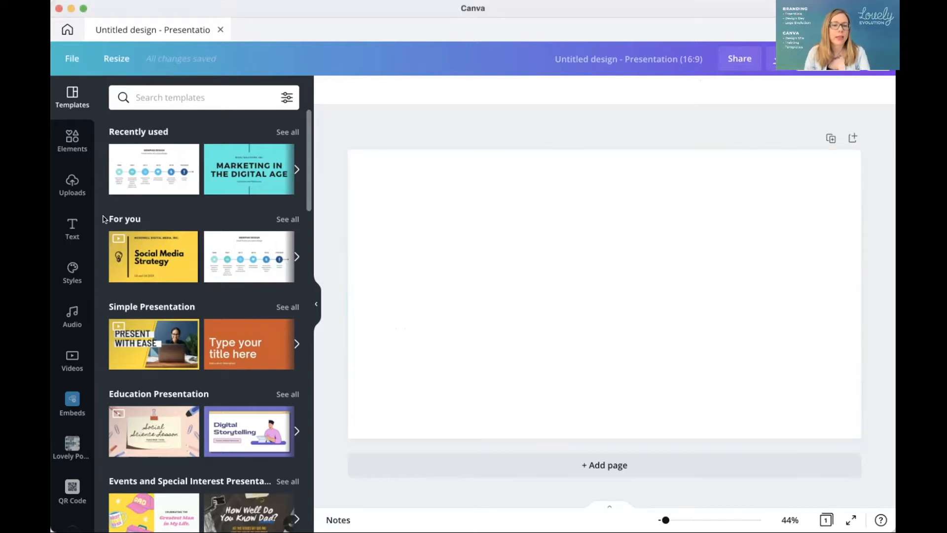
mouse_move(72, 229)
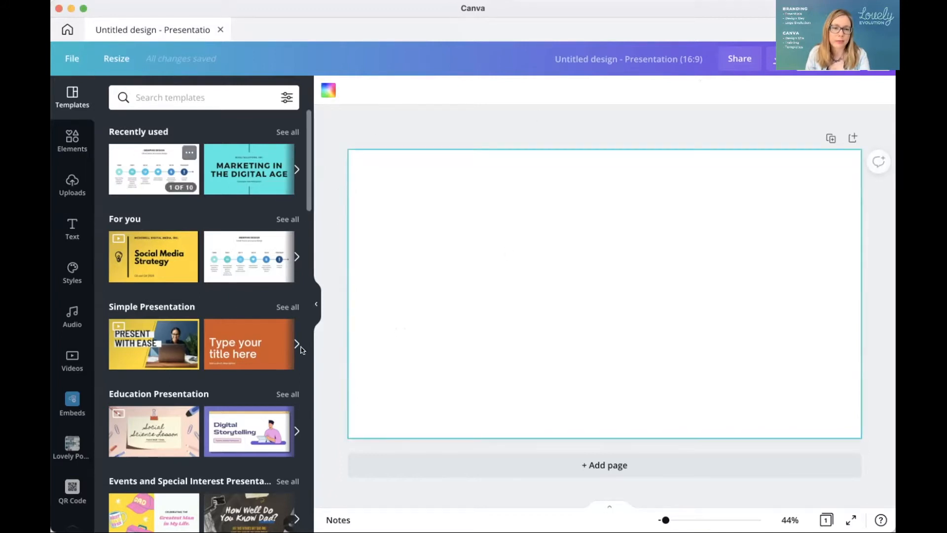
mouse_move(142, 331)
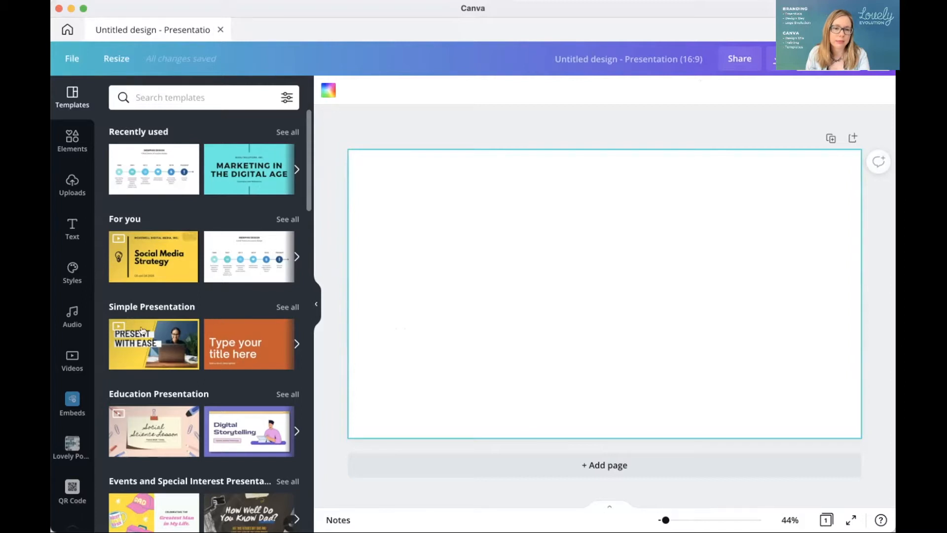
left_click(247, 343)
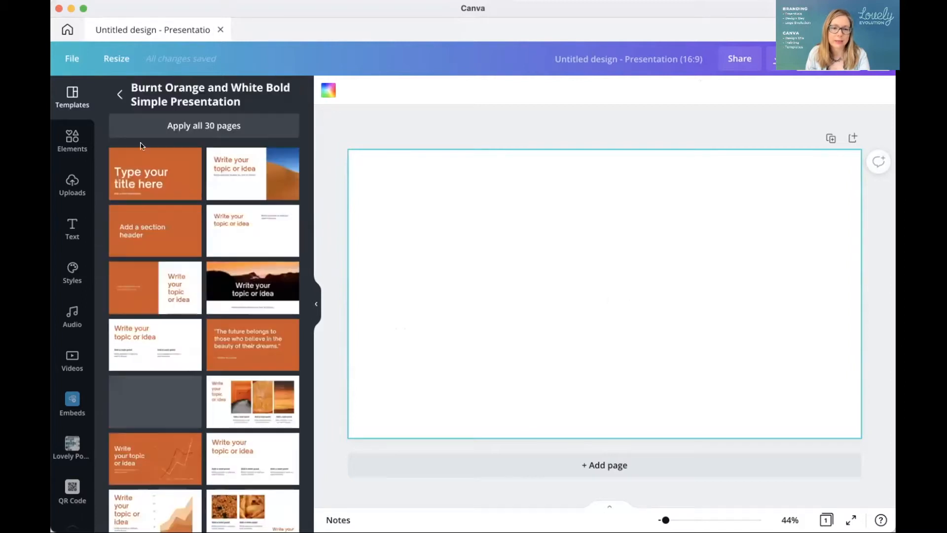
left_click(154, 173)
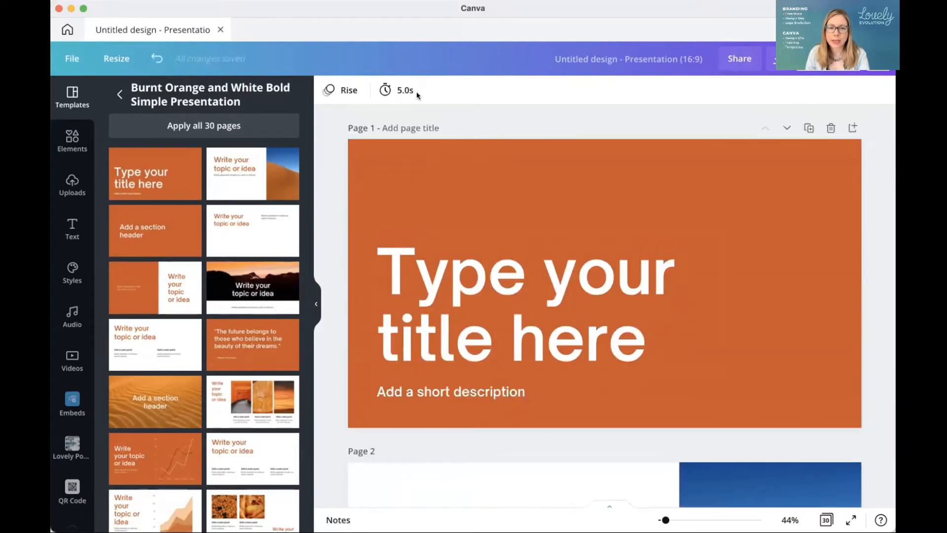
left_click(339, 90)
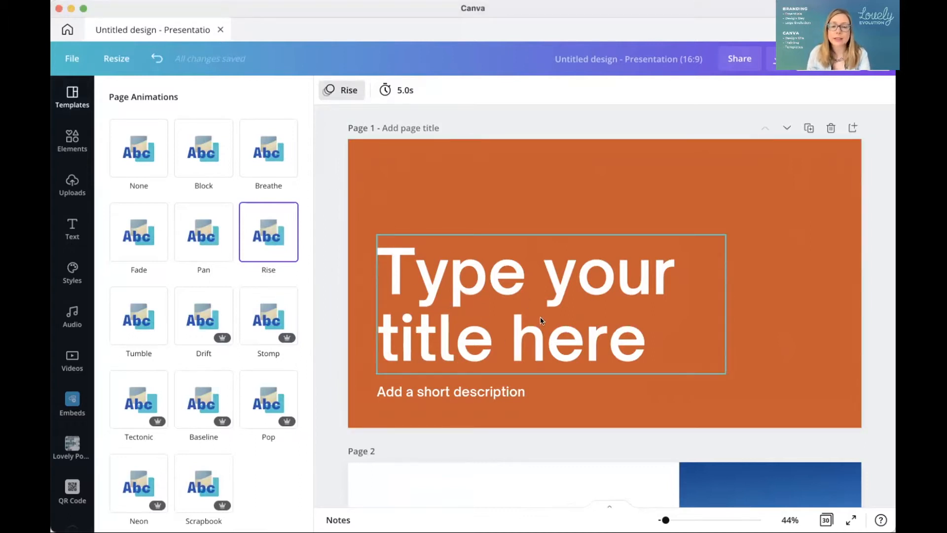
left_click(441, 185)
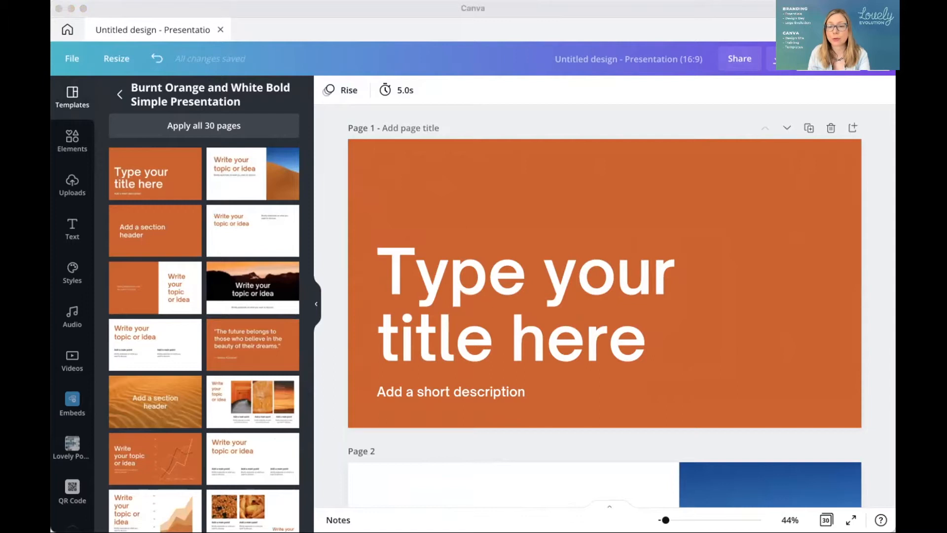
mouse_move(876, 215)
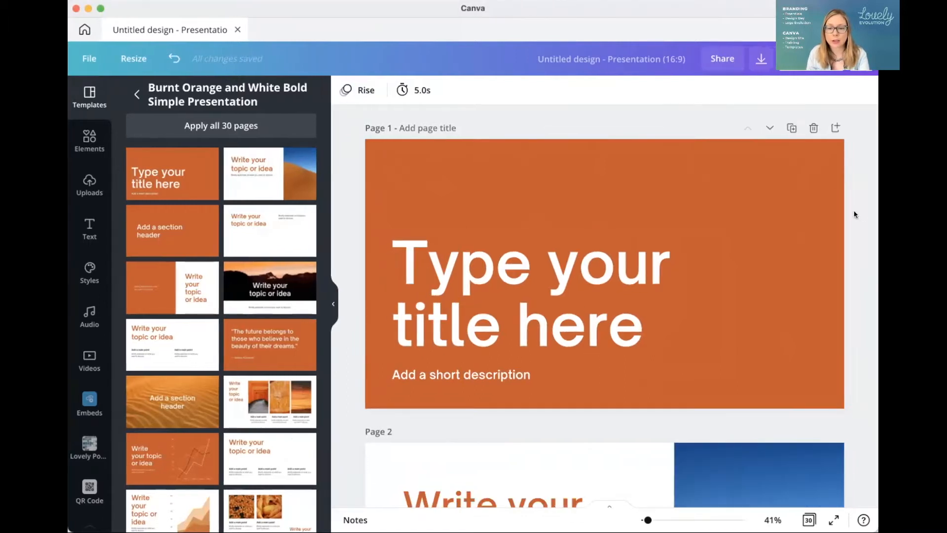
Select the 'Type your title here' text box on slide 1
left_click(504, 253)
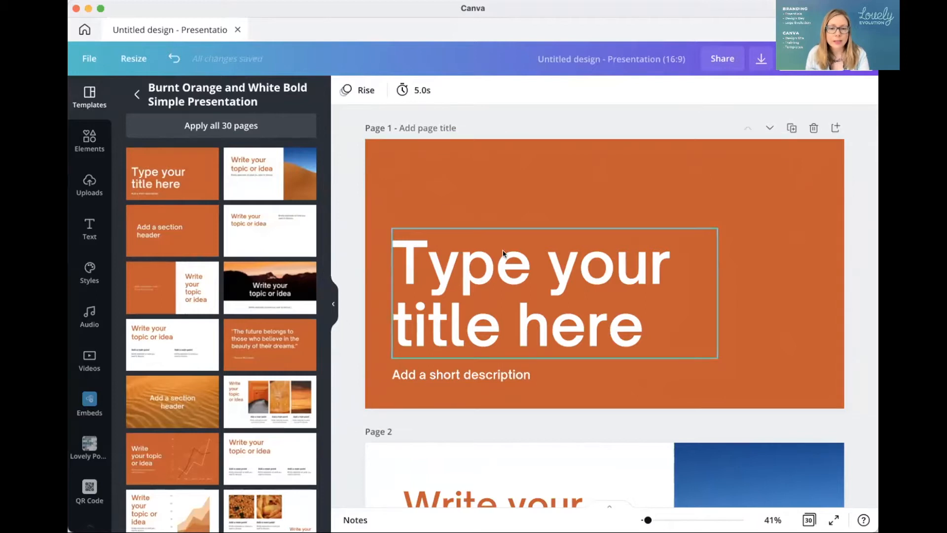
mouse_move(792, 127)
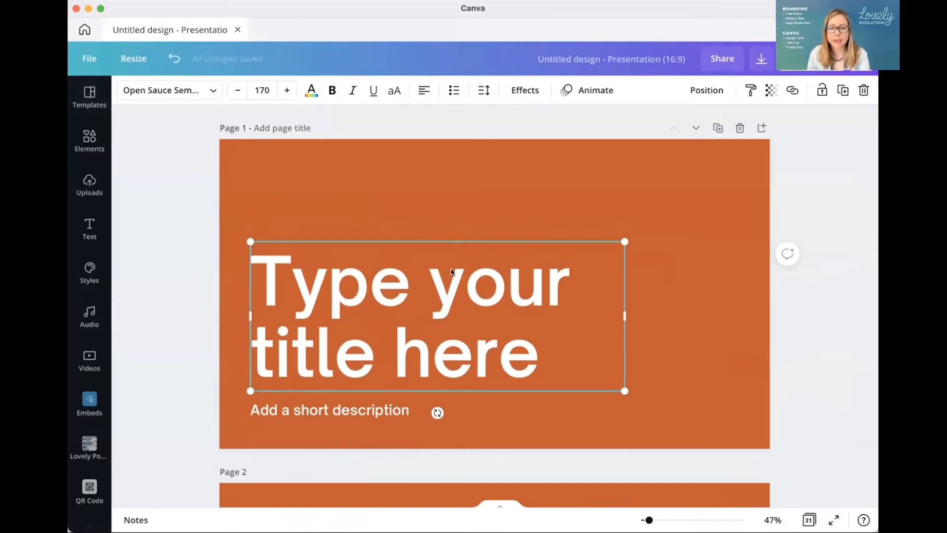
mouse_move(524, 264)
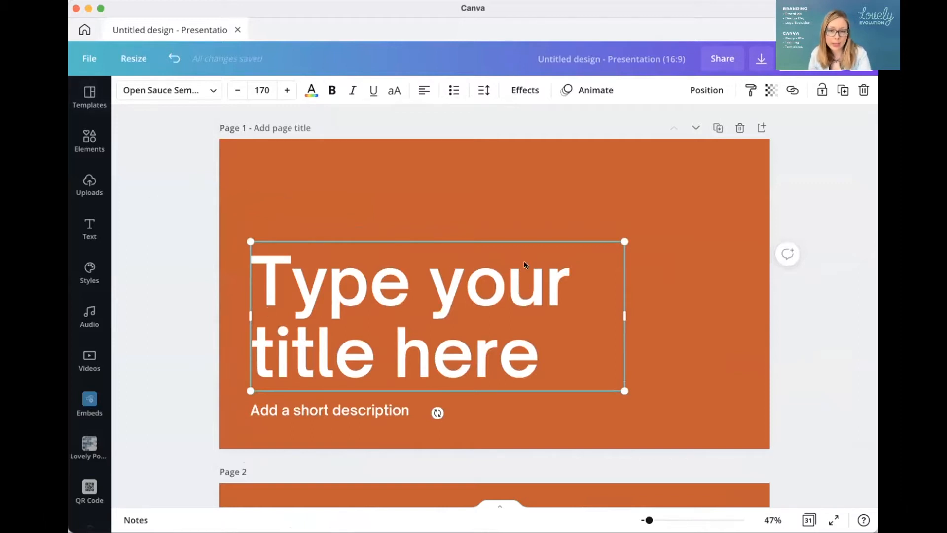
mouse_move(522, 70)
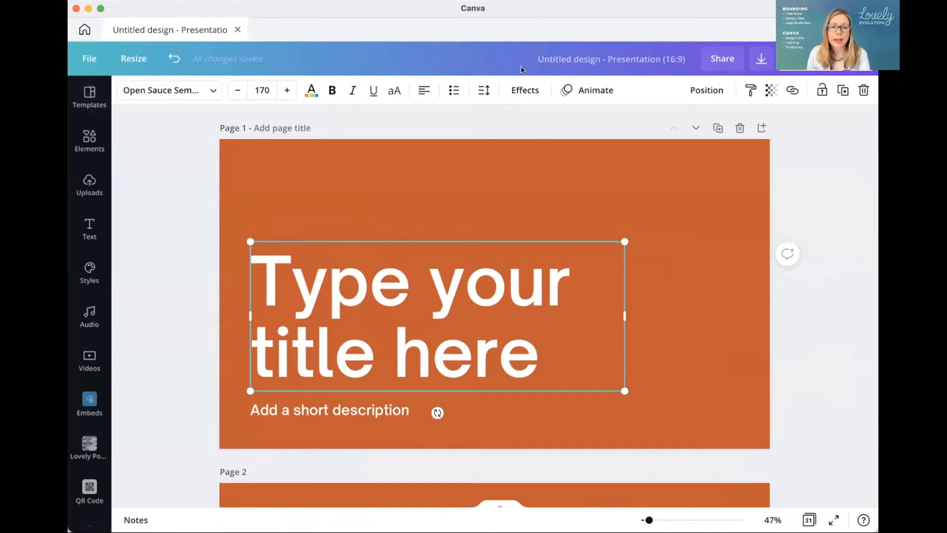
Close the title's Effects panel and expand the toolbar's more options to reveal Animate
left_click(524, 90)
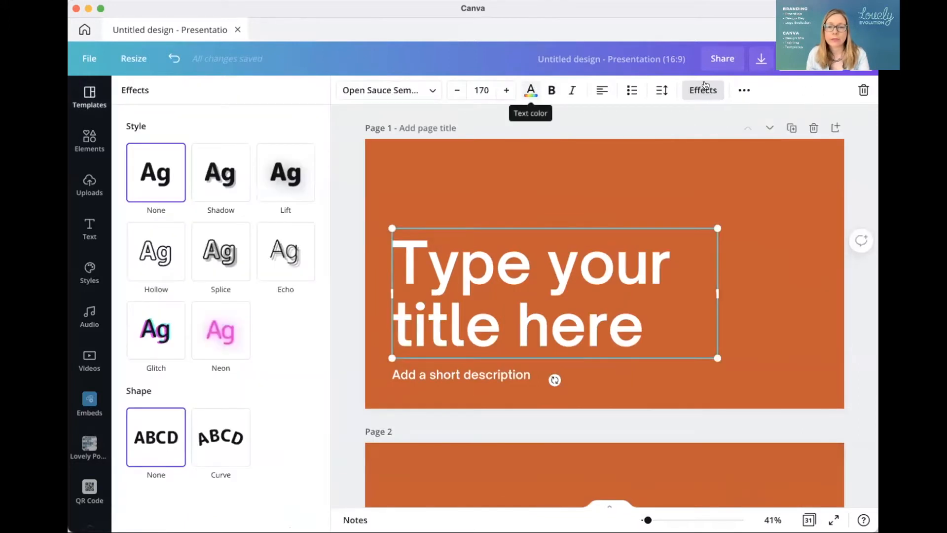
mouse_move(261, 164)
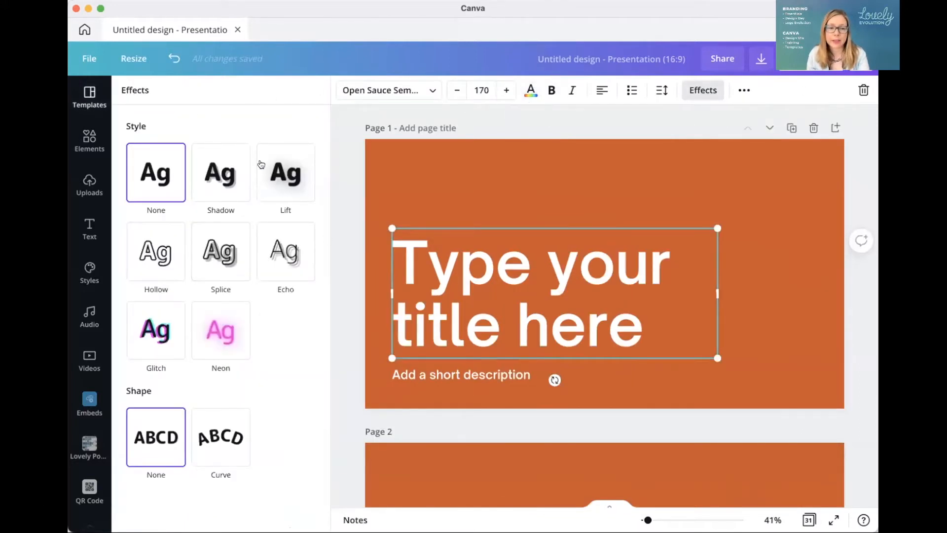
left_click(220, 251)
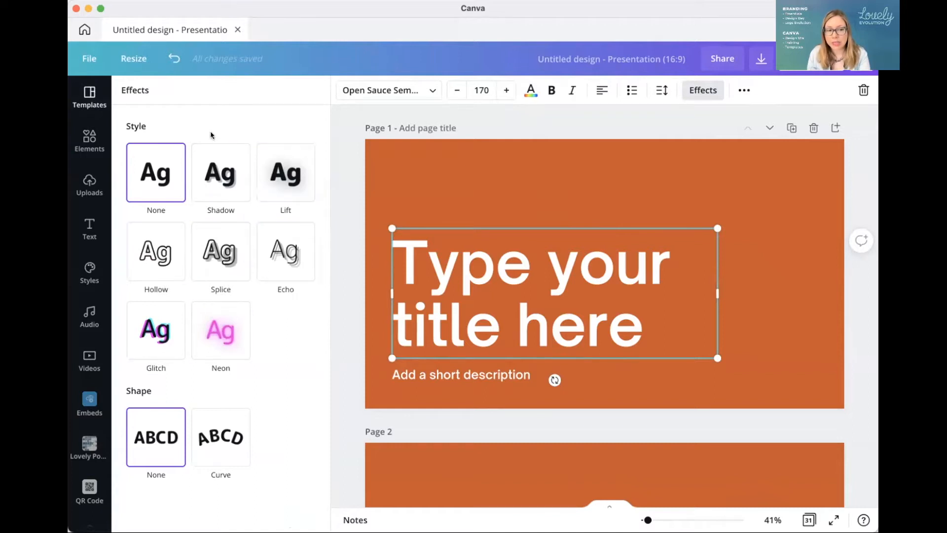
mouse_move(530, 124)
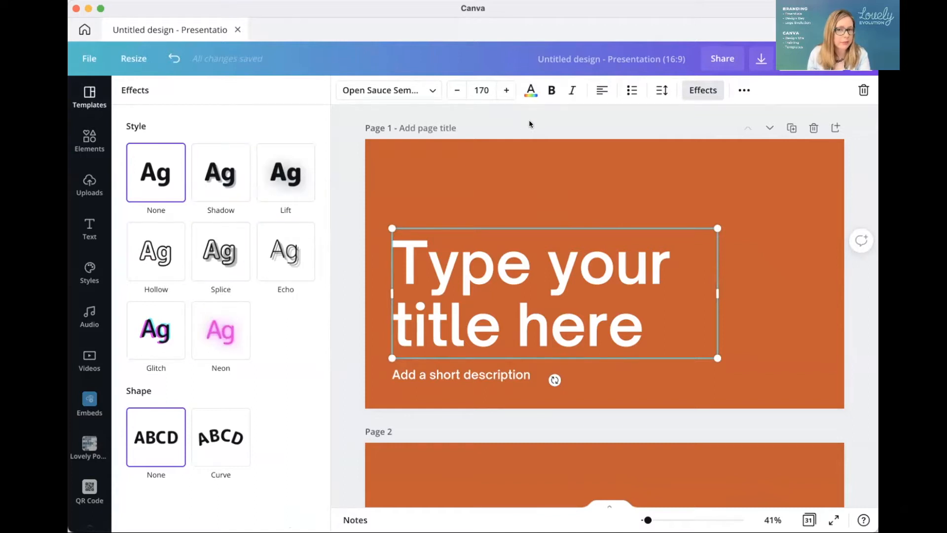
mouse_move(532, 119)
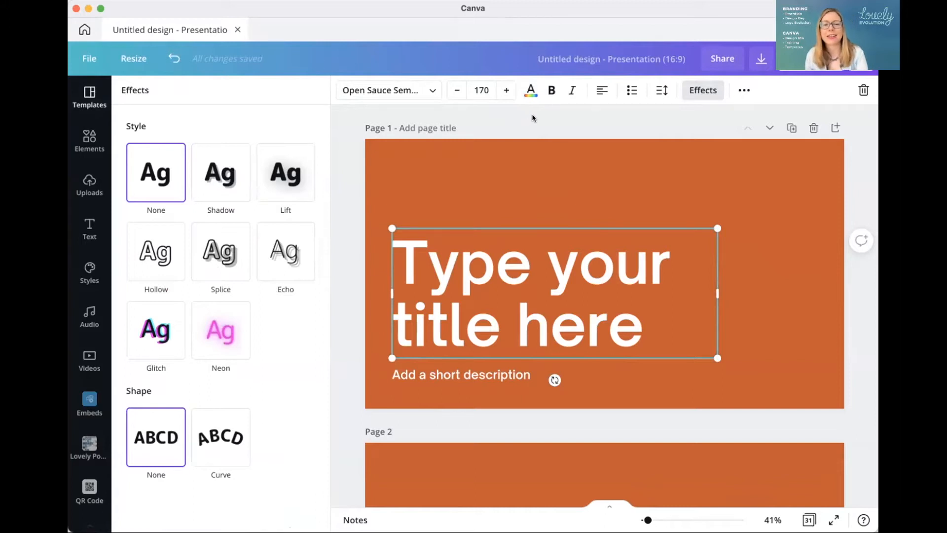
mouse_move(744, 90)
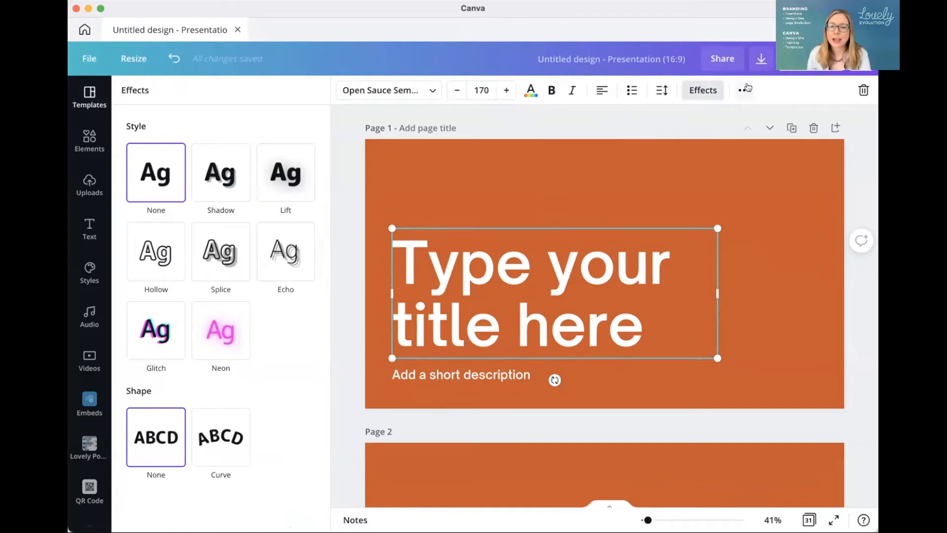
left_click(743, 90)
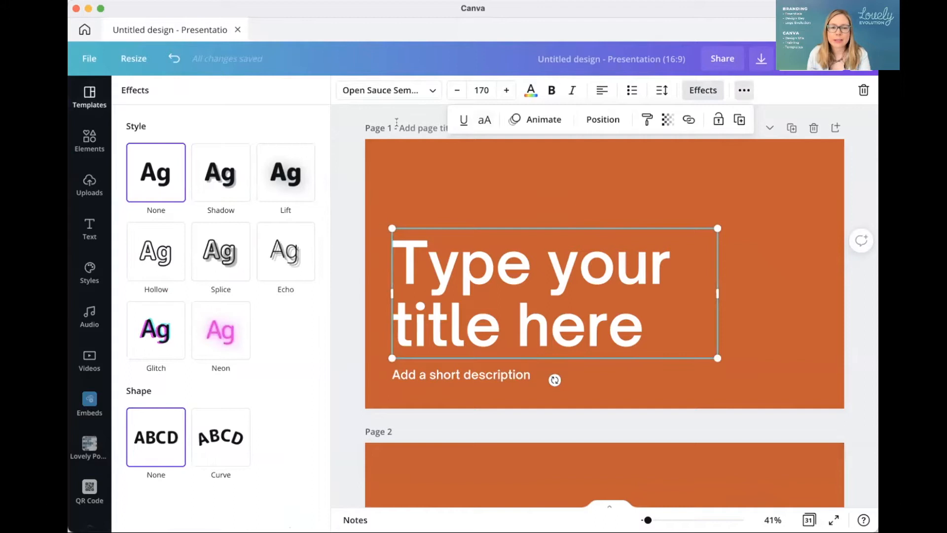
left_click(405, 191)
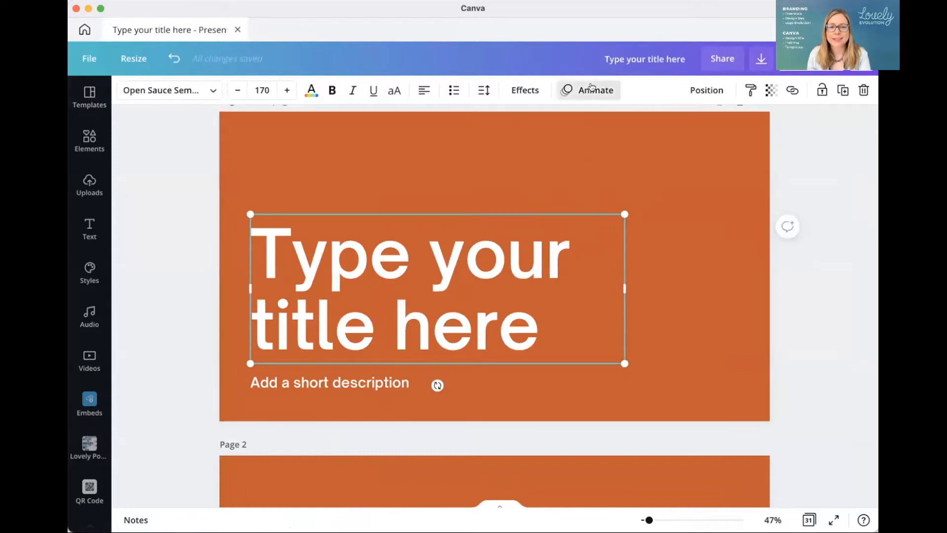
Open Animate for the selected title to show its text animation styles
left_click(594, 90)
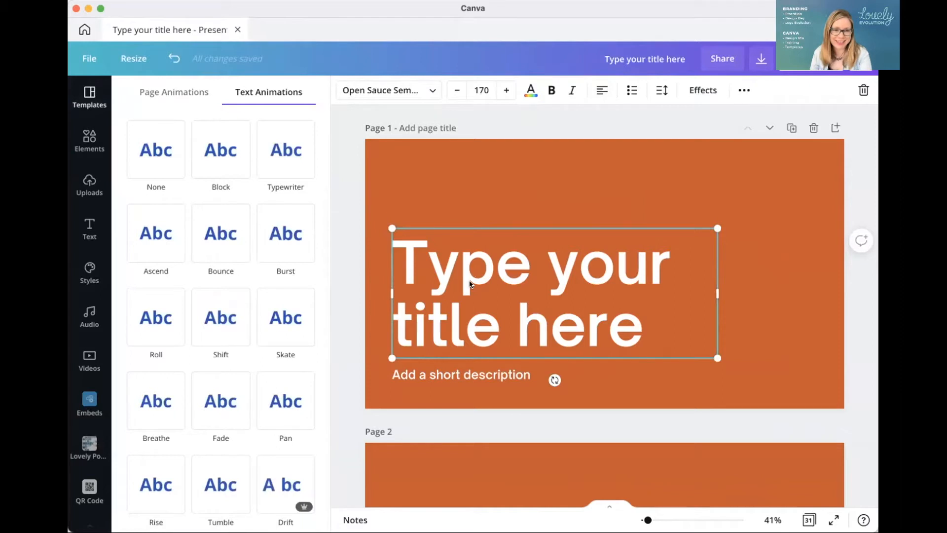
mouse_move(432, 284)
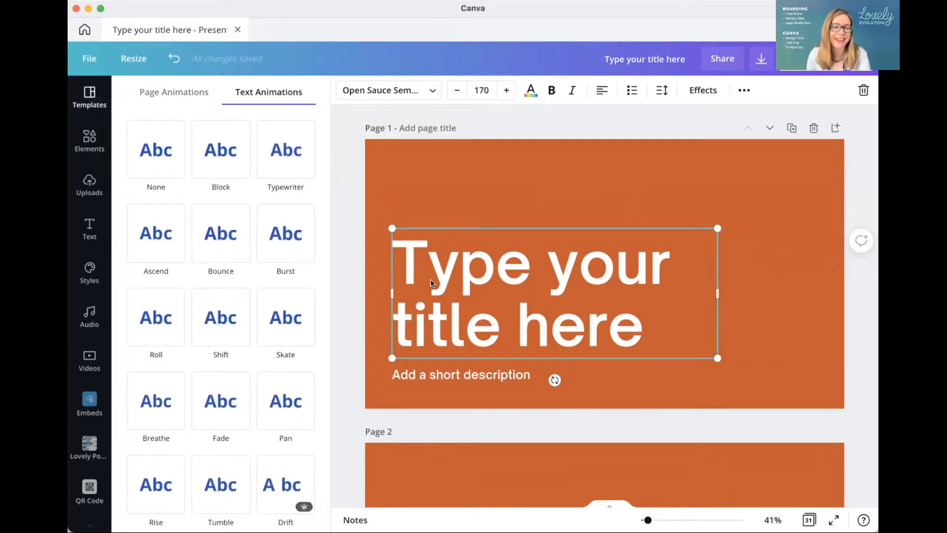
mouse_move(661, 202)
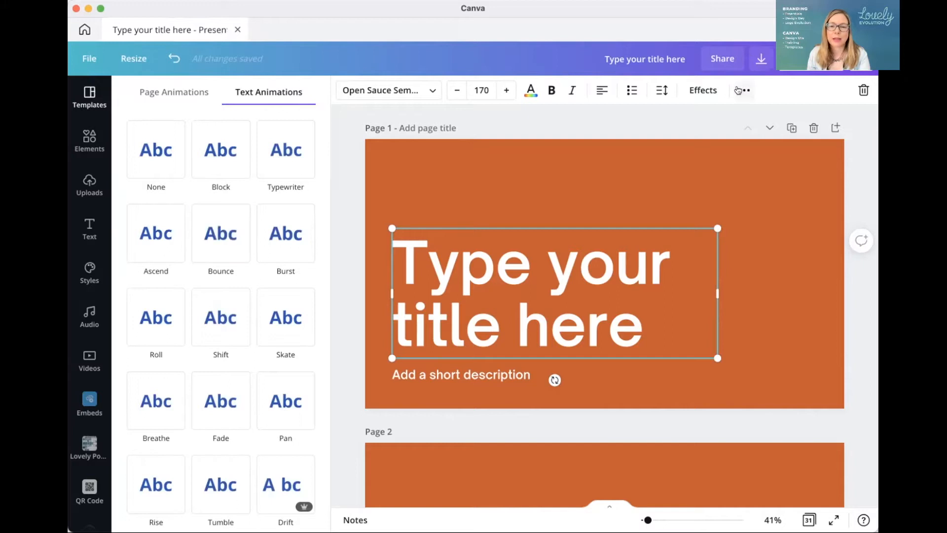
mouse_move(719, 80)
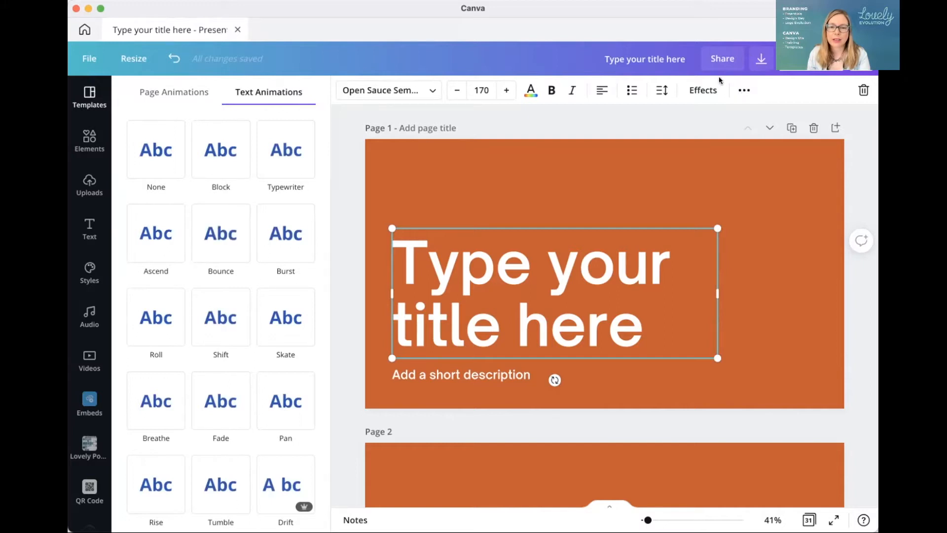
mouse_move(702, 90)
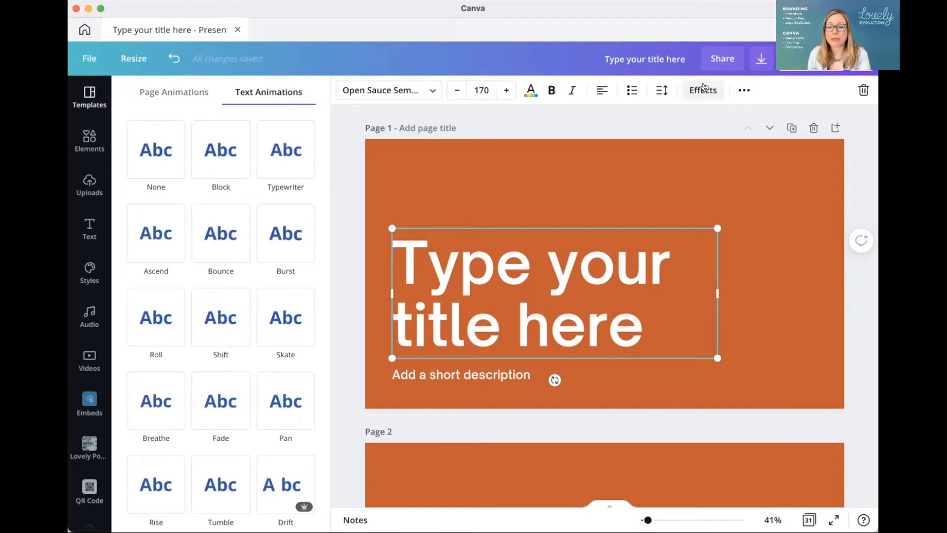
left_click(744, 90)
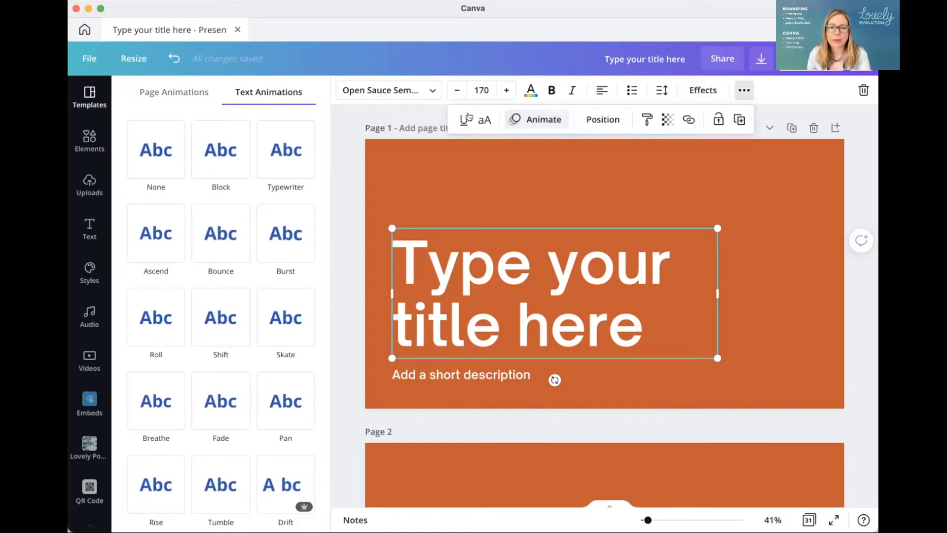
mouse_move(439, 167)
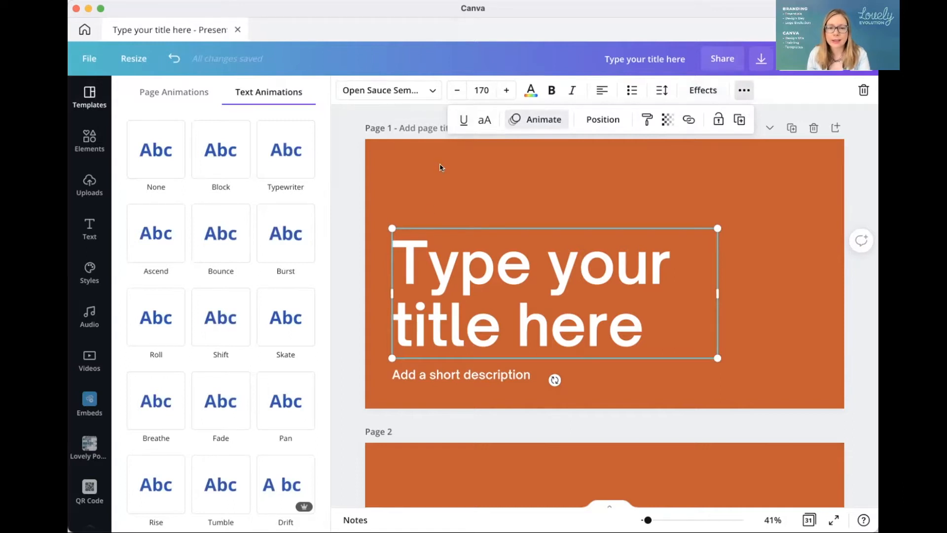
mouse_move(414, 184)
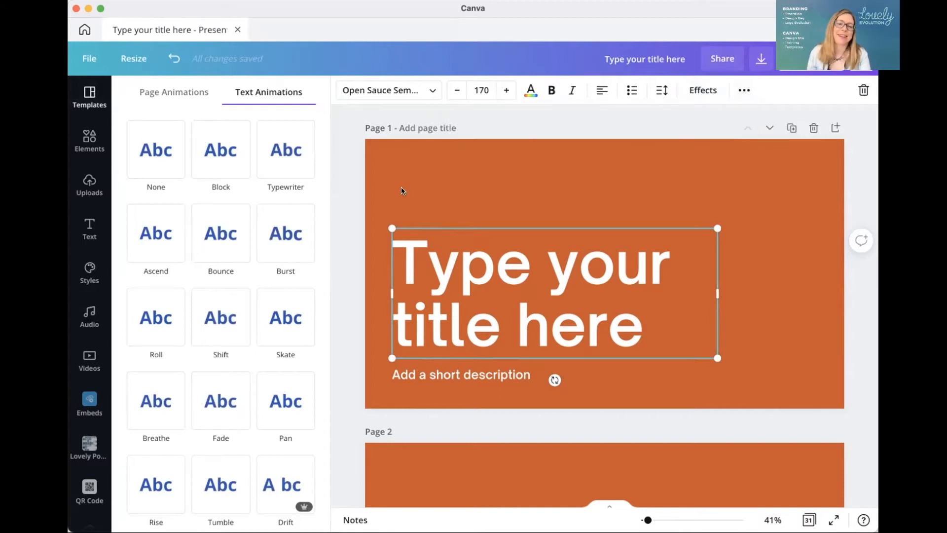
mouse_move(639, 317)
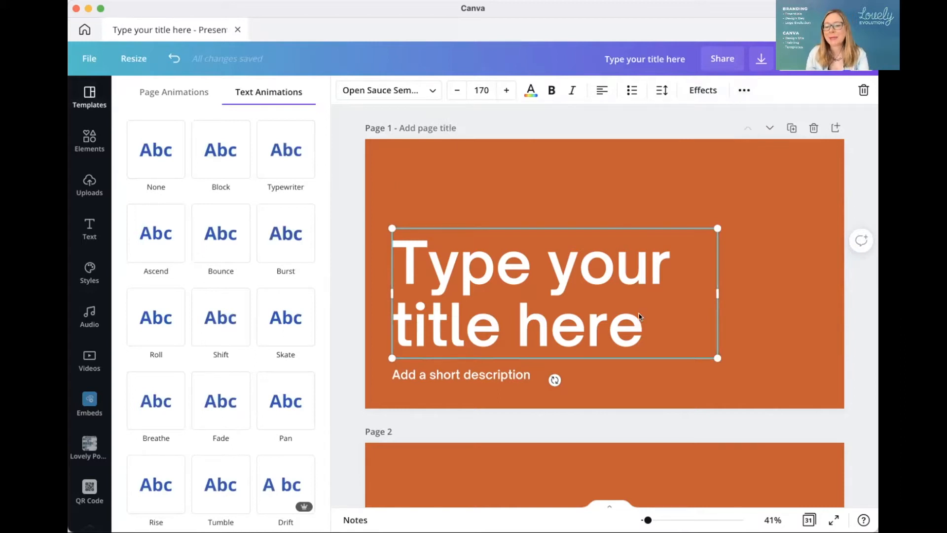
mouse_move(608, 282)
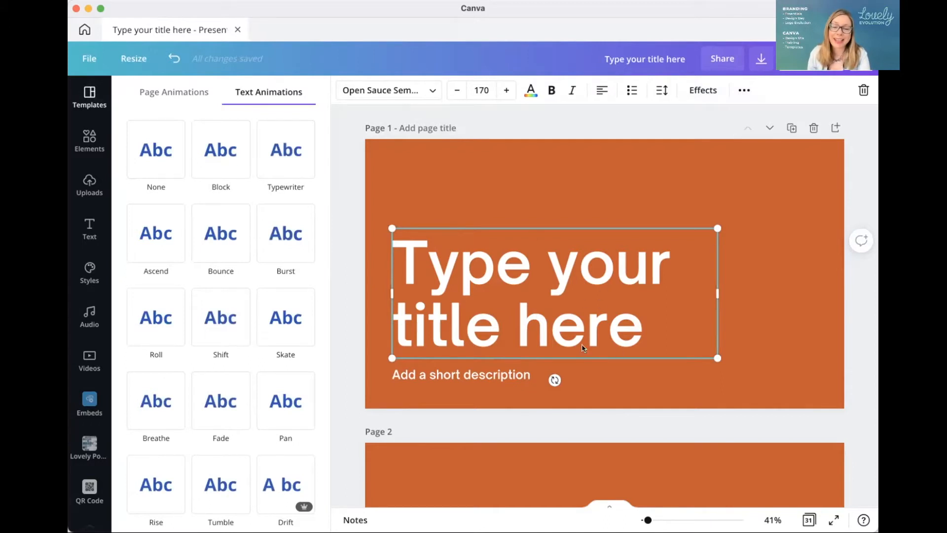
mouse_move(627, 235)
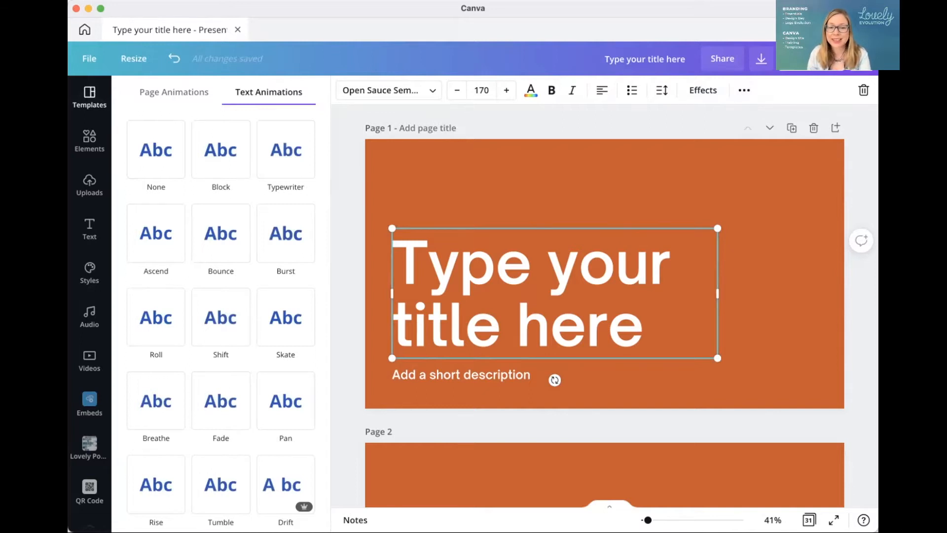
mouse_move(690, 253)
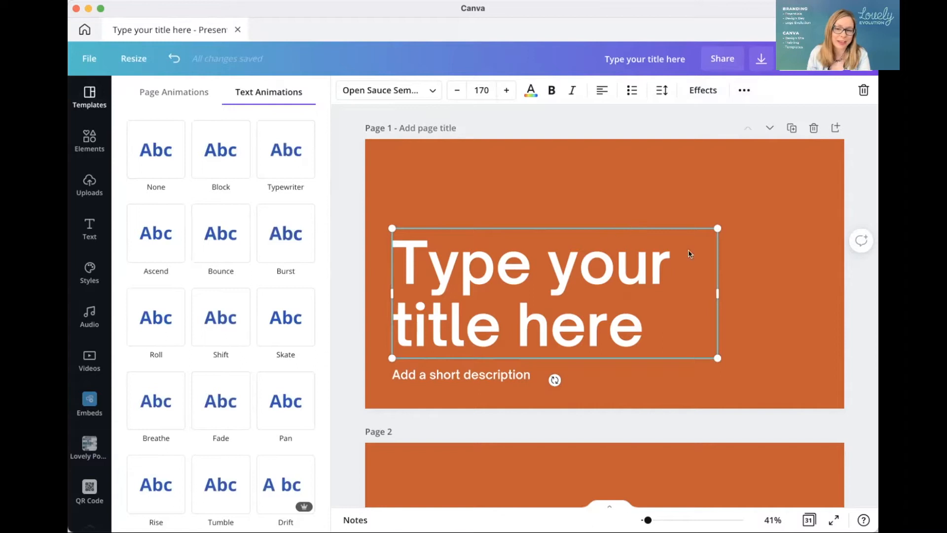
mouse_move(807, 323)
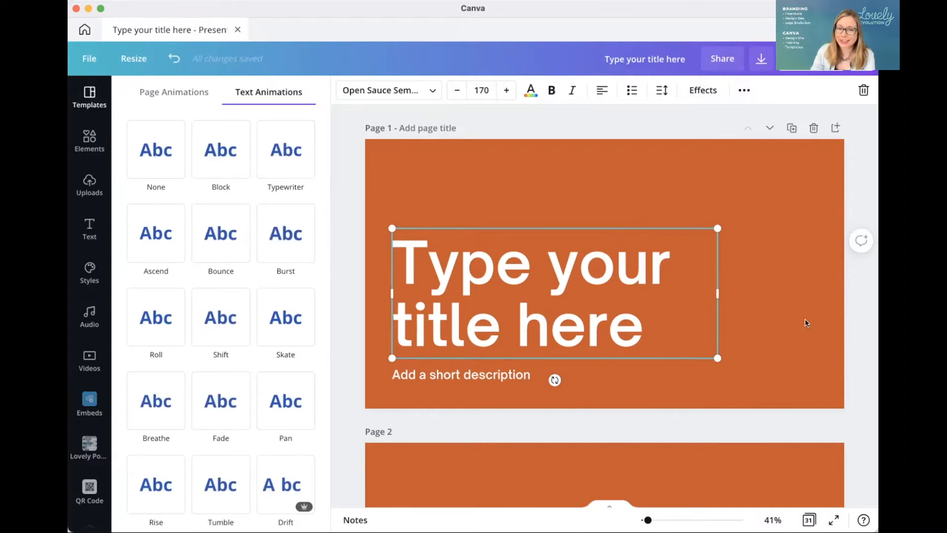
mouse_move(676, 300)
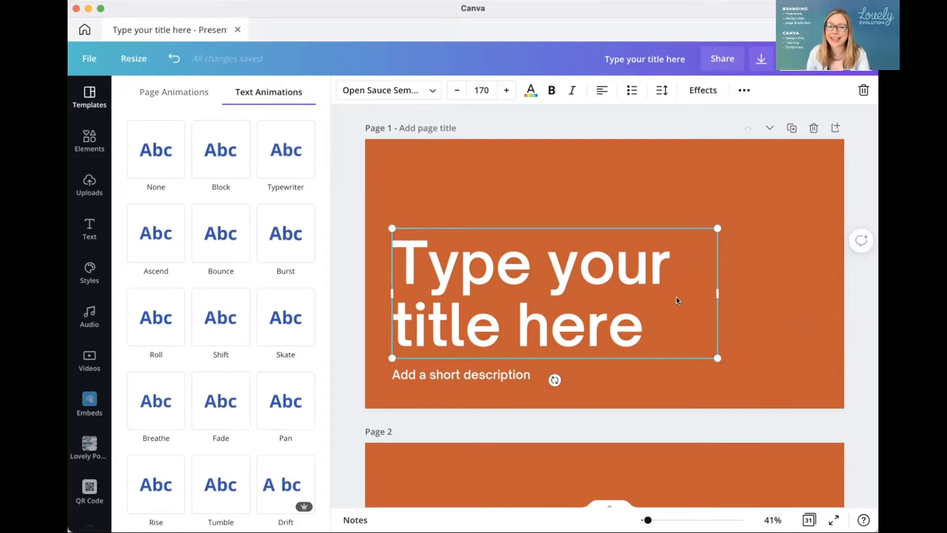
mouse_move(755, 242)
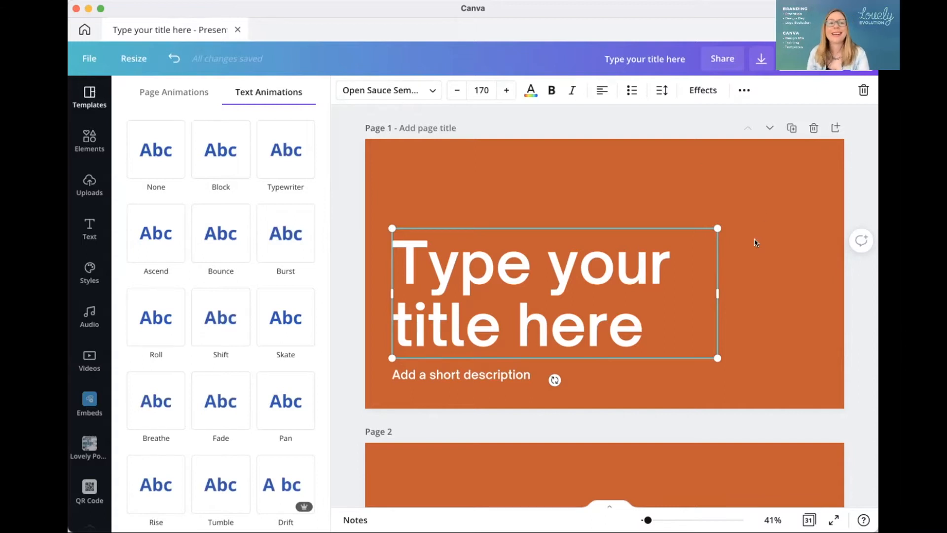
mouse_move(764, 282)
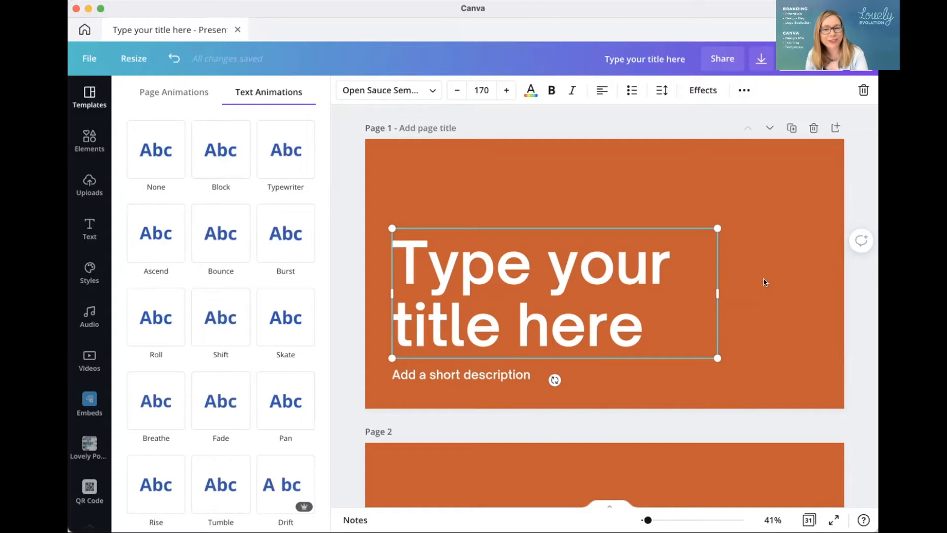
mouse_move(850, 288)
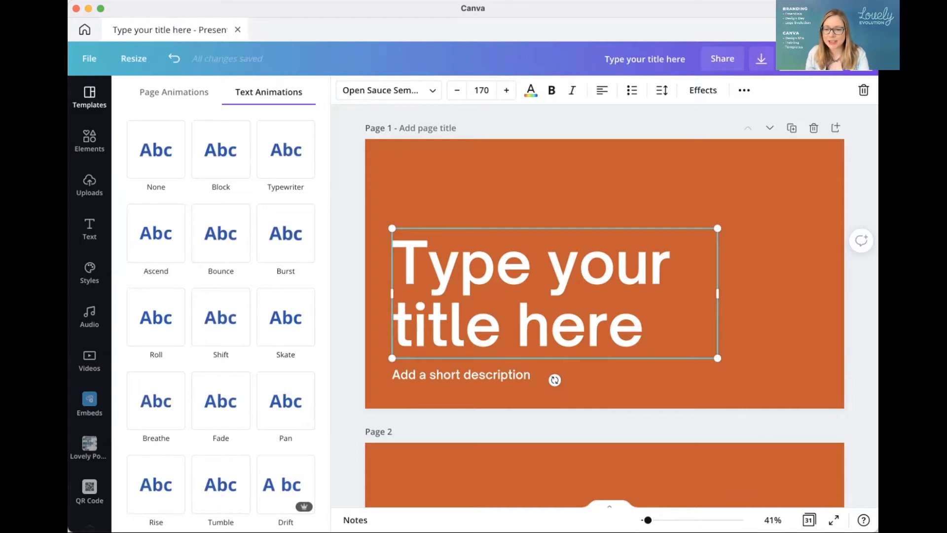
mouse_move(594, 261)
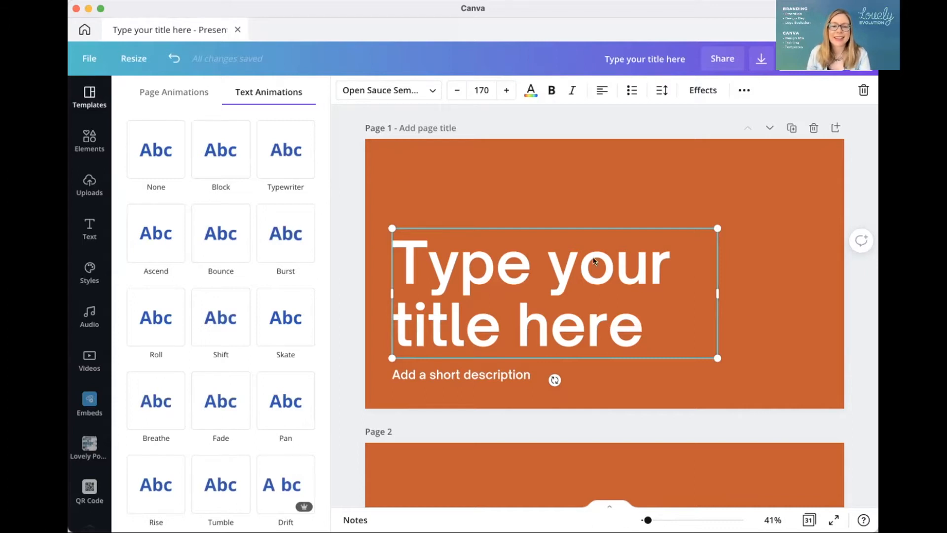
mouse_move(499, 184)
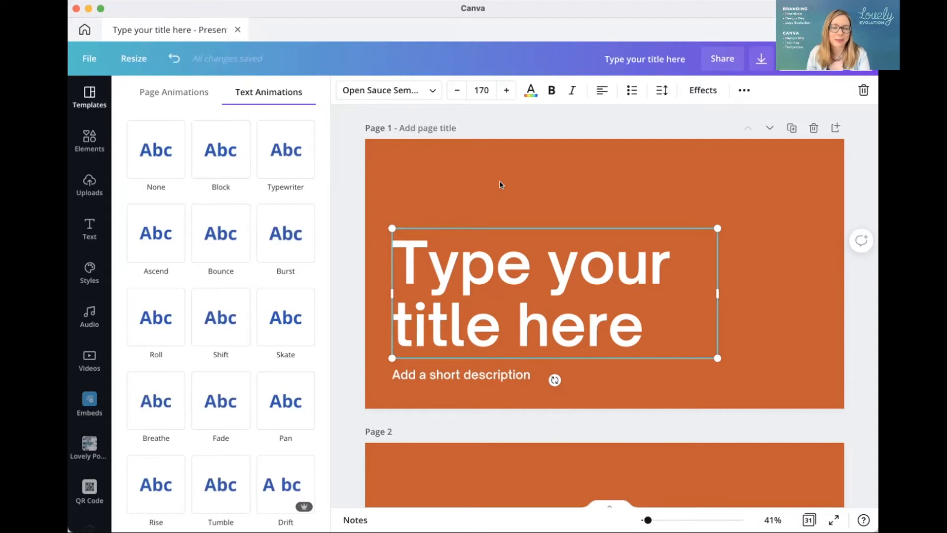
mouse_move(649, 184)
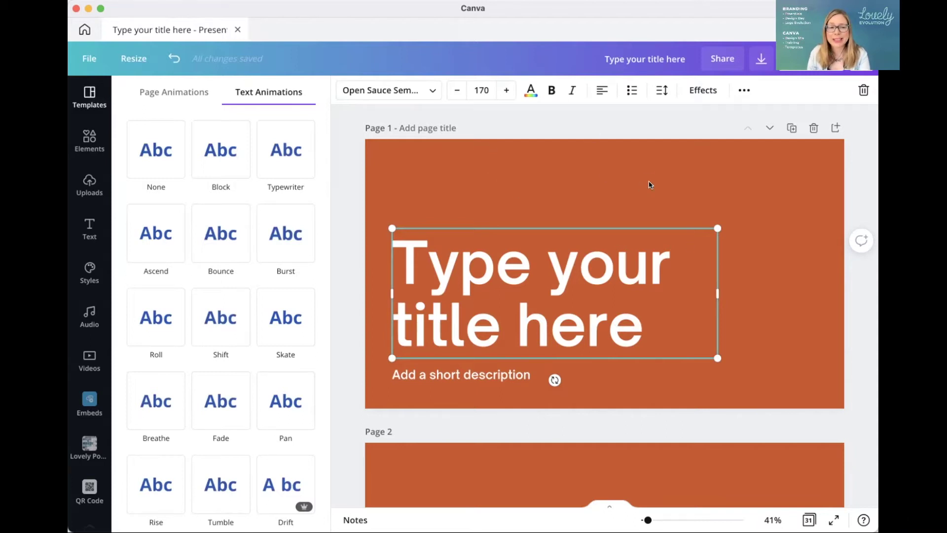
mouse_move(610, 184)
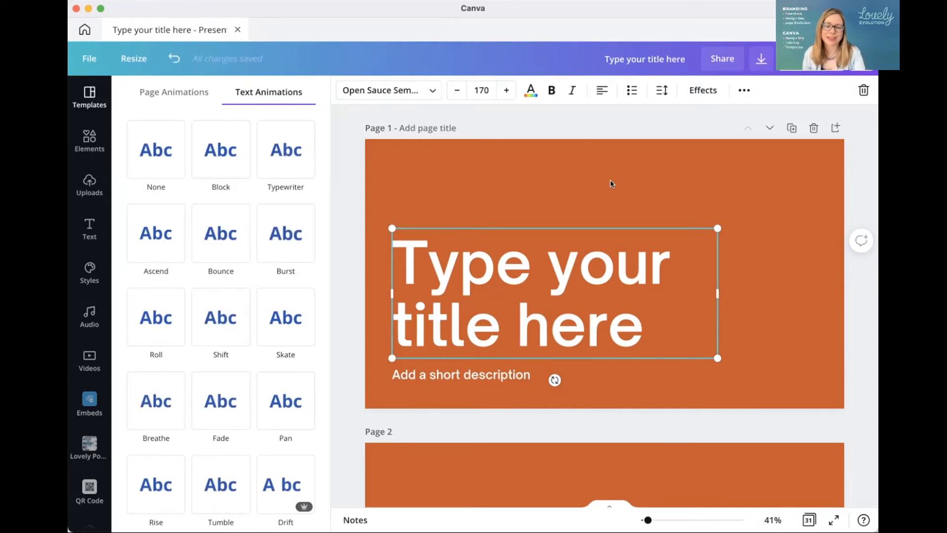
mouse_move(656, 171)
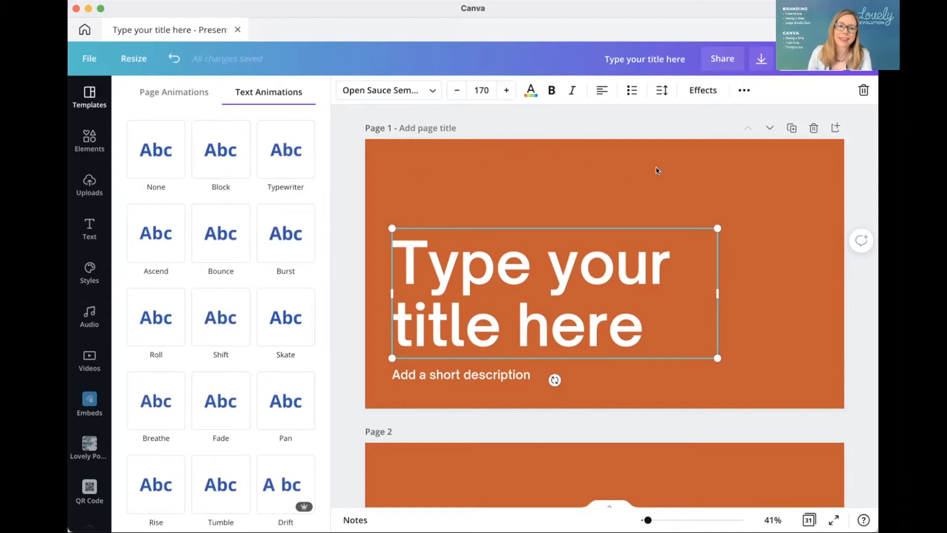
mouse_move(586, 164)
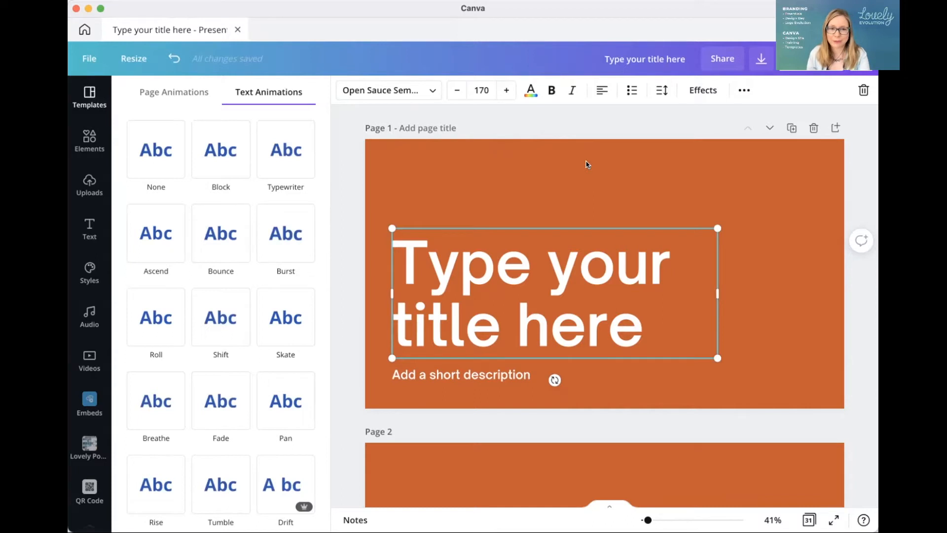
mouse_move(479, 175)
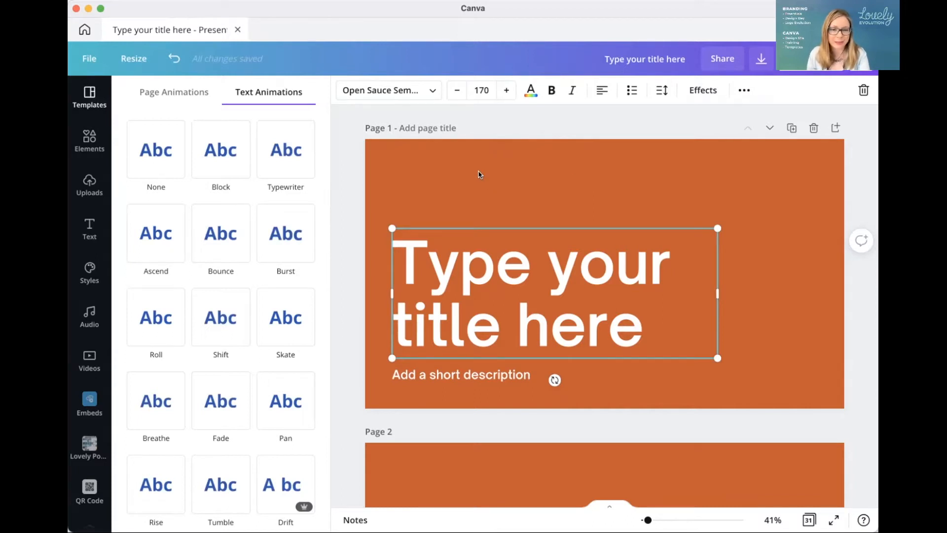
mouse_move(463, 174)
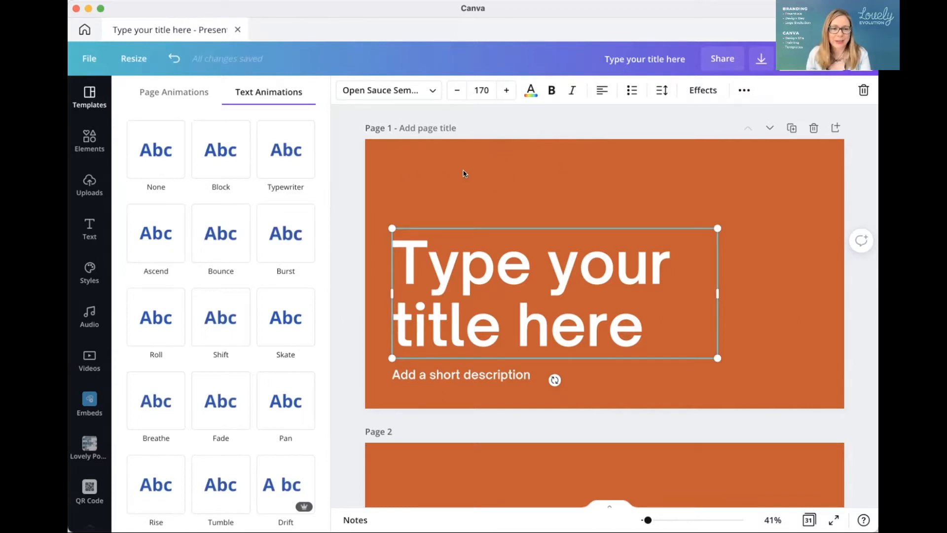
mouse_move(221, 260)
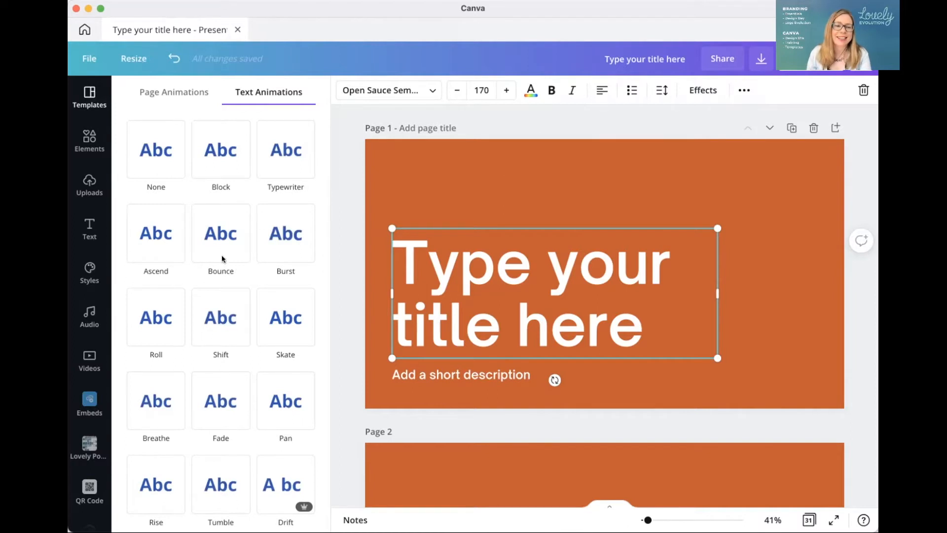
mouse_move(619, 275)
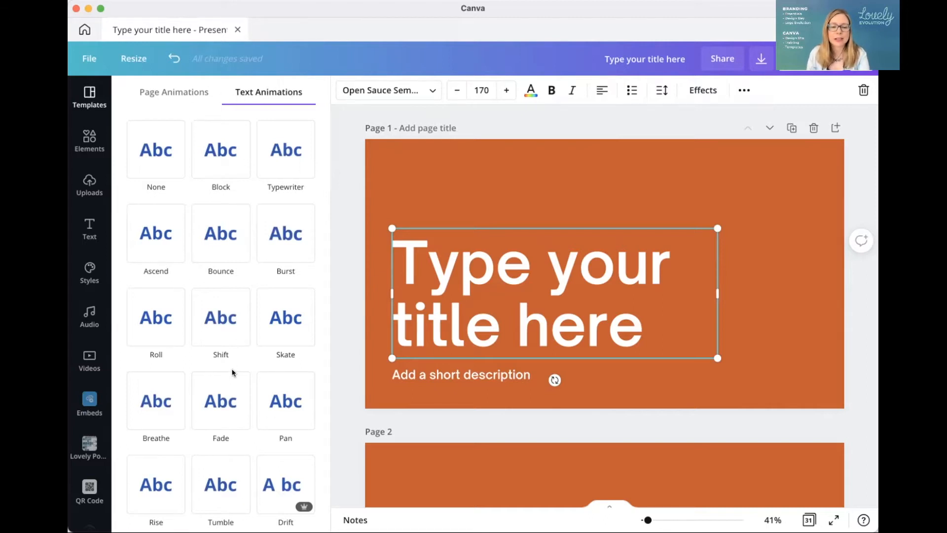
scroll("down", 3)
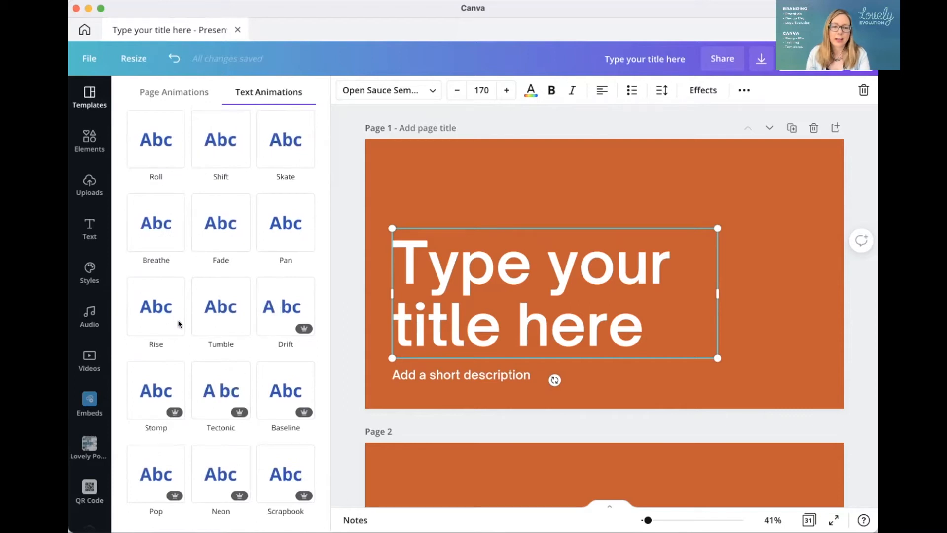
scroll("up", 3)
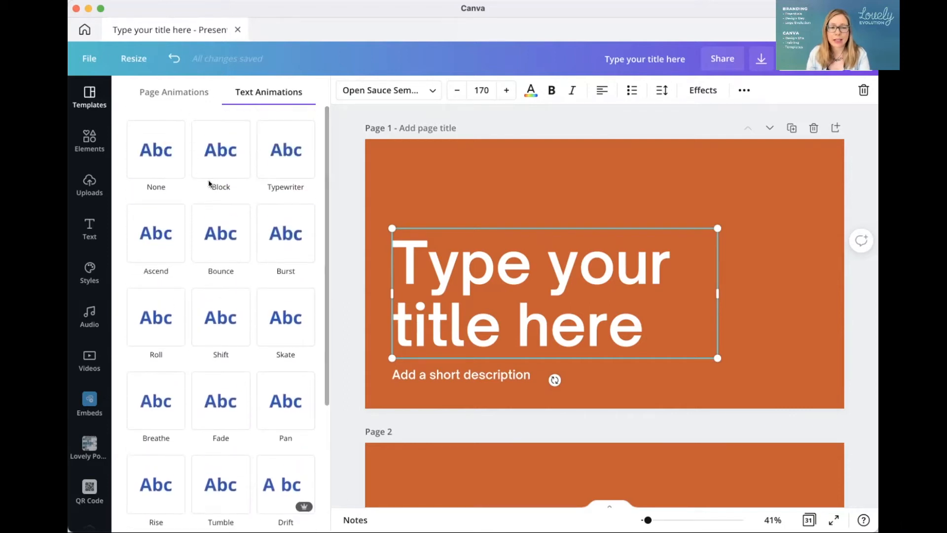
mouse_move(195, 156)
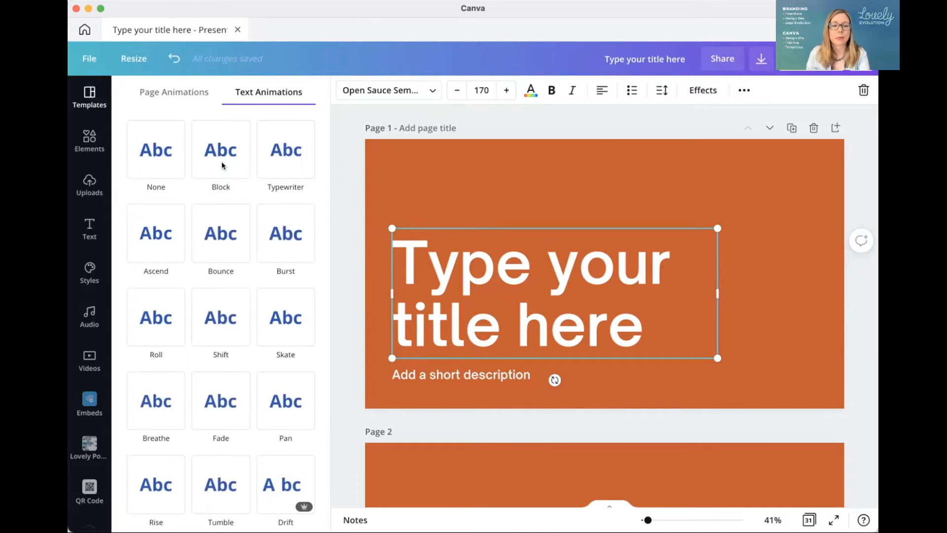
mouse_move(221, 150)
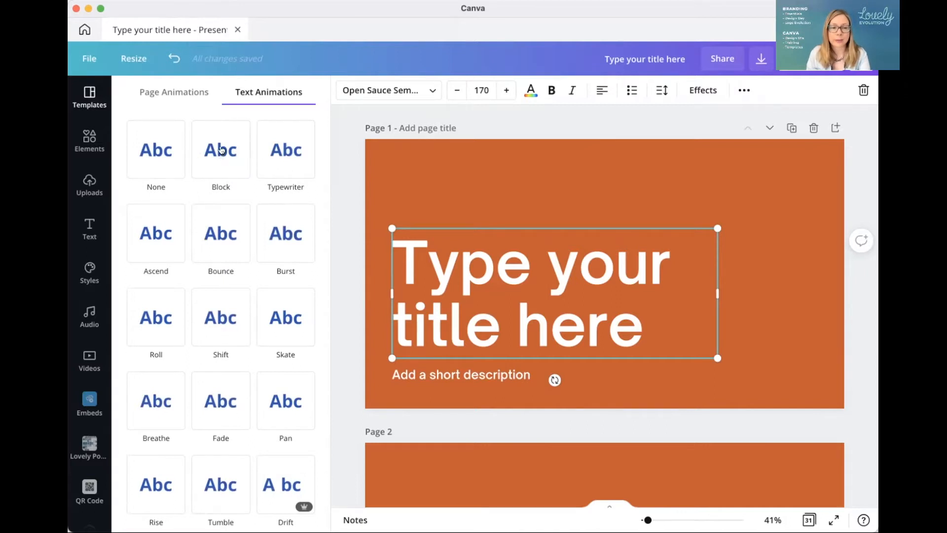
Preview Block, Typewriter and Ascend on the title, then apply Bounce
left_click(220, 149)
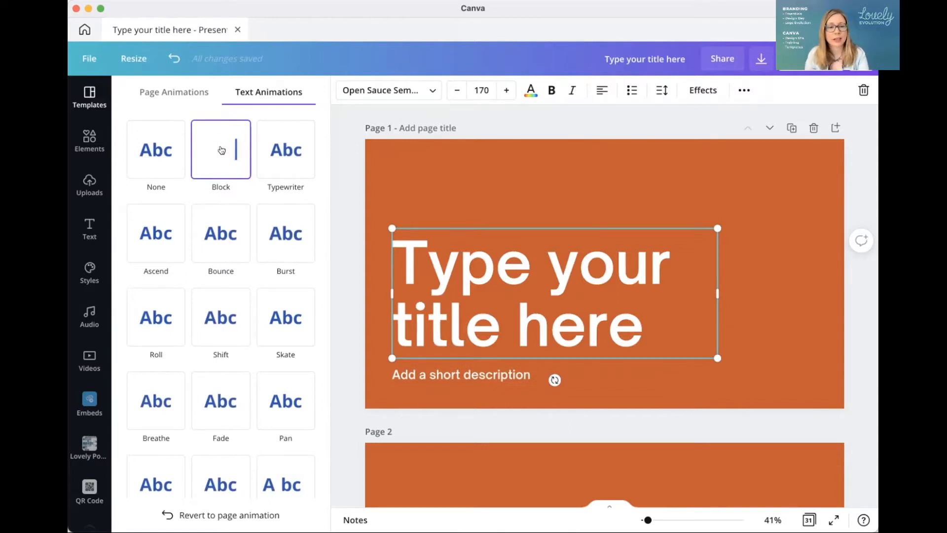
left_click(286, 149)
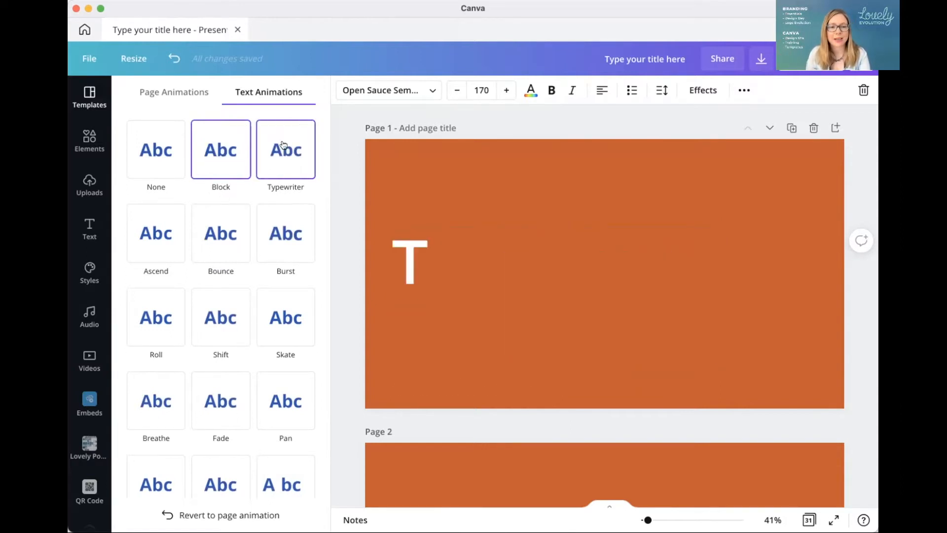
left_click(285, 149)
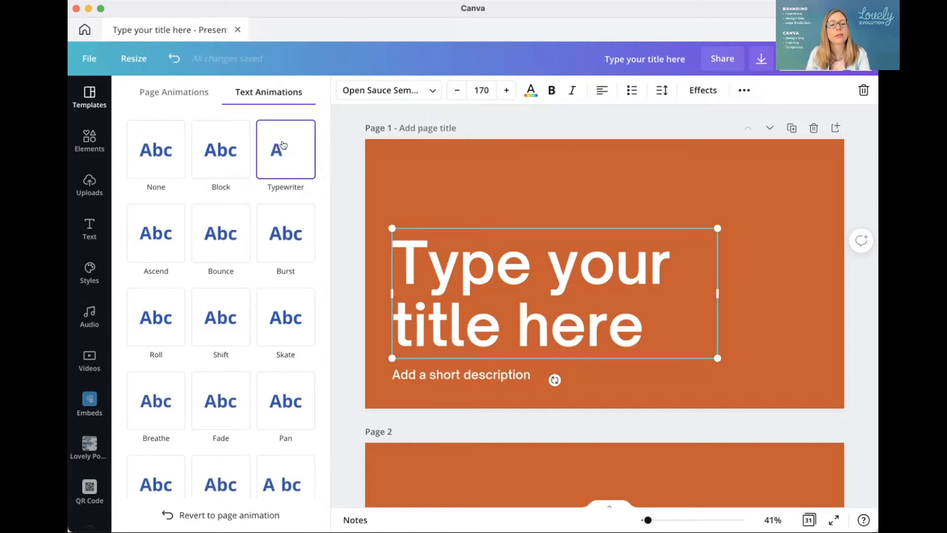
left_click(155, 233)
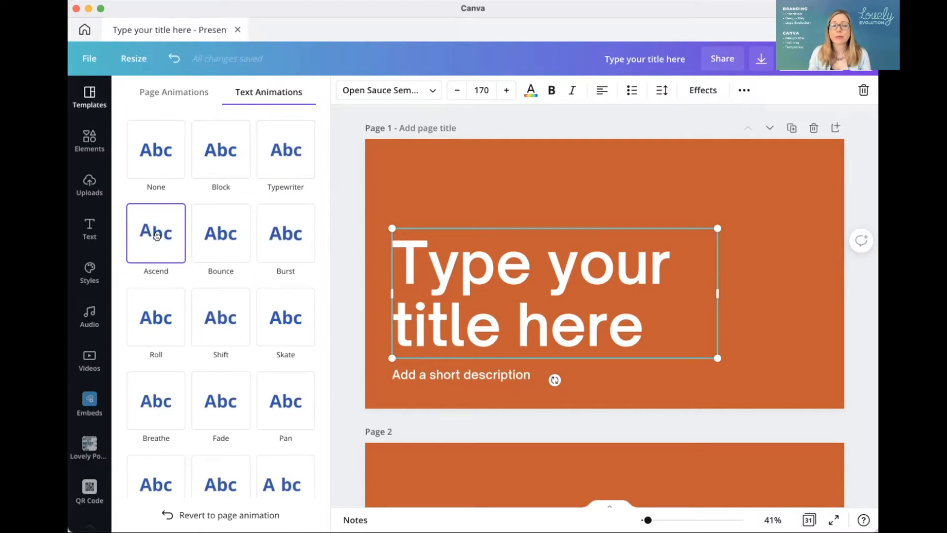
left_click(286, 149)
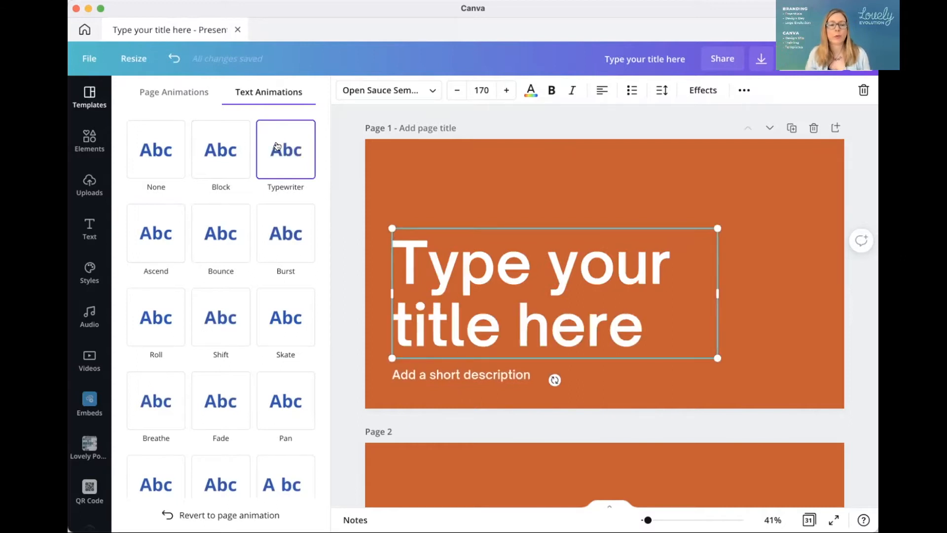
left_click(155, 233)
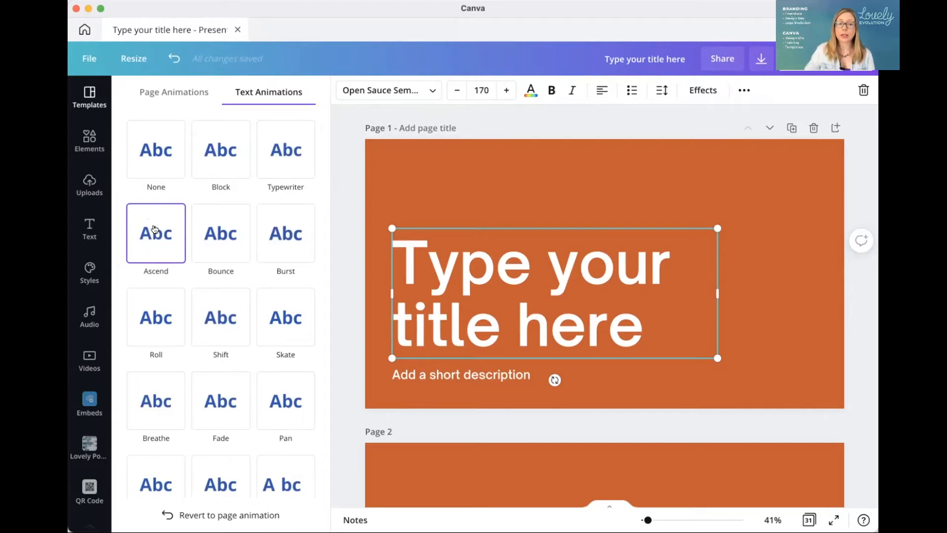
mouse_move(220, 233)
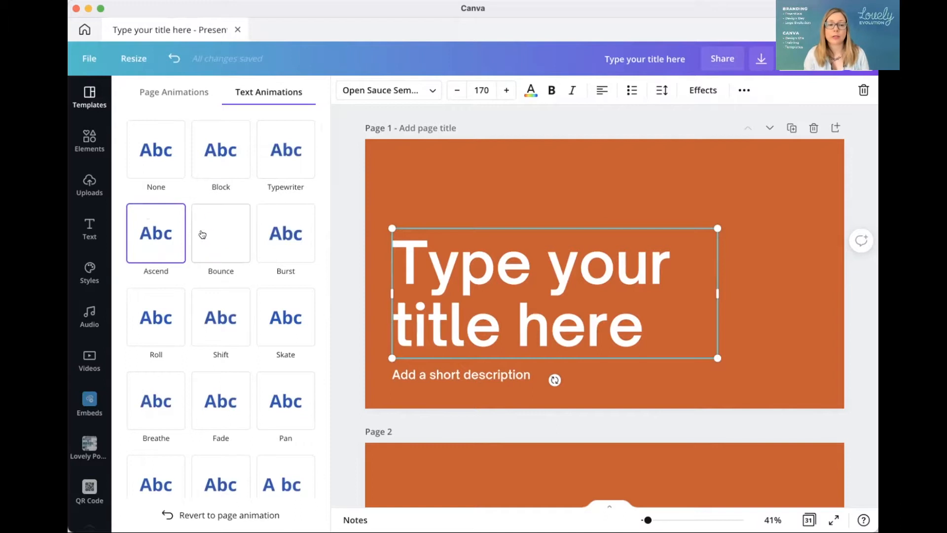
left_click(221, 233)
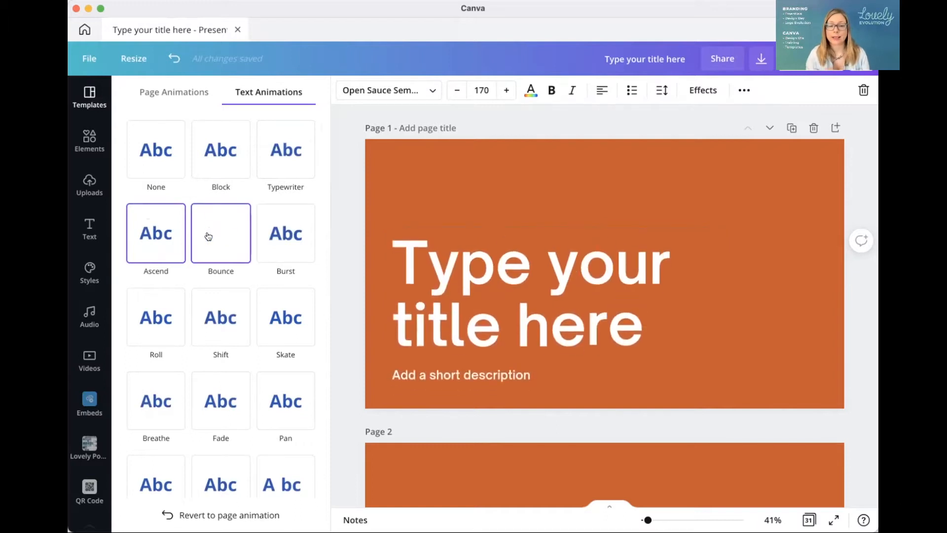
left_click(532, 290)
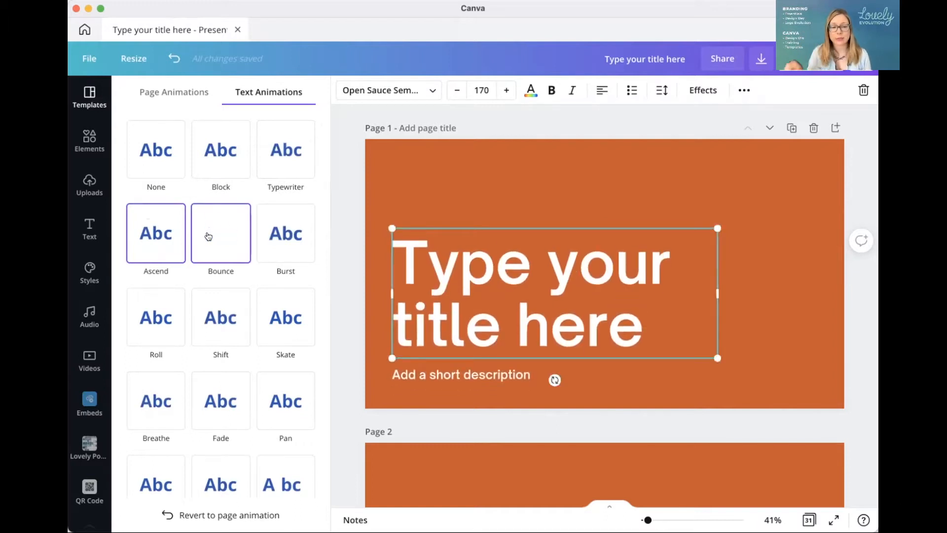
left_click(220, 233)
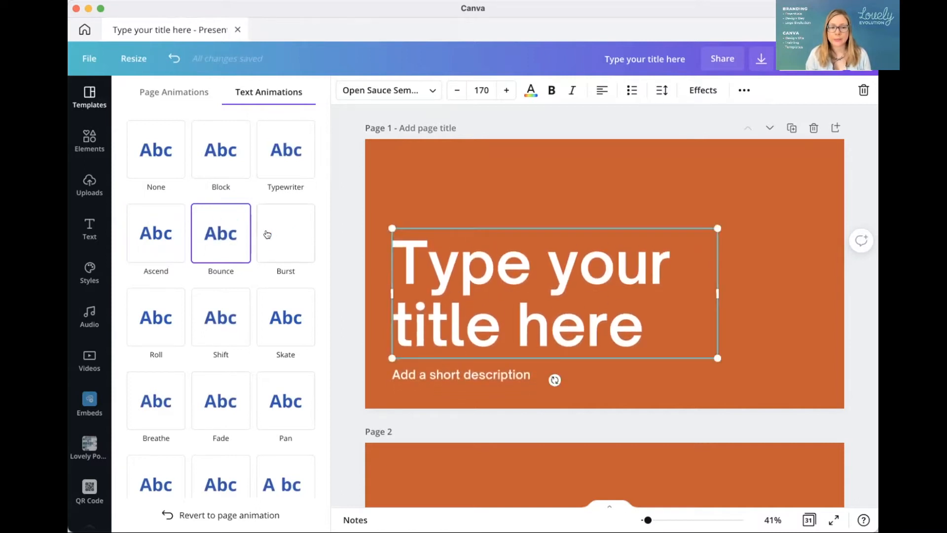
Preview Burst on the title, then apply and replay Roll
left_click(285, 233)
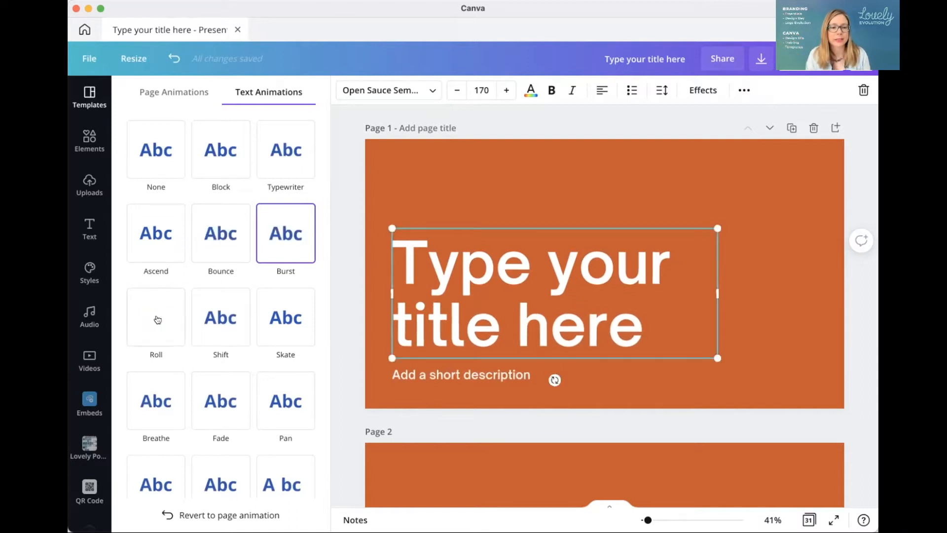
left_click(156, 317)
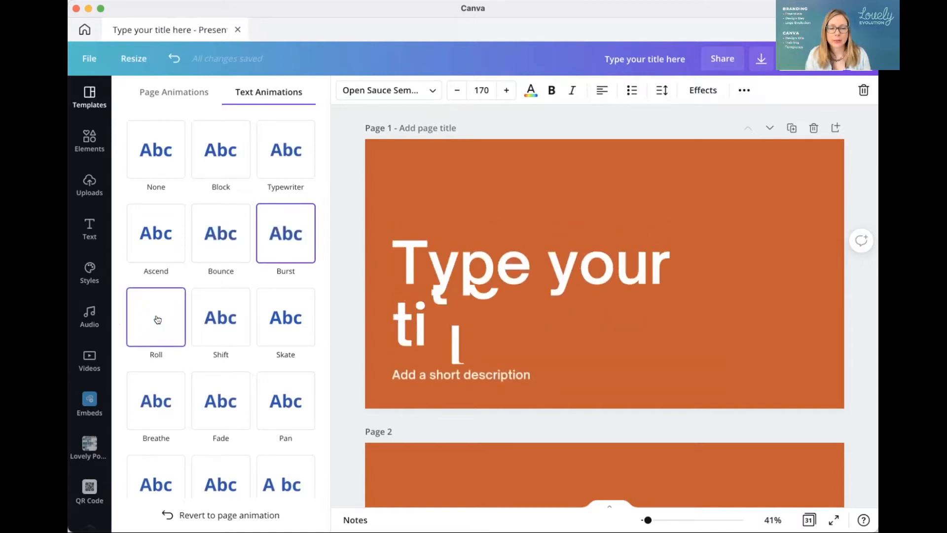
left_click(155, 317)
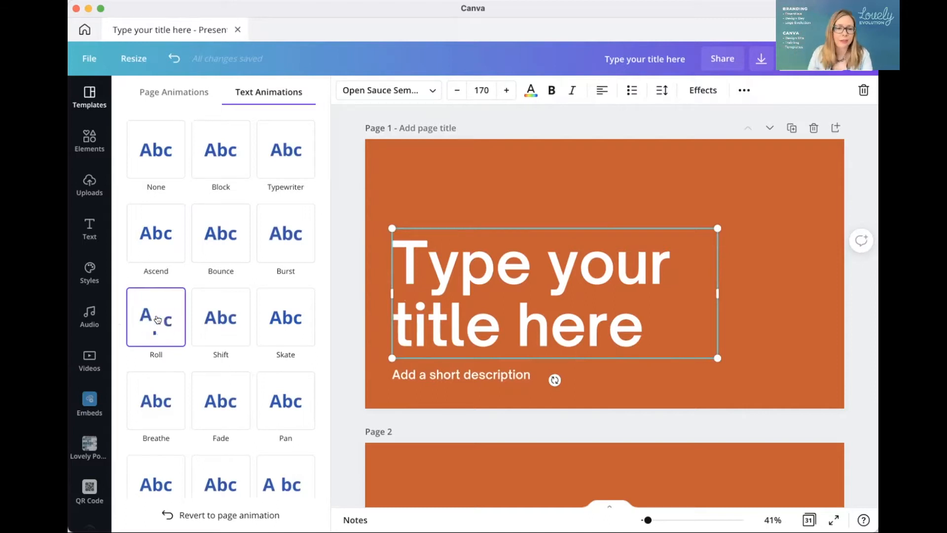
left_click(220, 317)
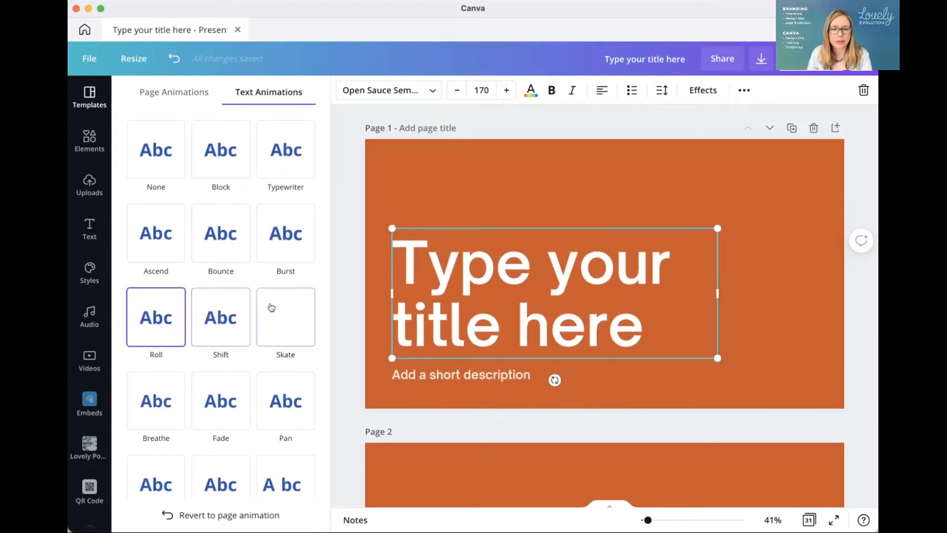
Preview the Skate, Breathe and Pan text animations on the title
left_click(285, 318)
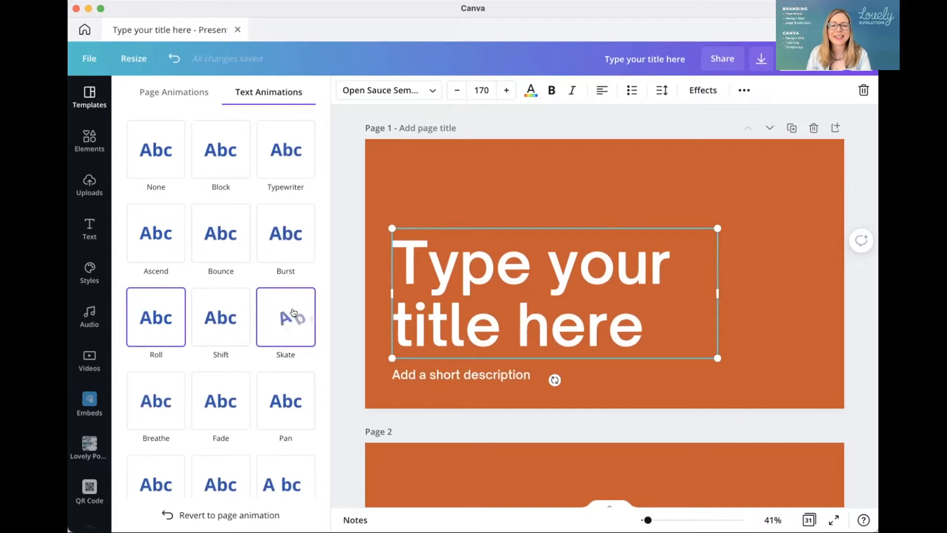
left_click(285, 317)
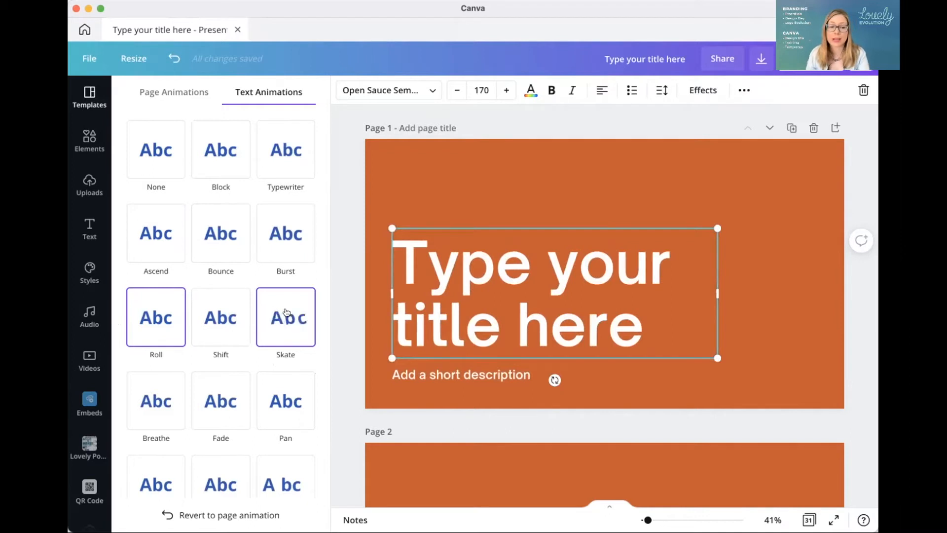
left_click(155, 401)
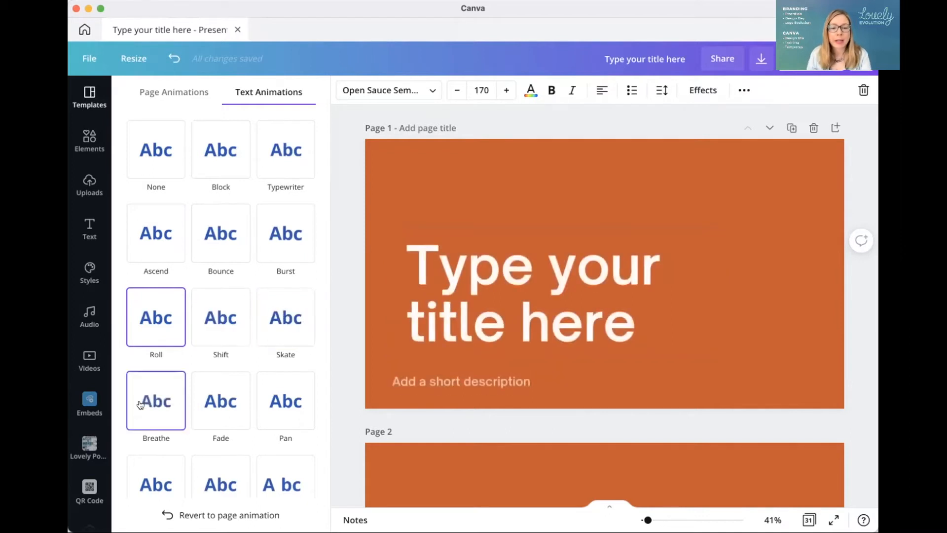
left_click(221, 401)
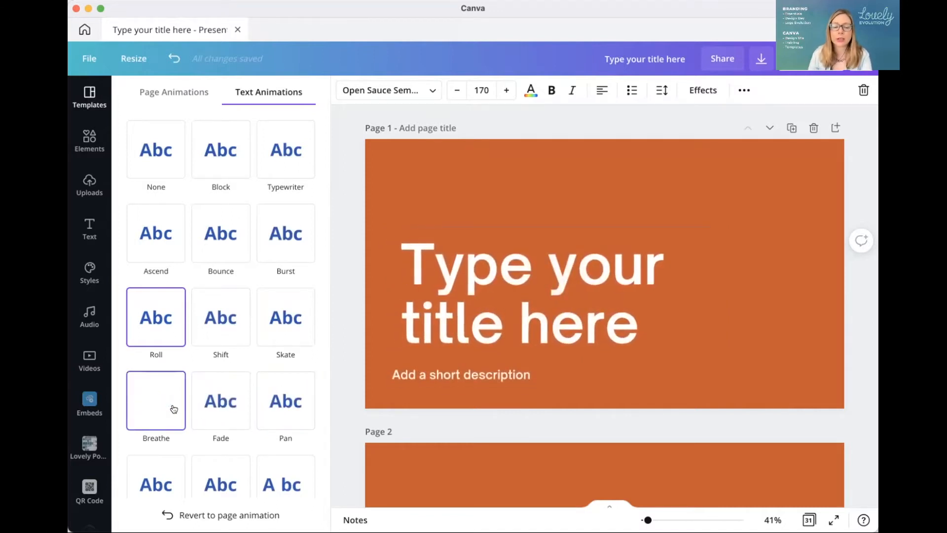
left_click(285, 401)
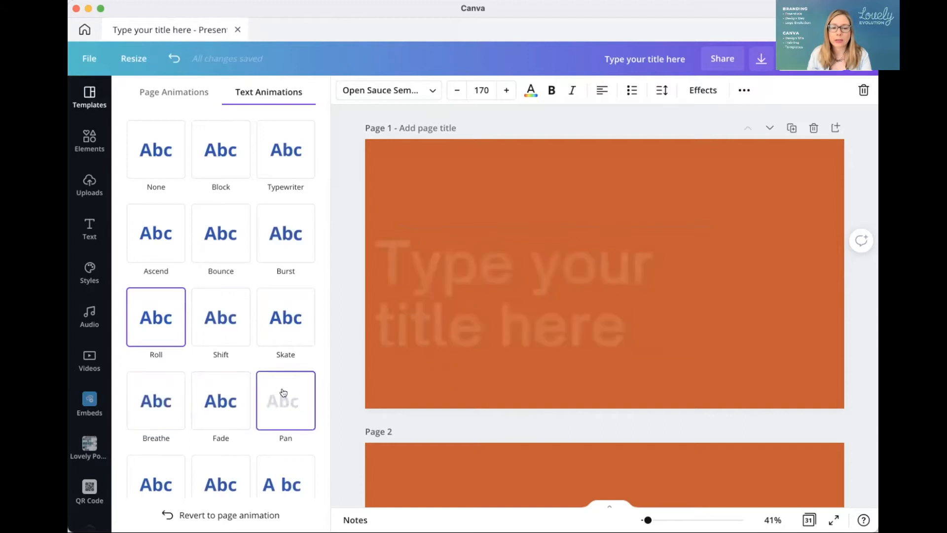
left_click(544, 293)
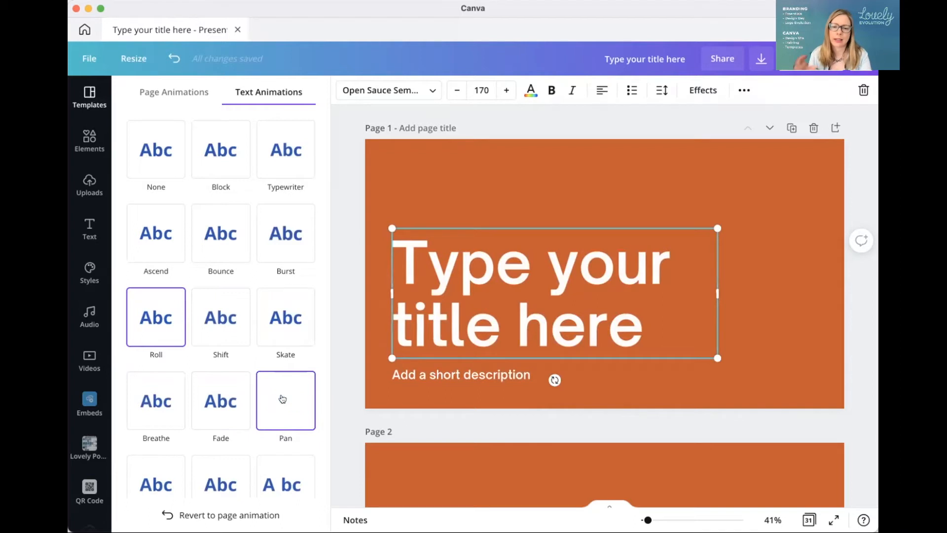
mouse_move(329, 398)
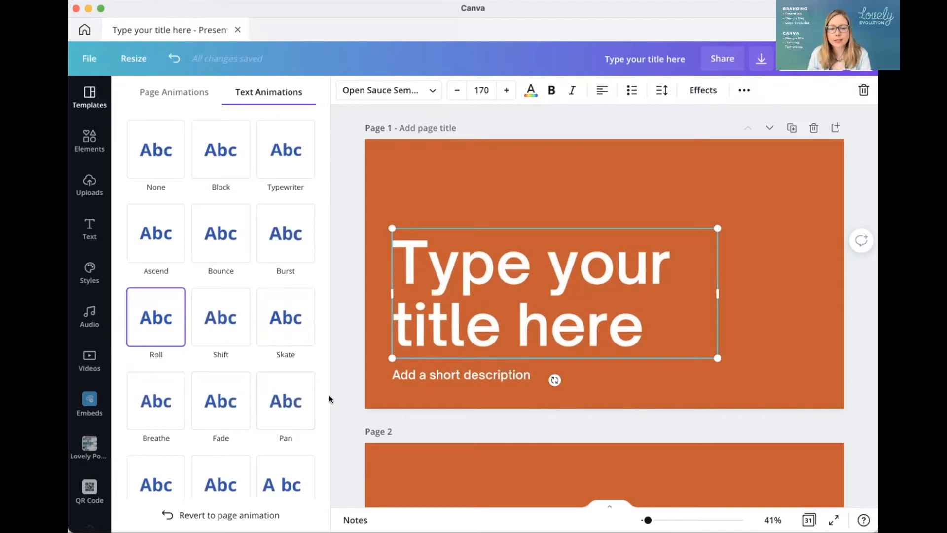
Preview Roll and Fade on the title, then leave the animation panel
left_click(221, 401)
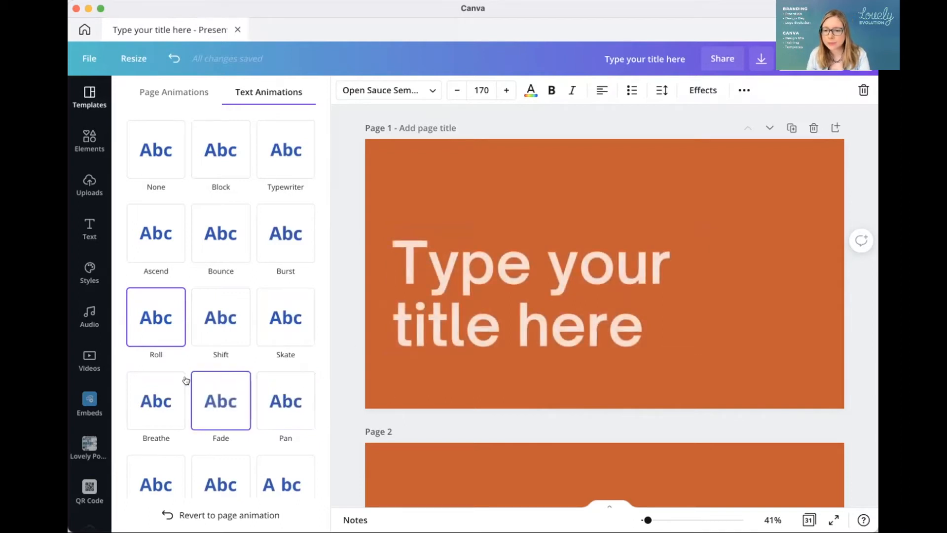
left_click(155, 401)
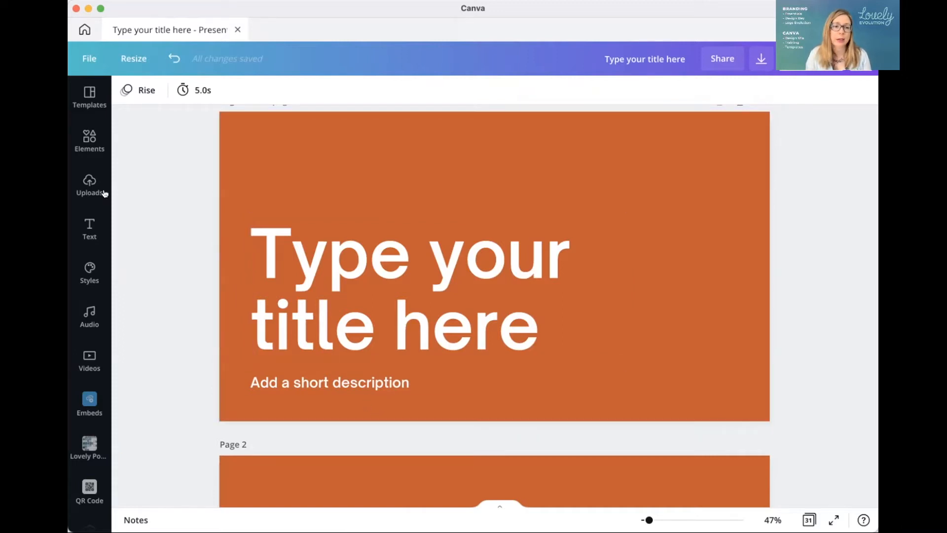
From Home, open the starred Lovely Posts & Stories folder and its Friday Fri-Yay - Post
left_click(85, 29)
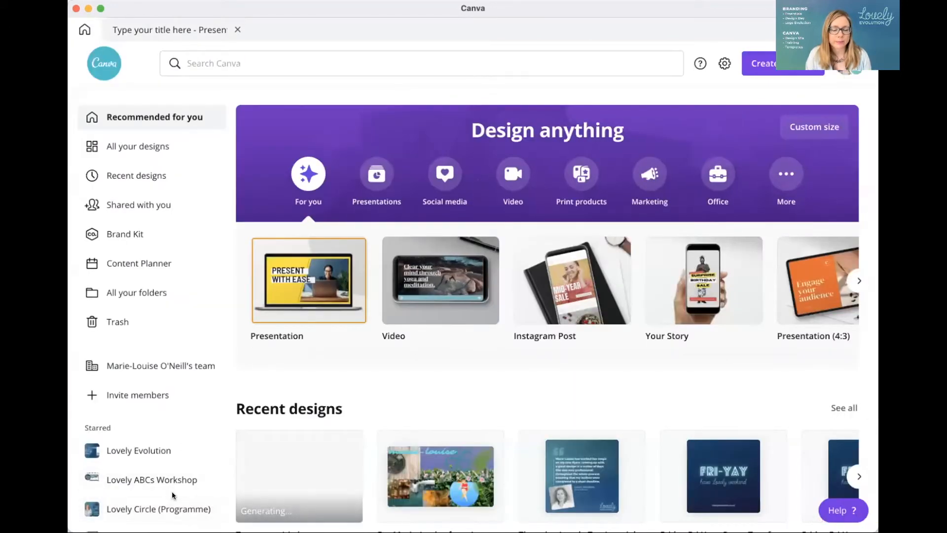
scroll("down", 3)
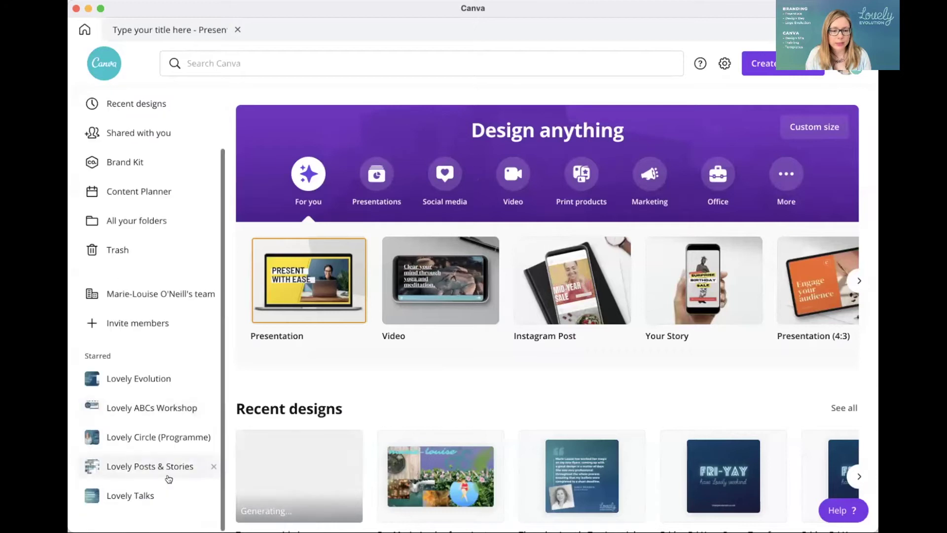
left_click(149, 466)
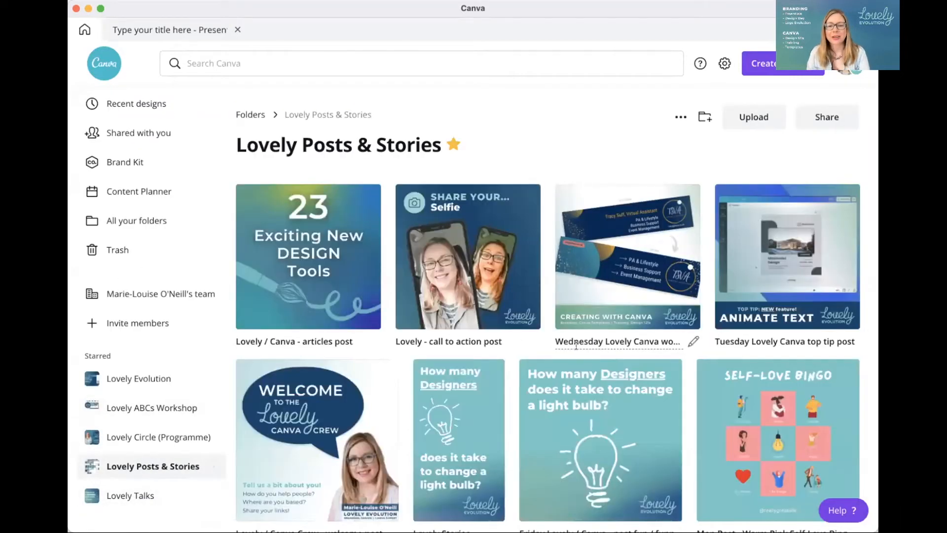
scroll("down", 3)
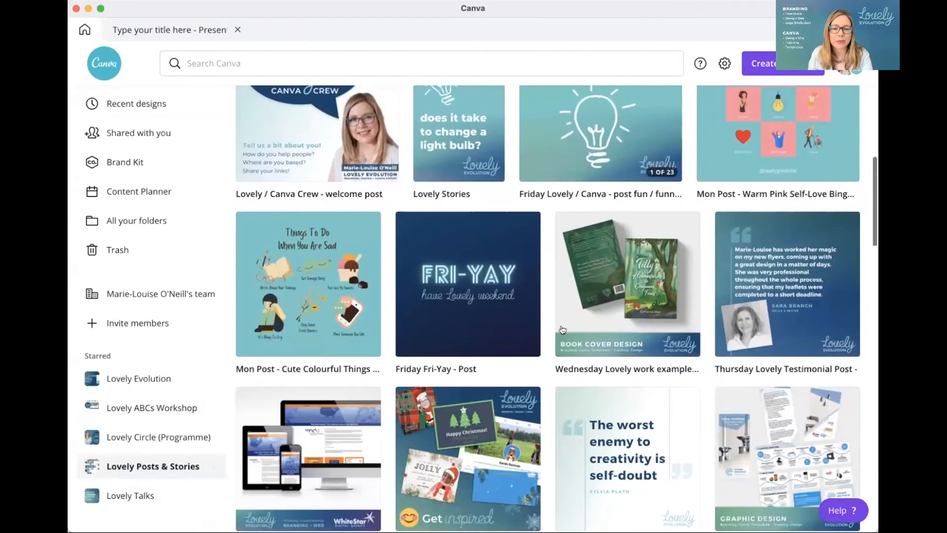
scroll("down", 3)
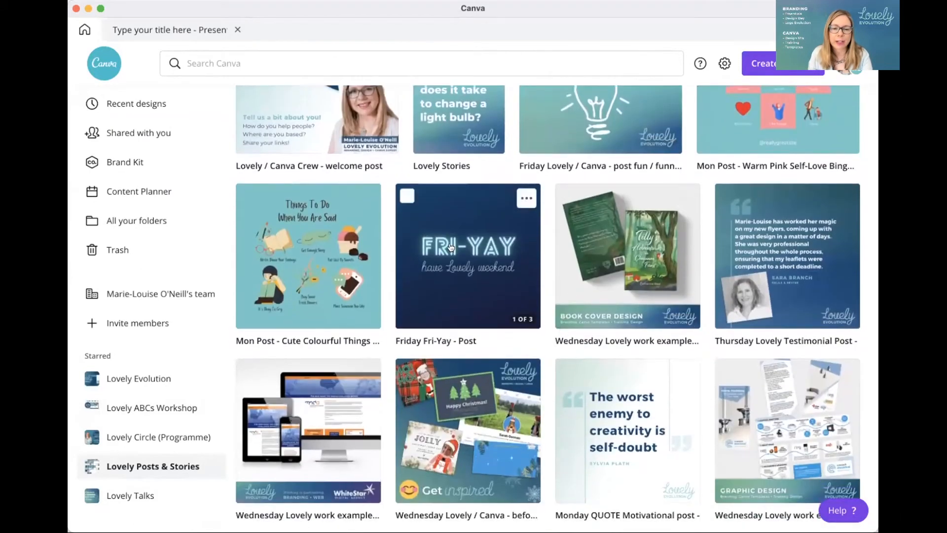
left_click(450, 255)
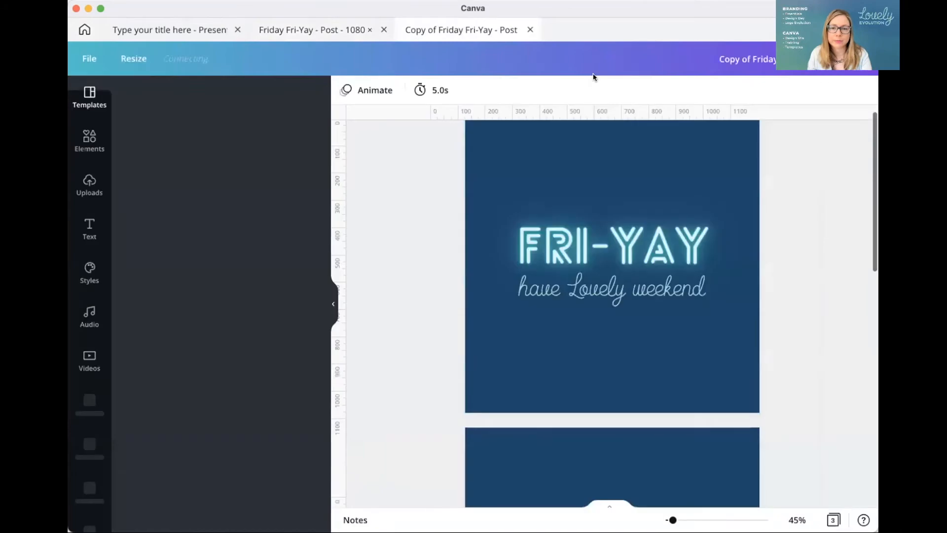
Rename the copy 'Demo - Friday Fri-Yay - Post' and open page 1
left_click(89, 97)
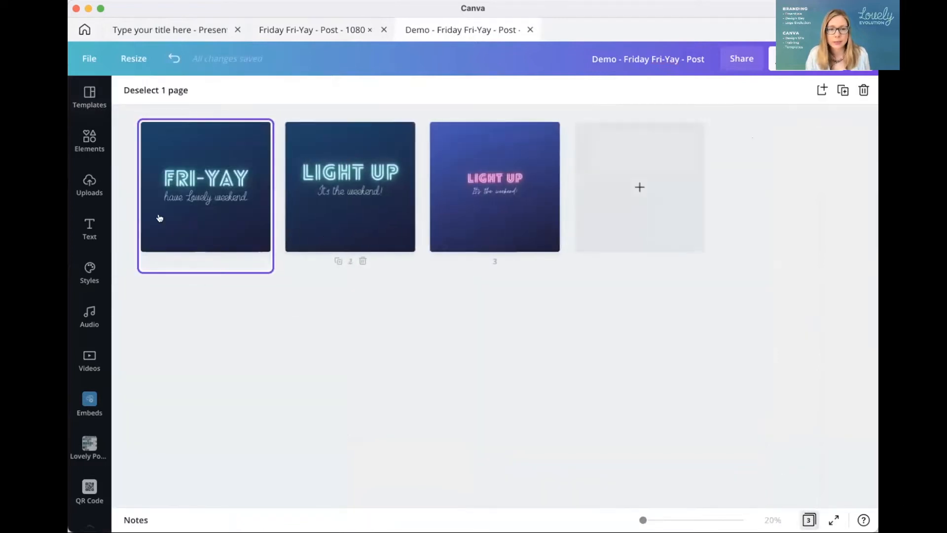
left_click(88, 97)
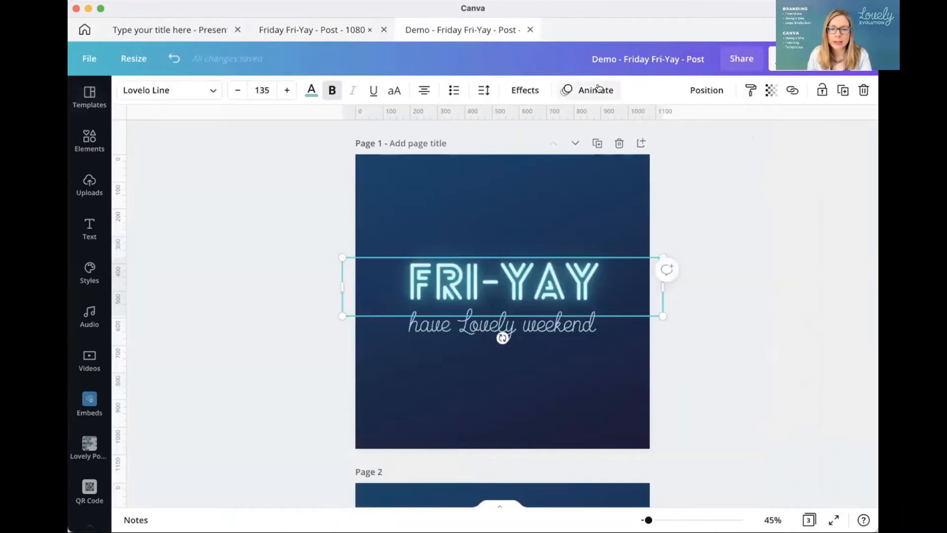
Preview Typewriter, Ascend, Bounce, Roll, Skate and Shift on FRI-YAY, then apply Burst
left_click(595, 90)
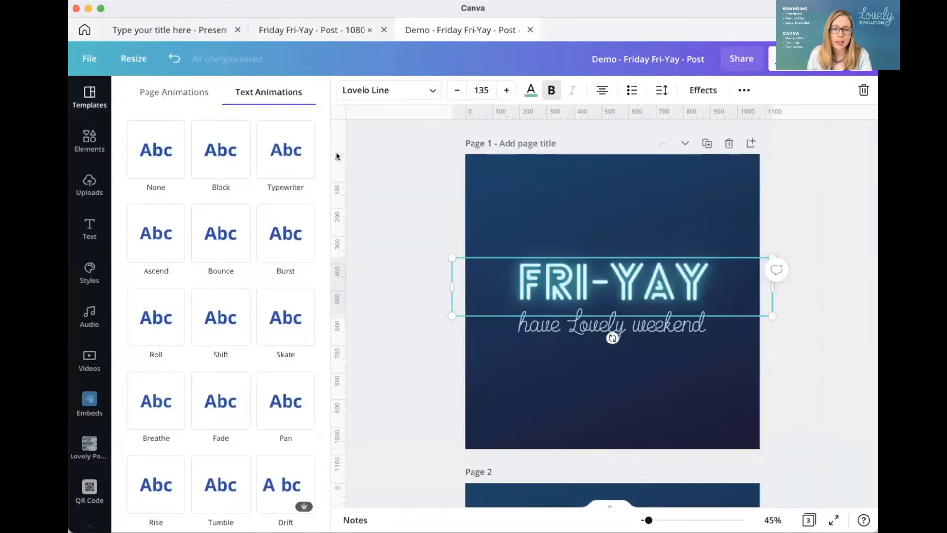
left_click(285, 148)
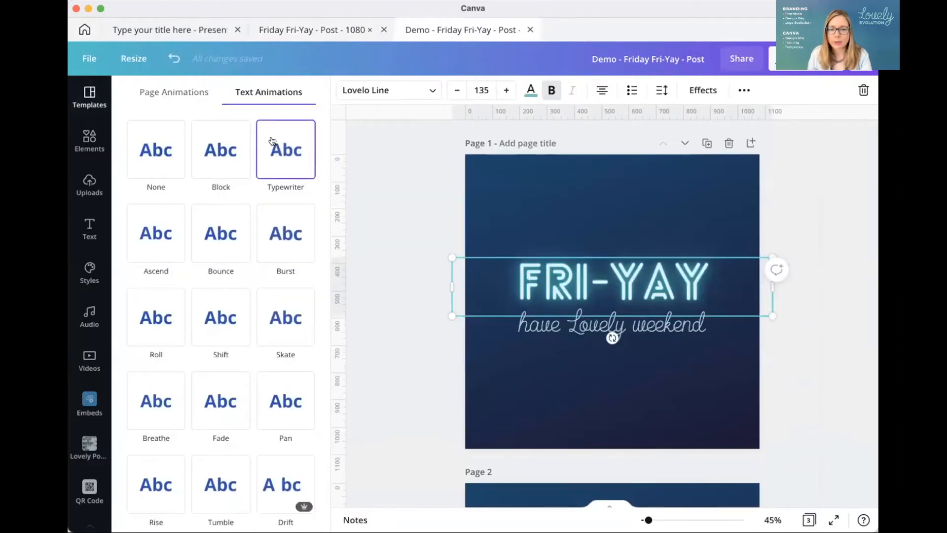
left_click(155, 233)
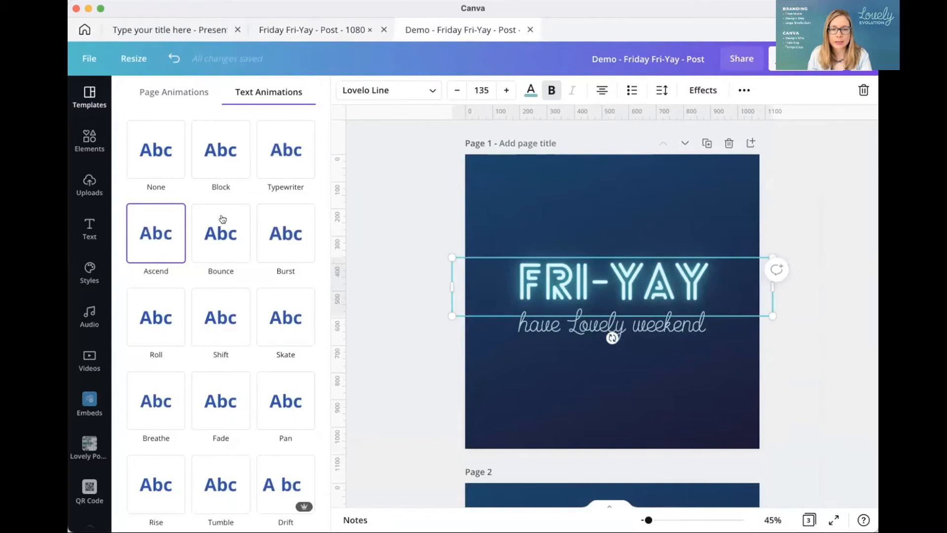
left_click(220, 233)
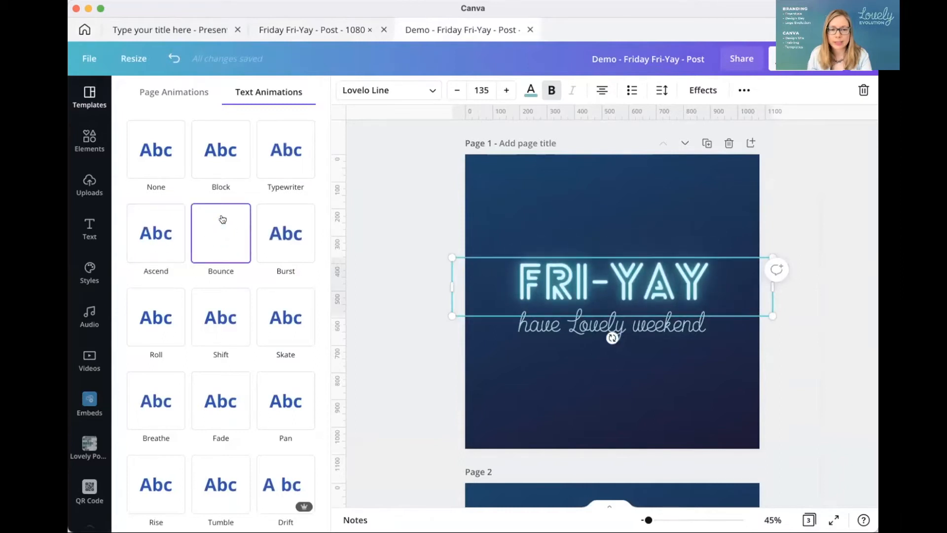
left_click(286, 233)
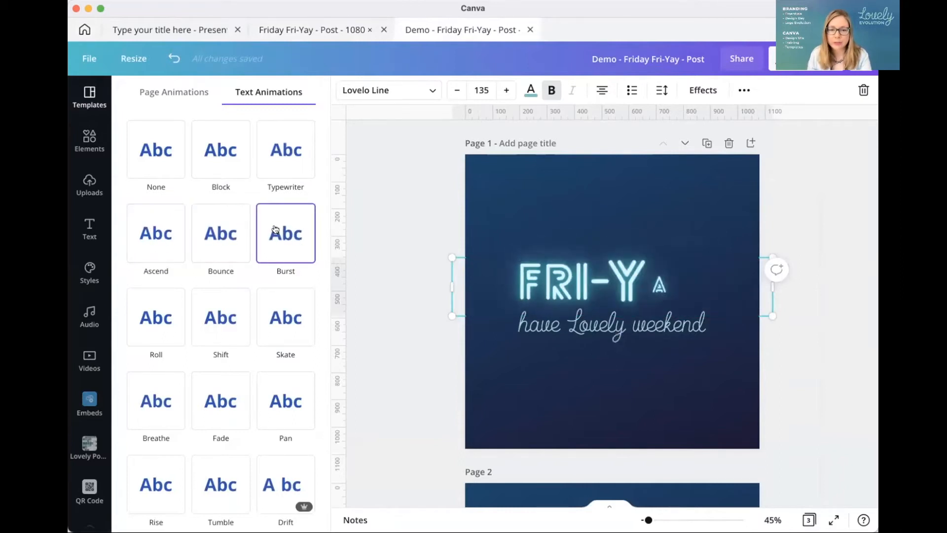
left_click(155, 317)
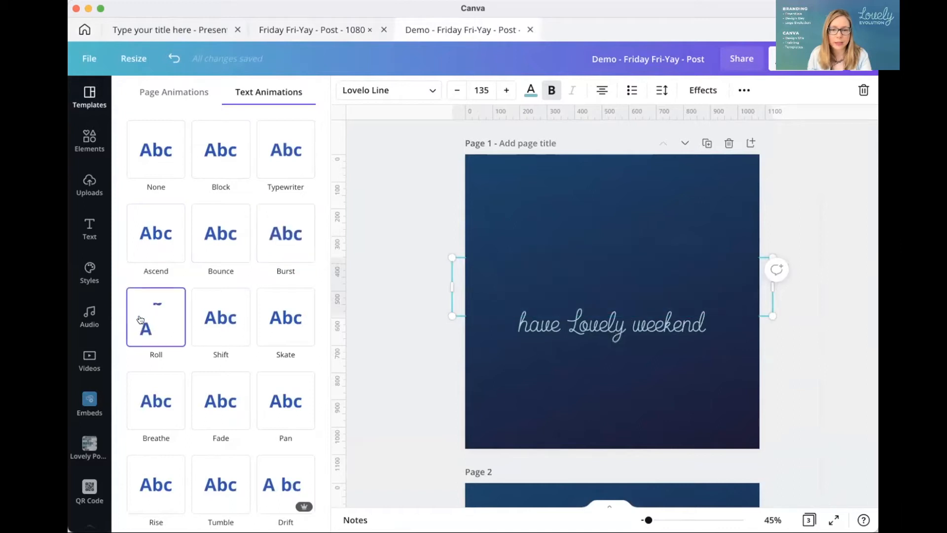
left_click(610, 281)
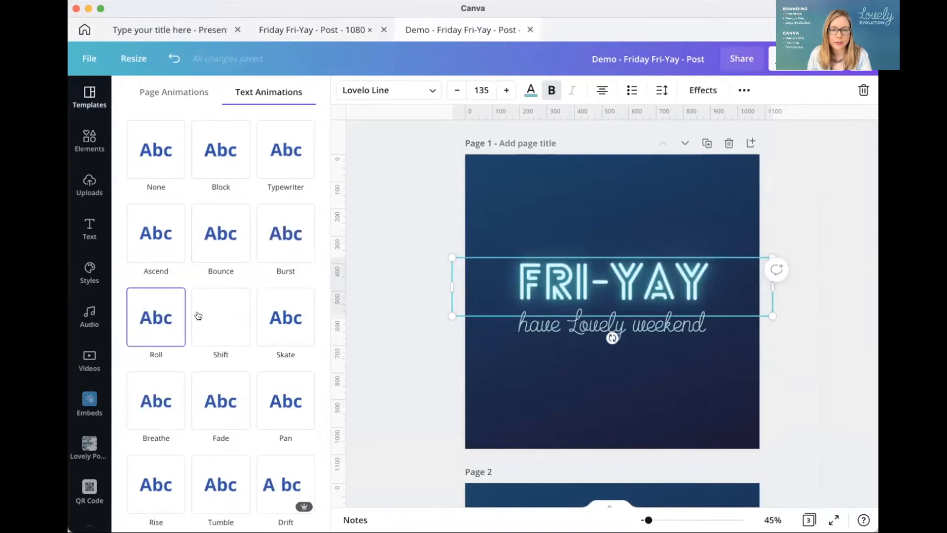
left_click(285, 317)
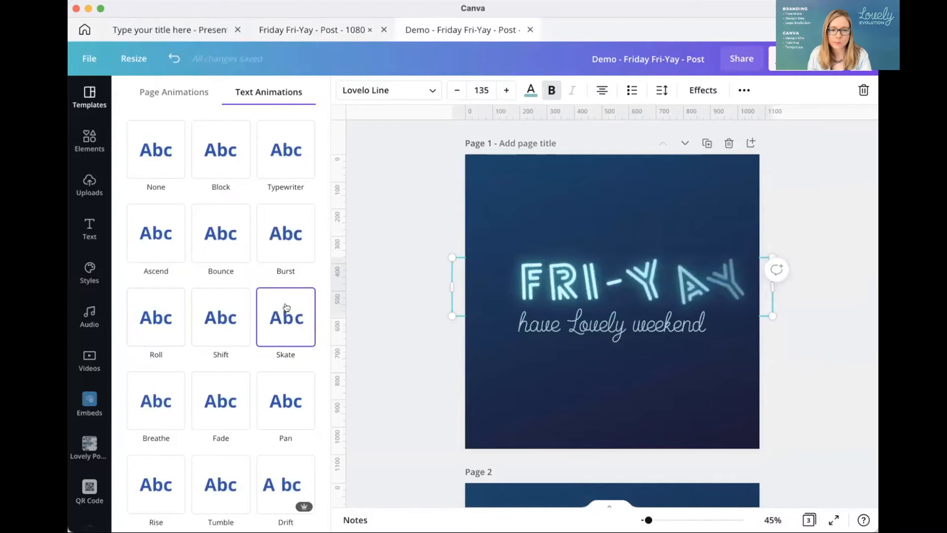
left_click(220, 317)
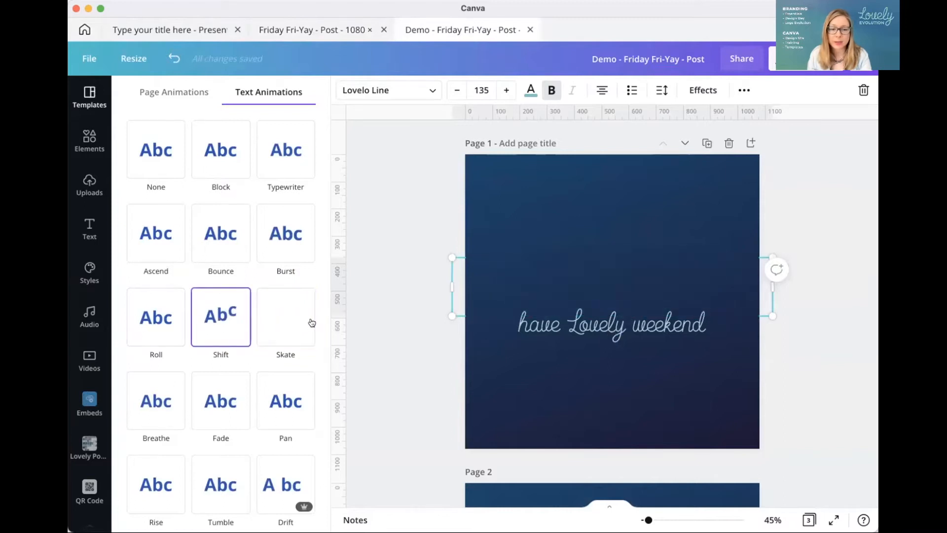
left_click(285, 316)
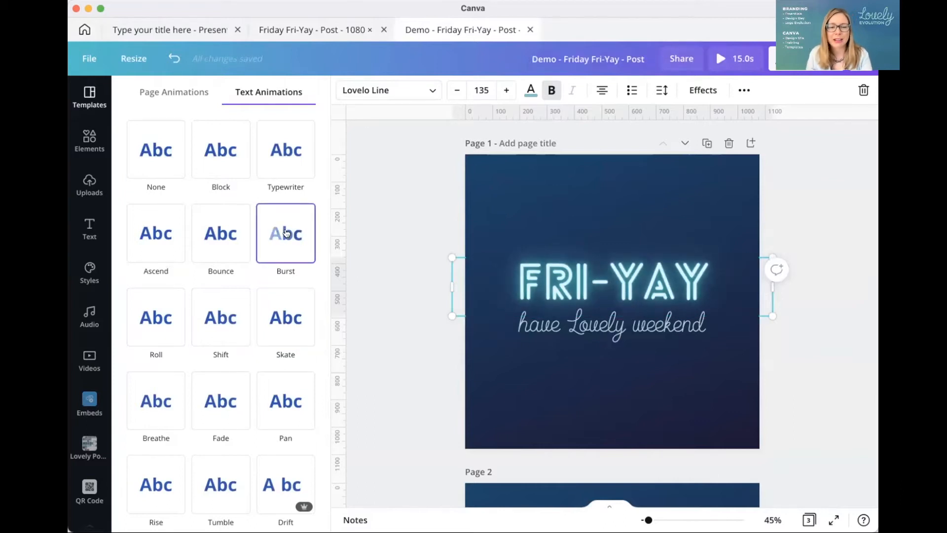
left_click(285, 233)
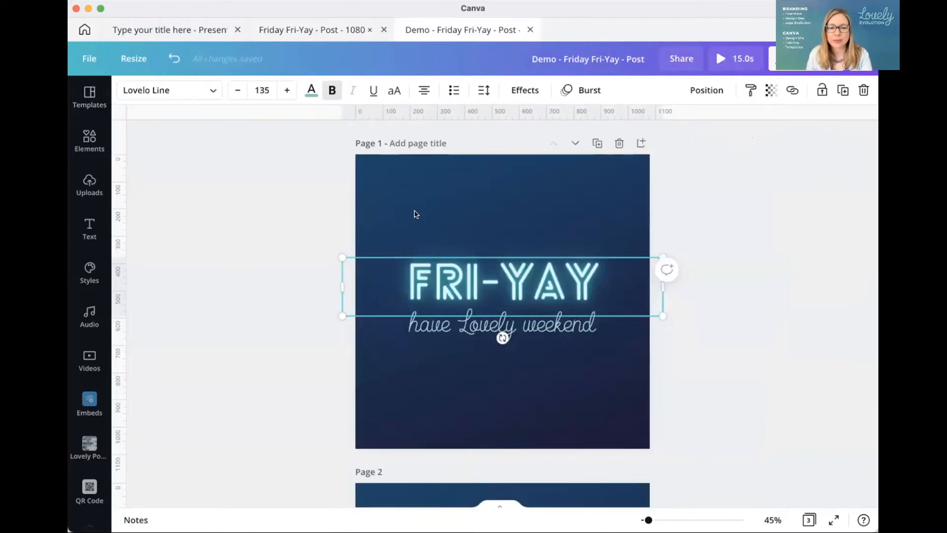
Preview Typewriter, Ascend and Bounce on the 'have Lovely weekend' subtitle, settling on Bounce
left_click(502, 325)
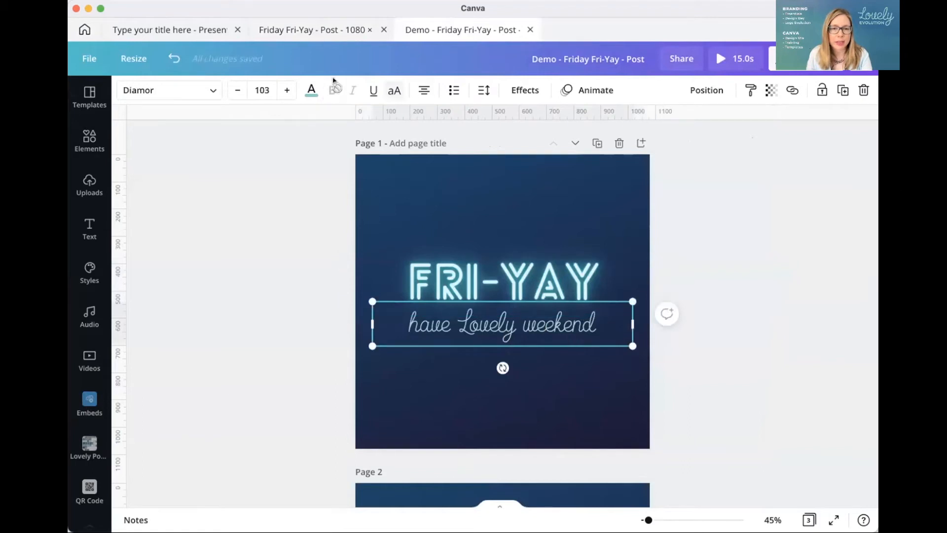
left_click(594, 90)
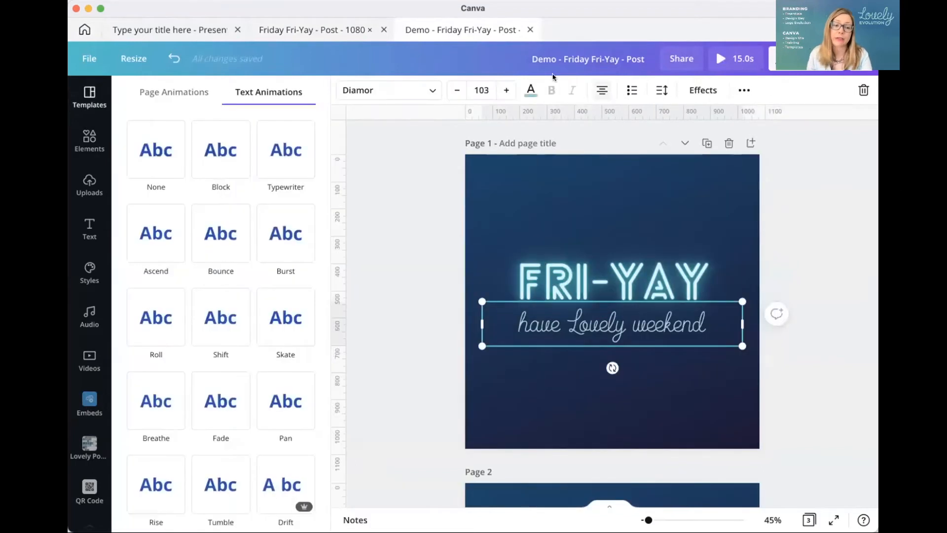
left_click(285, 149)
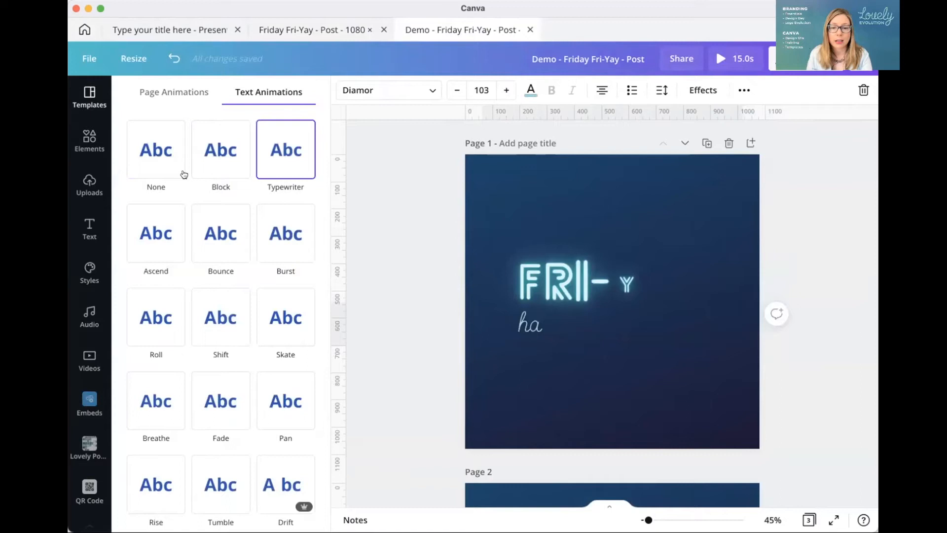
left_click(156, 233)
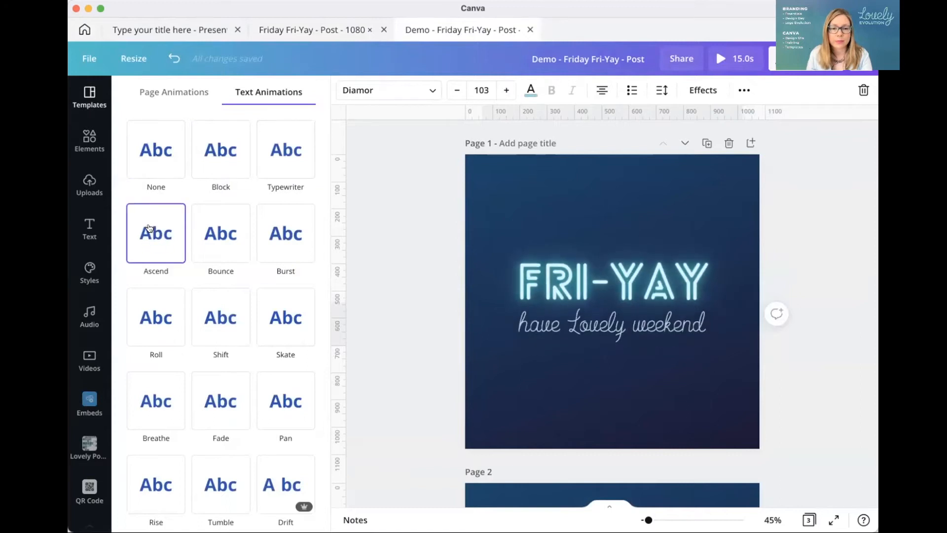
left_click(220, 234)
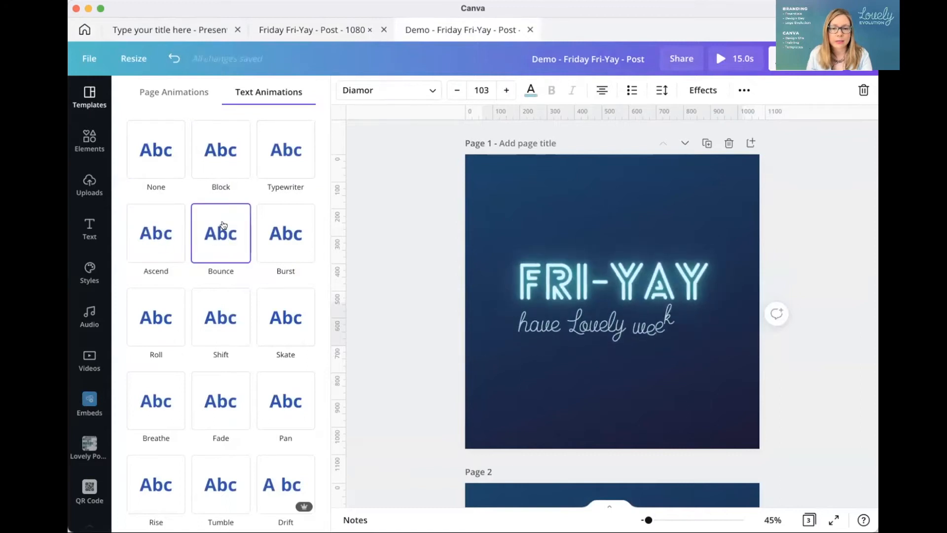
left_click(611, 325)
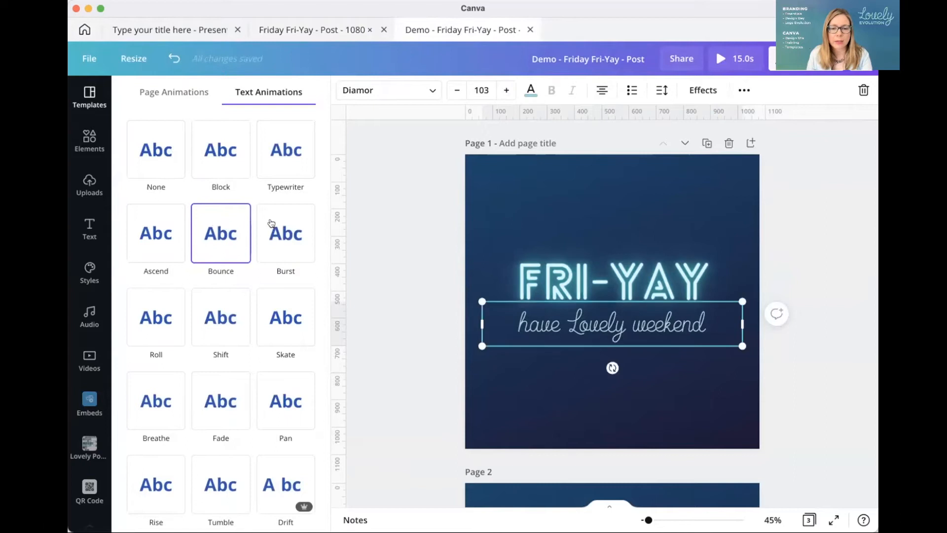
Close the animation options and view the three neon pages as thumbnails
left_click(221, 233)
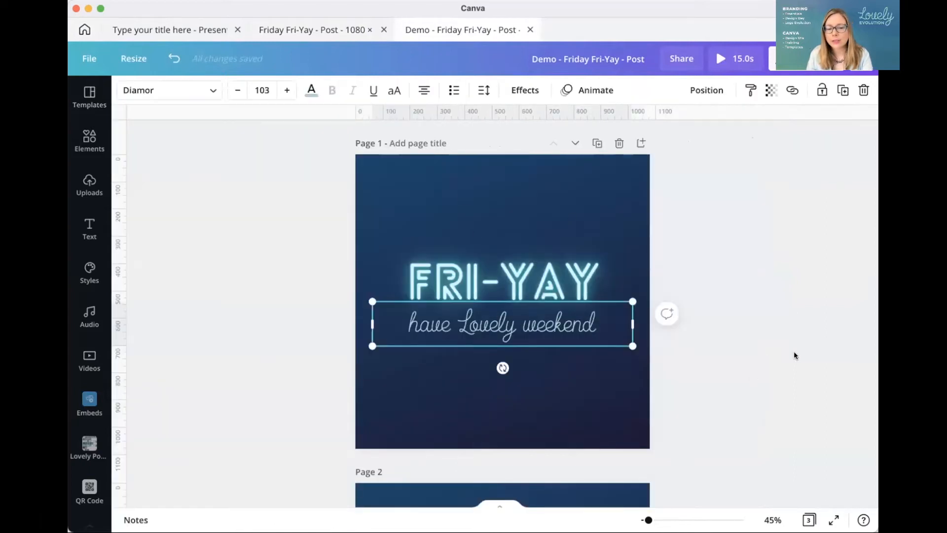
scroll("down", 3)
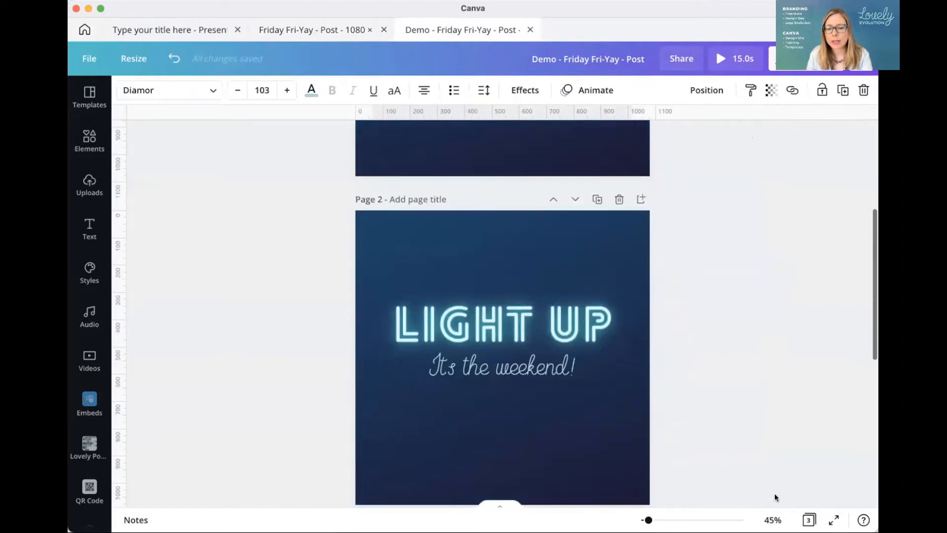
left_click(809, 519)
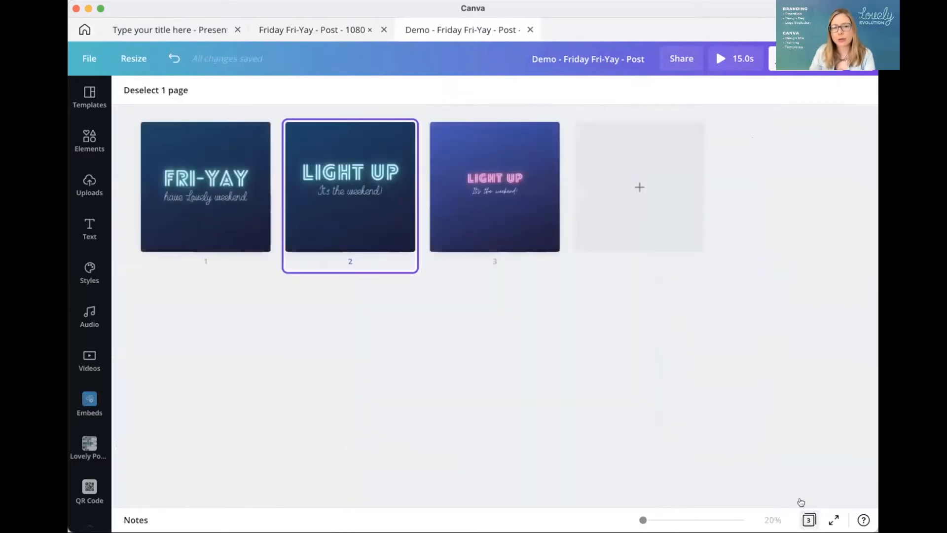
Remove the LIGHT UP pages, duplicate the Fri-Yay page, and preview Bounce on the subtitle
left_click(640, 186)
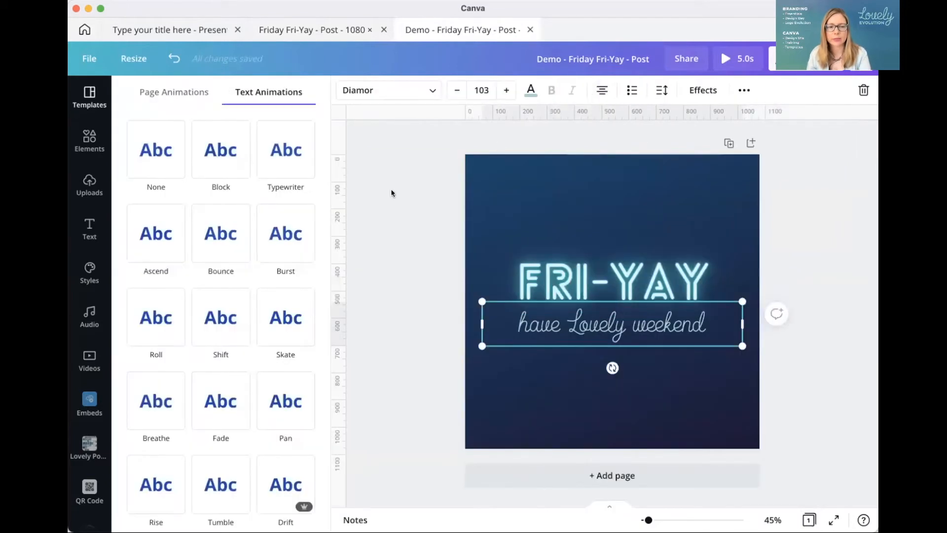
left_click(220, 234)
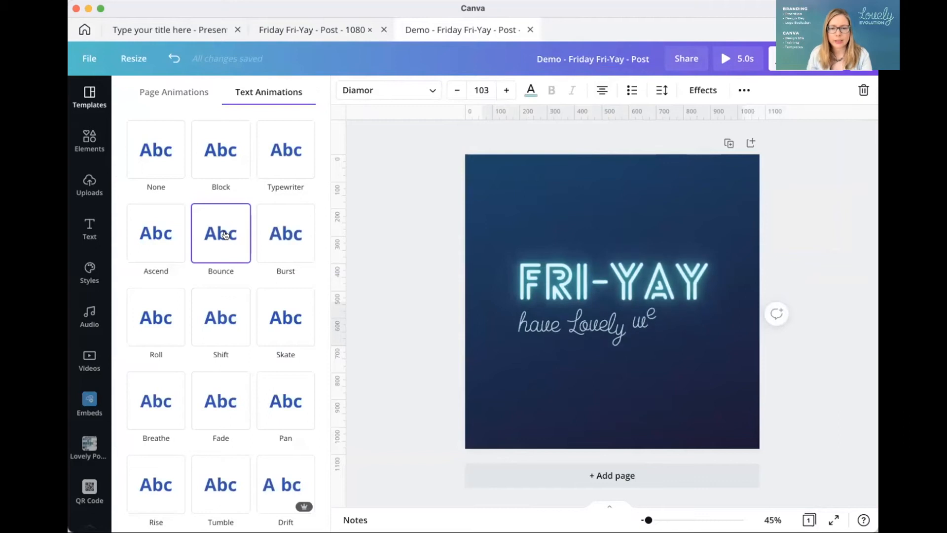
left_click(612, 325)
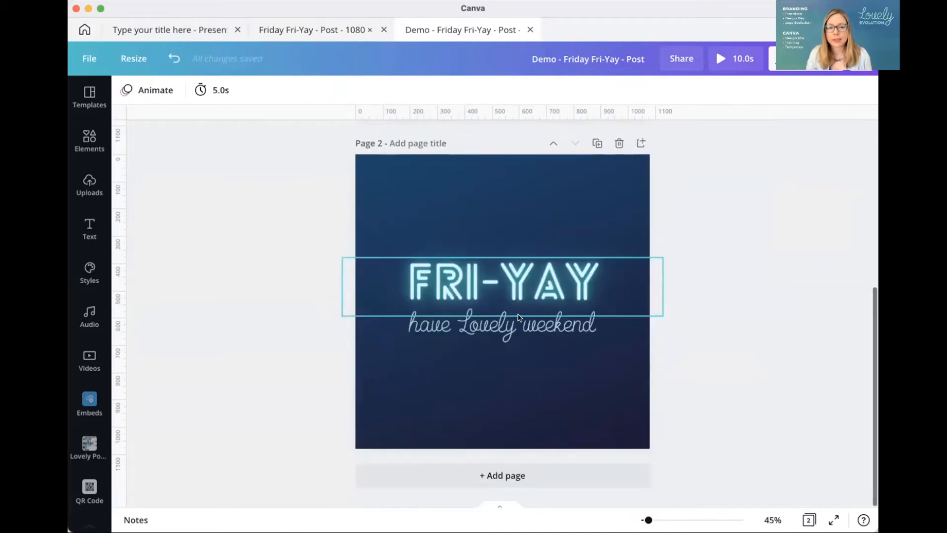
Set the FRI-YAY title's text animation to None
left_click(501, 284)
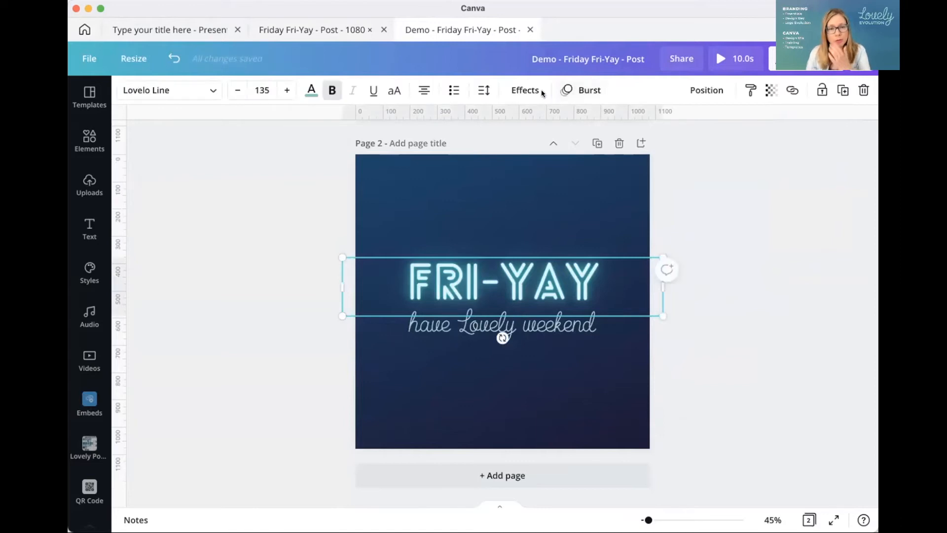
left_click(582, 89)
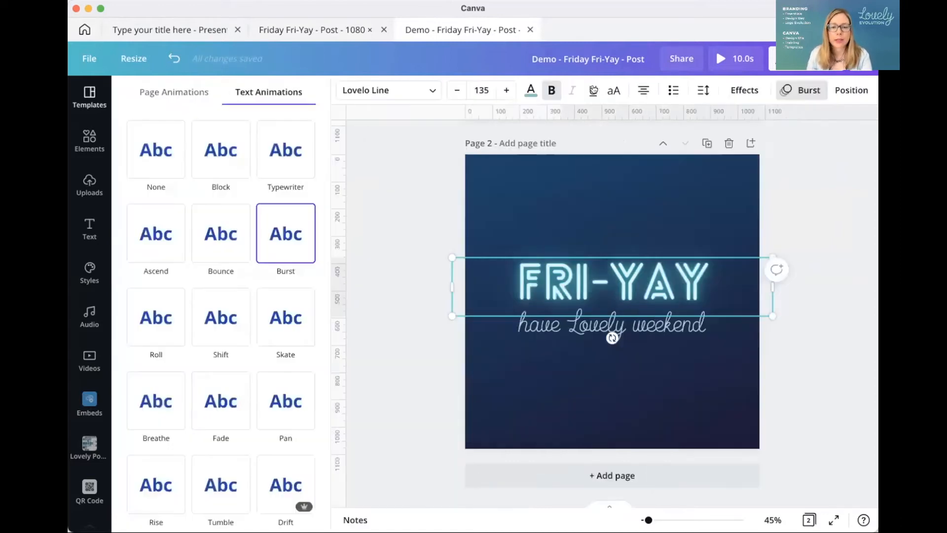
left_click(156, 149)
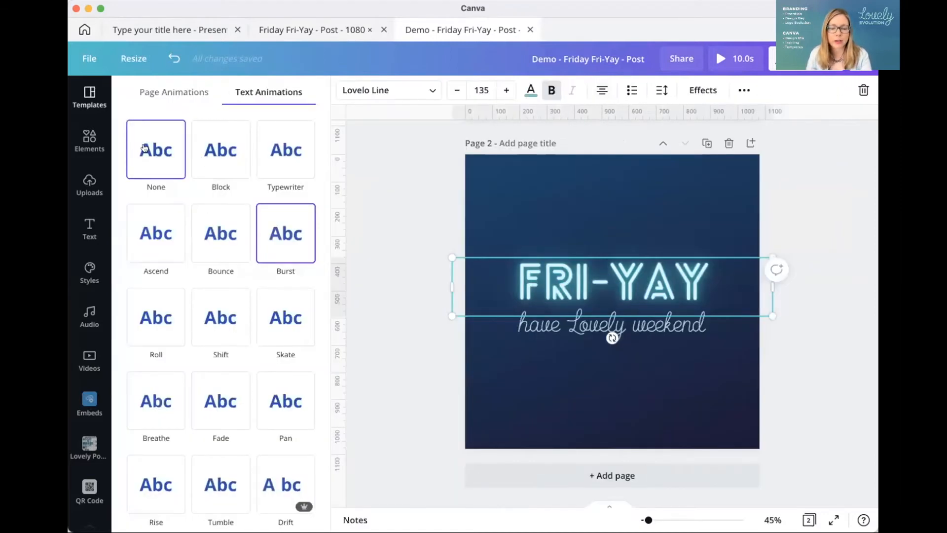
left_click(155, 149)
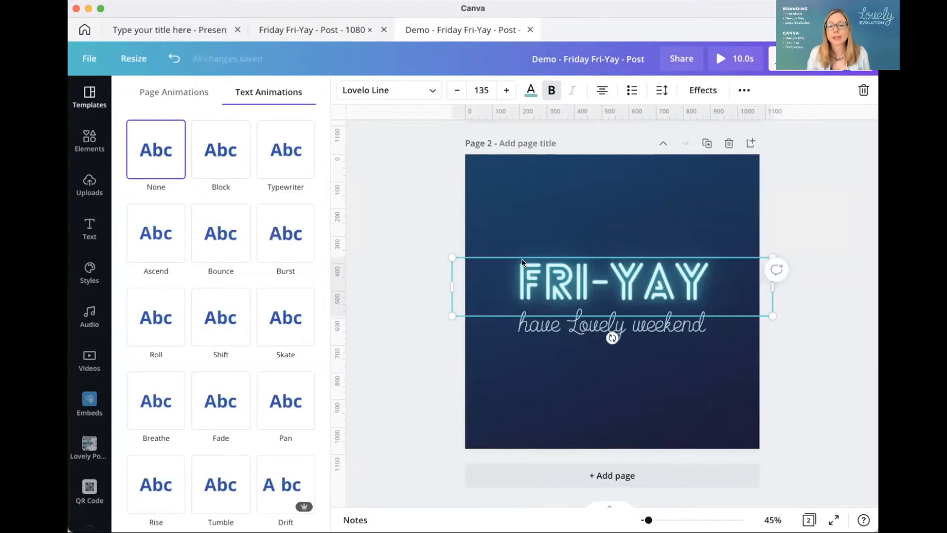
Preview Roll and Shift on the subtitle, then remove the subtitle from page 1
left_click(610, 325)
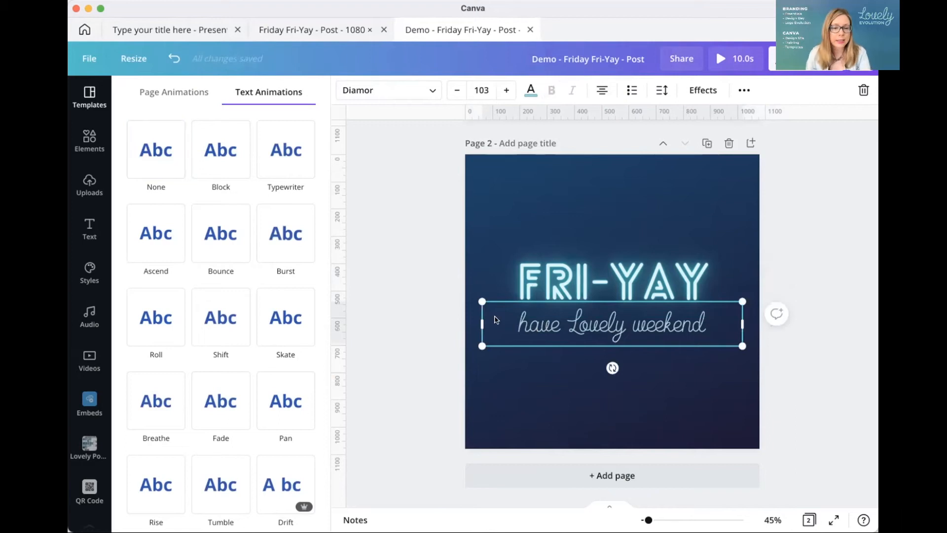
left_click(156, 317)
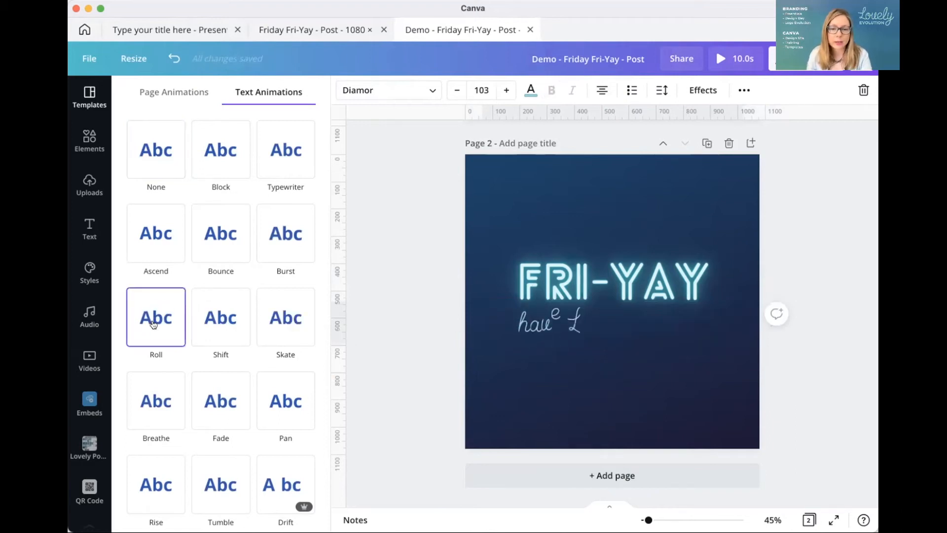
left_click(220, 317)
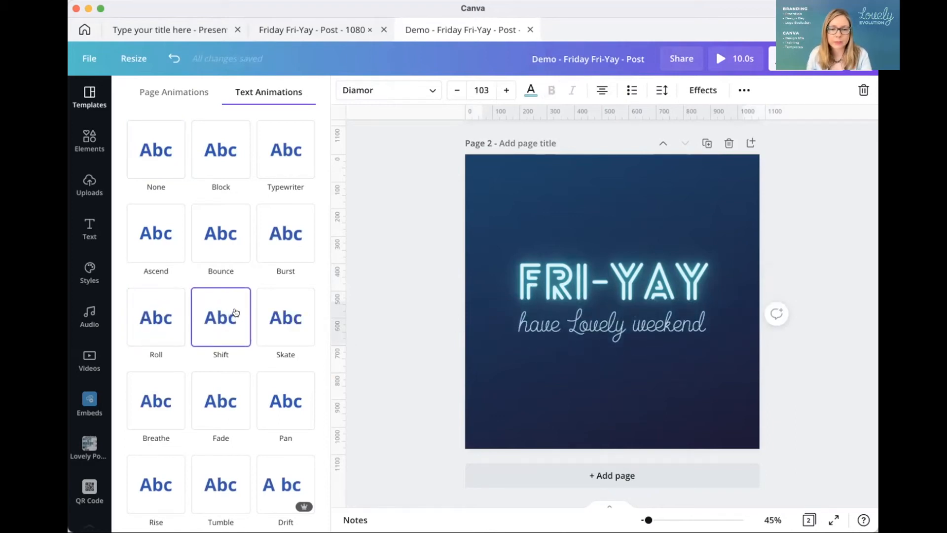
left_click(286, 234)
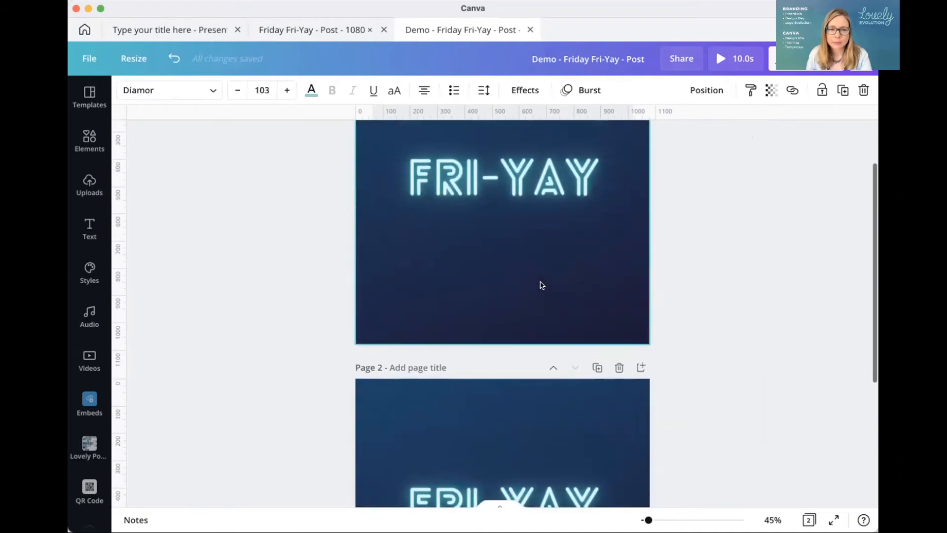
left_click(503, 177)
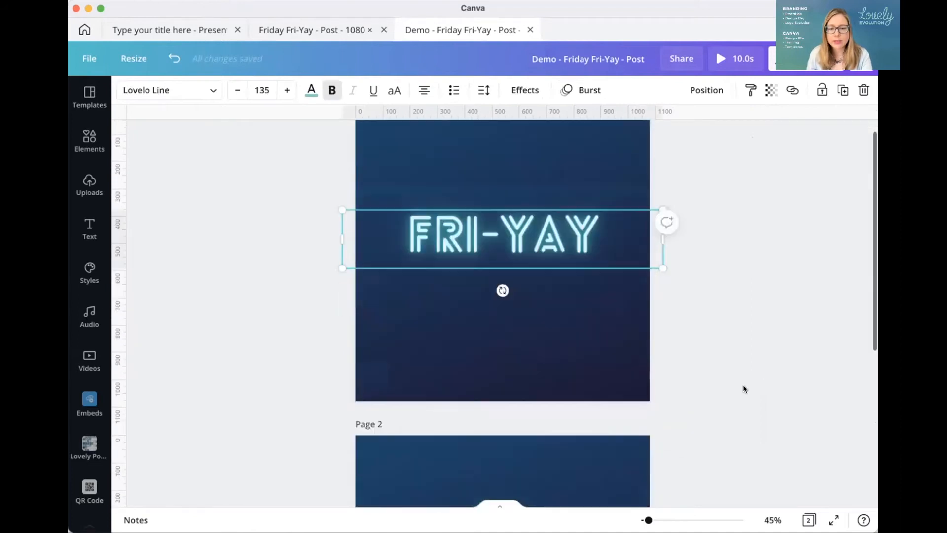
scroll("down", 3)
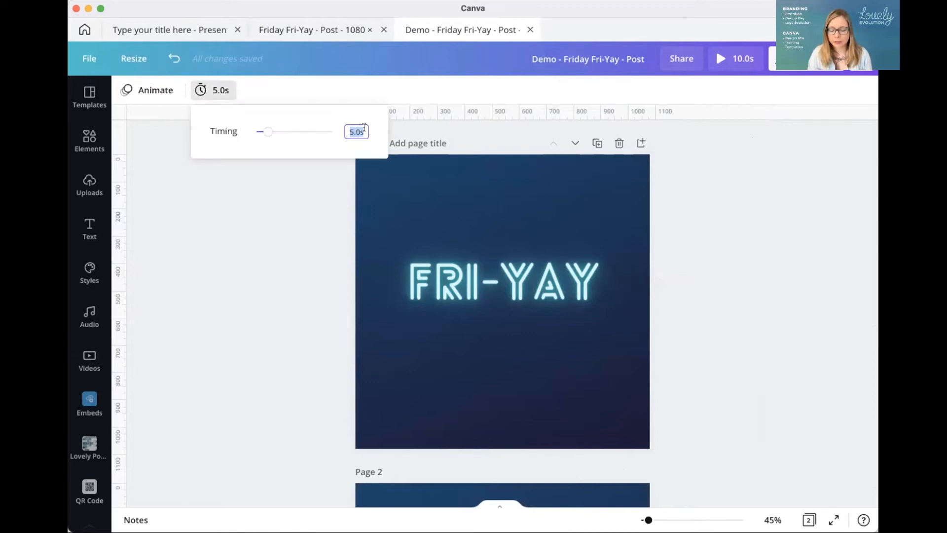
Set both pages to 3 seconds for a 6-second post, then play and close the preview
left_click_drag(268, 131, 263, 131)
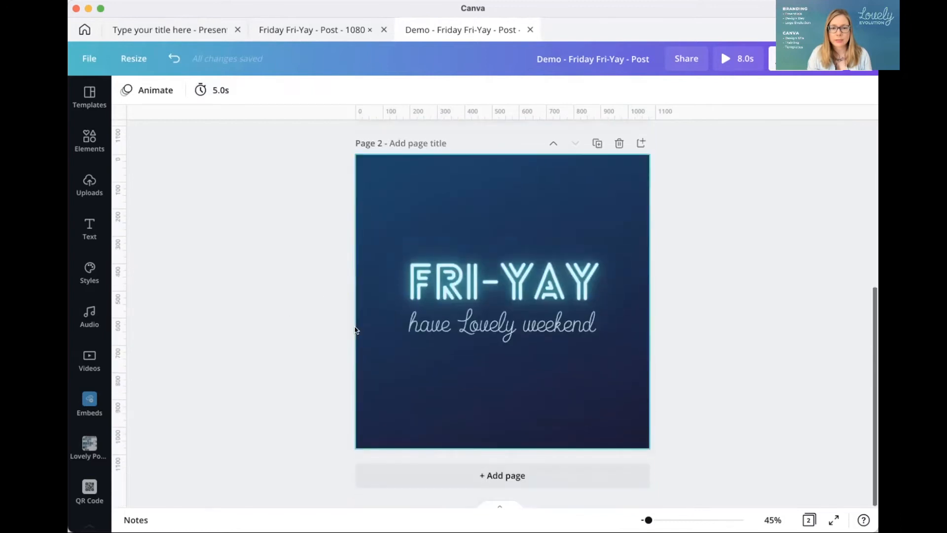
left_click(502, 393)
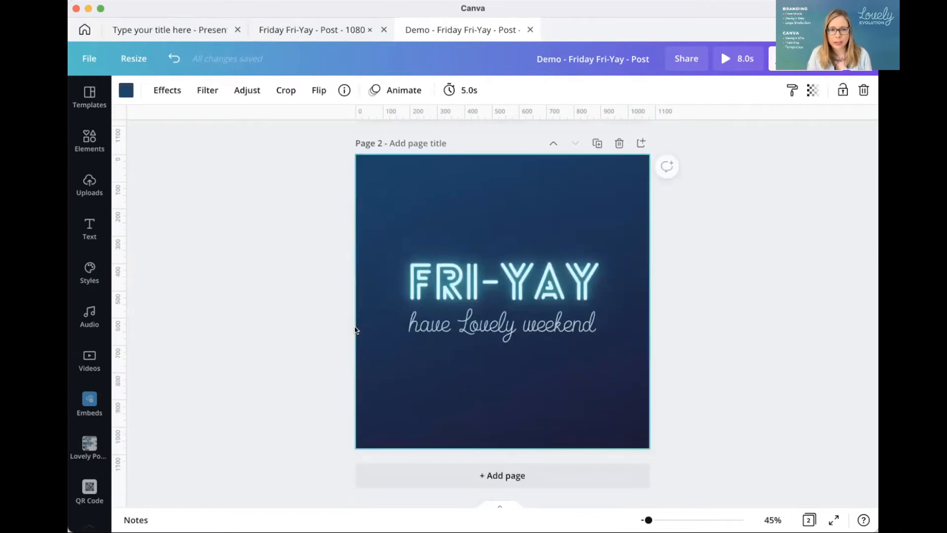
left_click(461, 89)
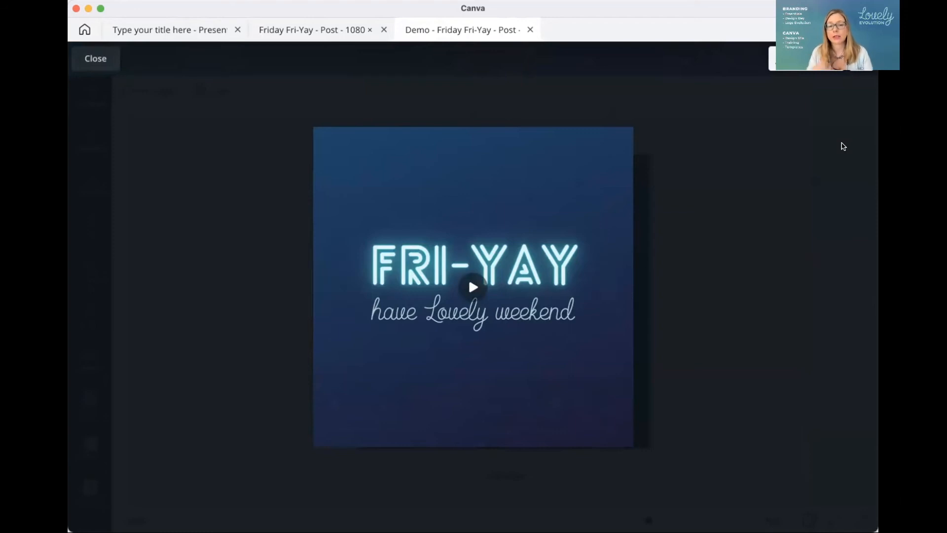
left_click(473, 287)
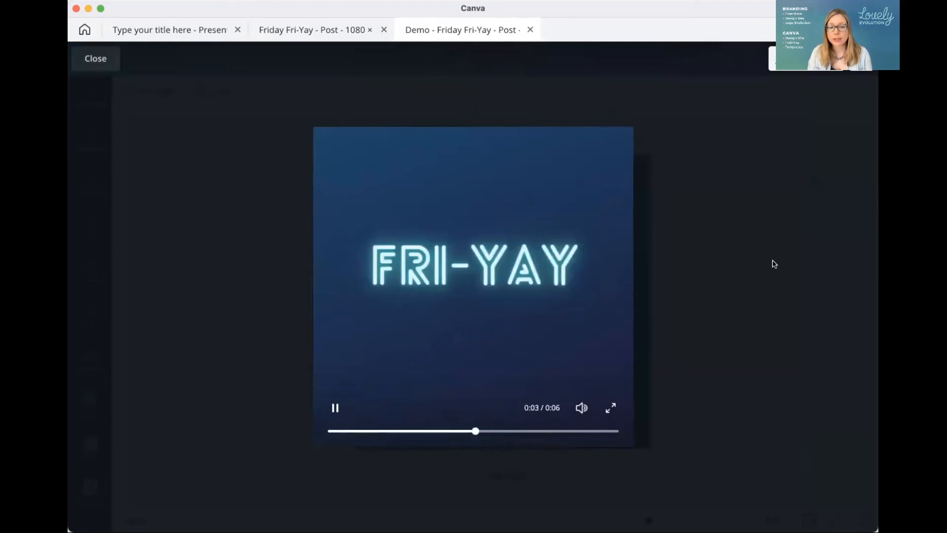
left_click(95, 58)
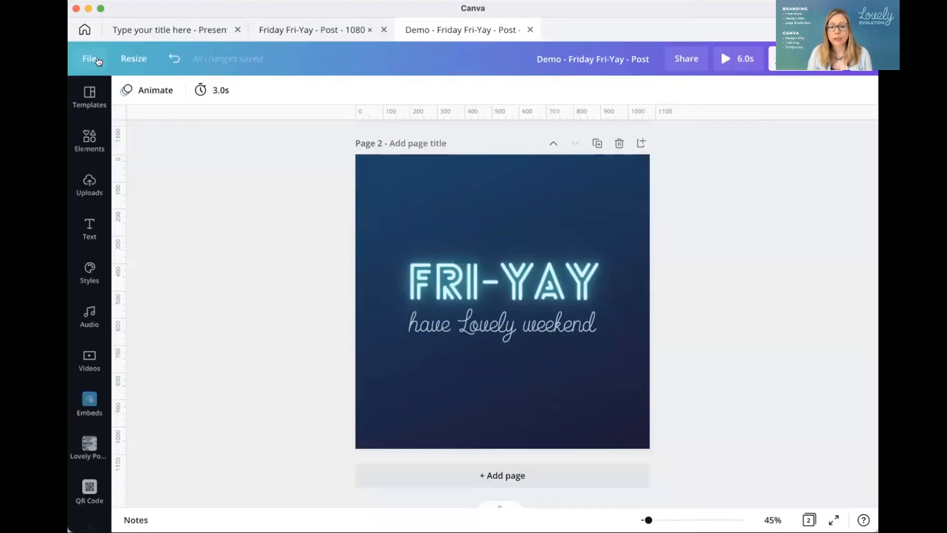
mouse_move(140, 291)
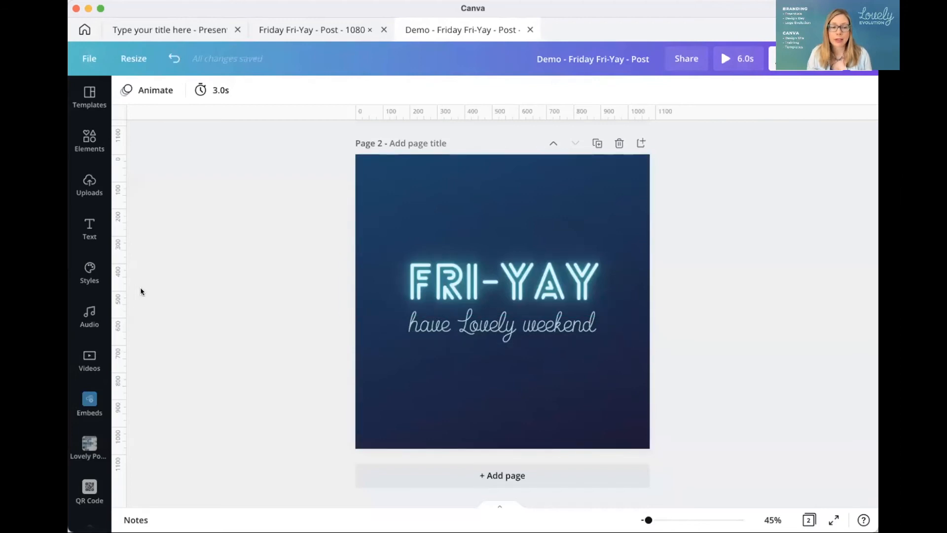
mouse_move(89, 317)
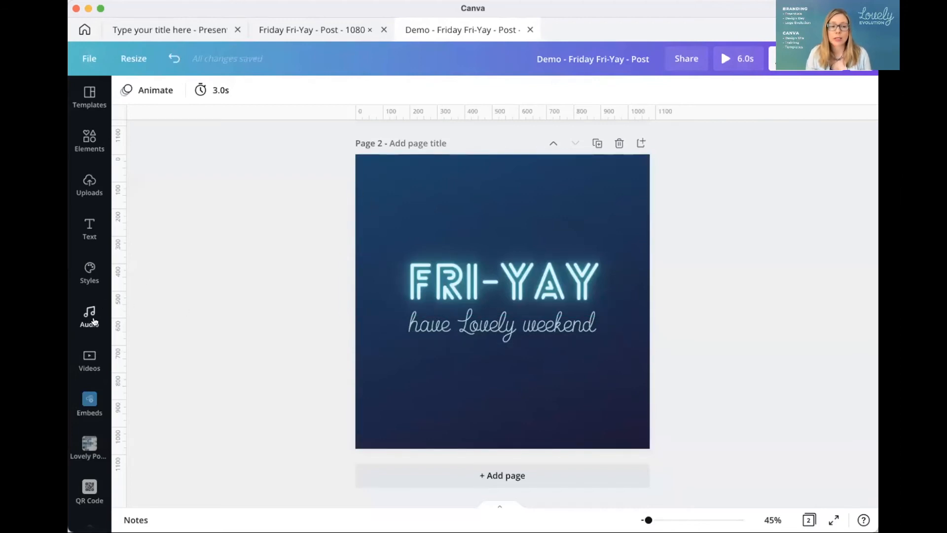
Add the Pretty People track from the music library and play it briefly
left_click(89, 316)
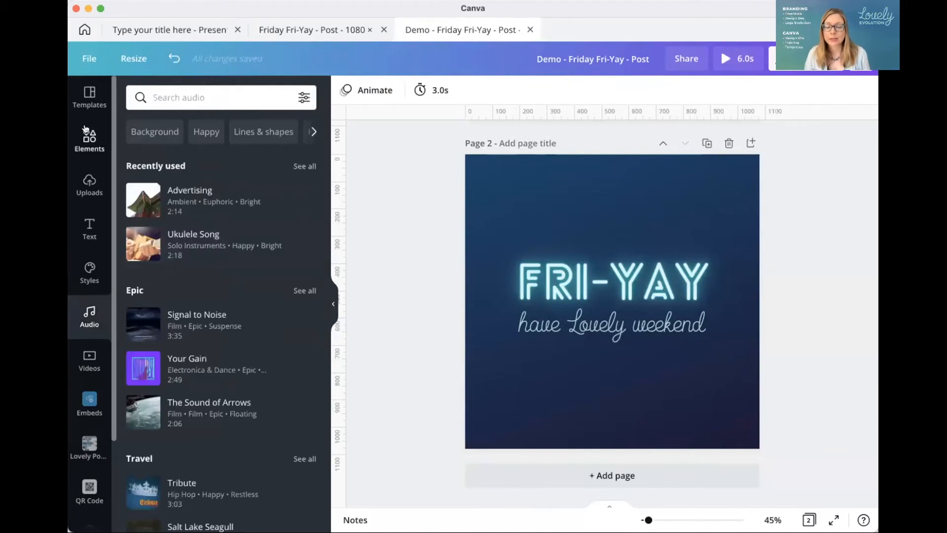
mouse_move(86, 336)
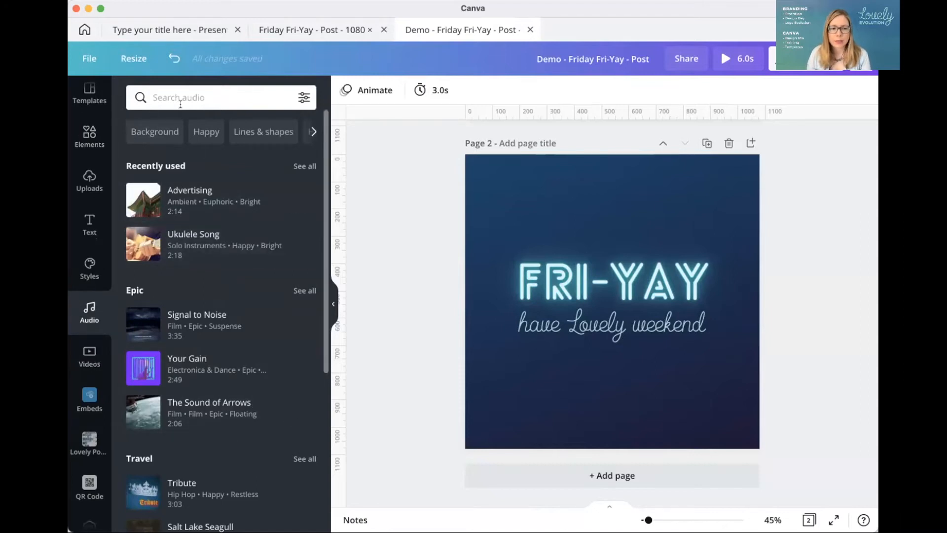
left_click(206, 132)
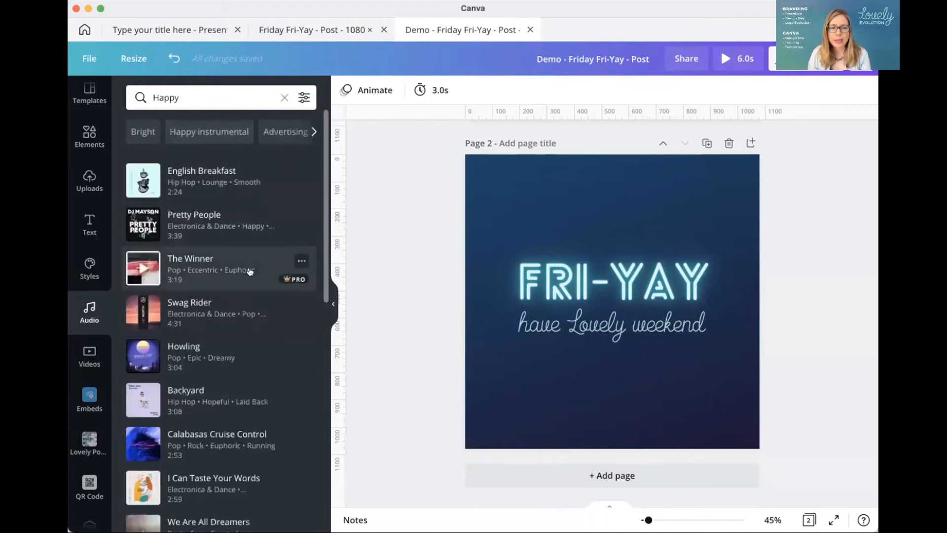
mouse_move(216, 269)
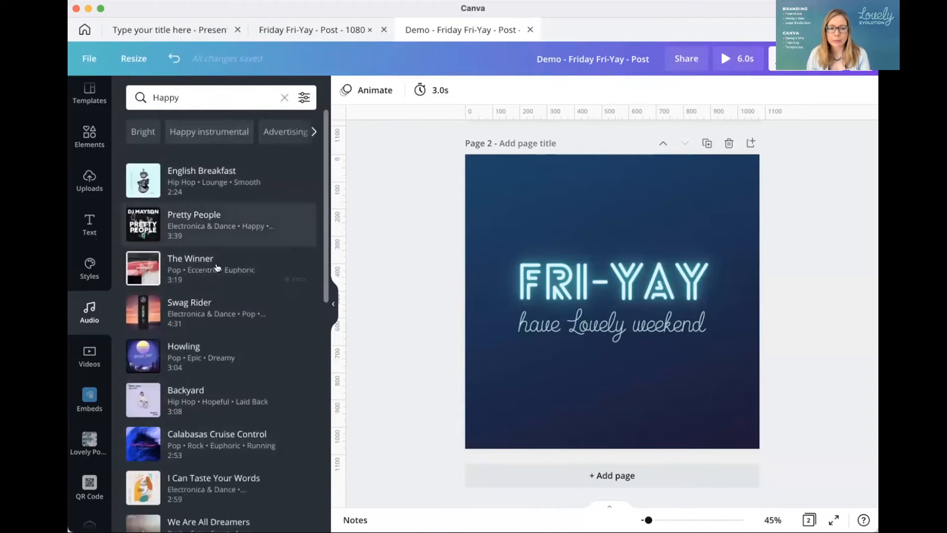
mouse_move(209, 226)
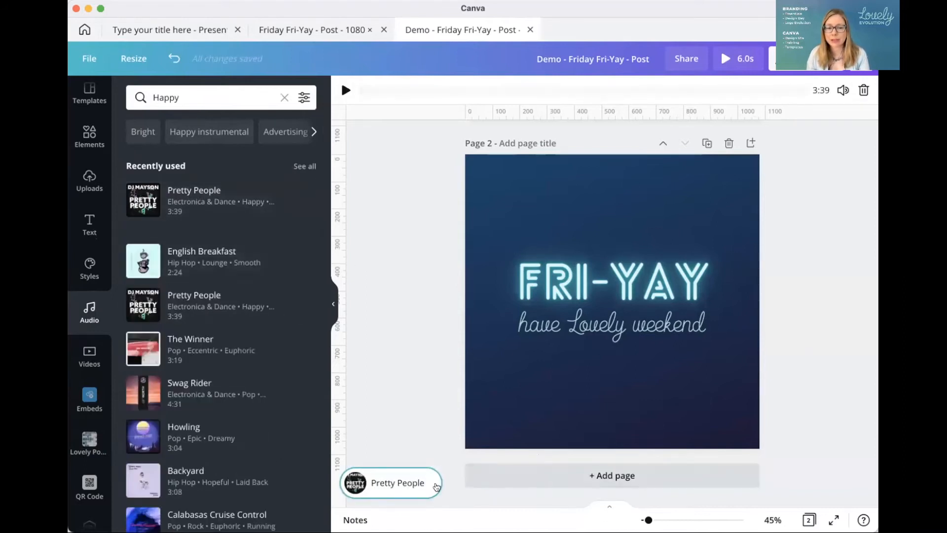
left_click(347, 89)
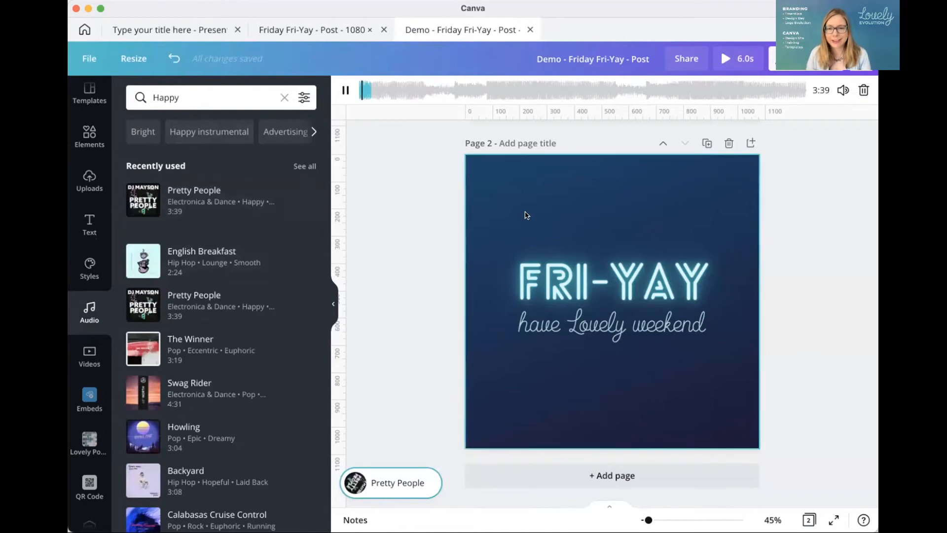
left_click(843, 89)
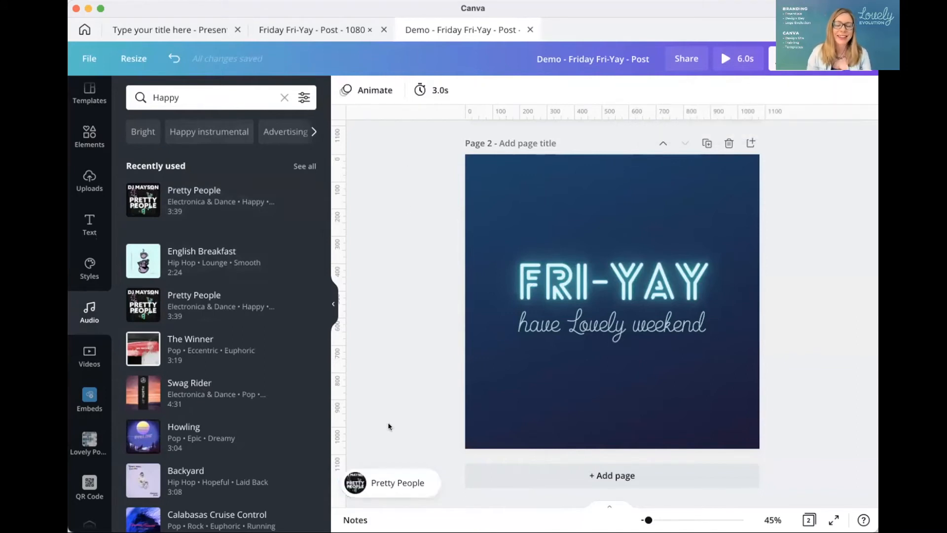
Move the Pretty People clip to a later section, preview it, and confirm
left_click(397, 483)
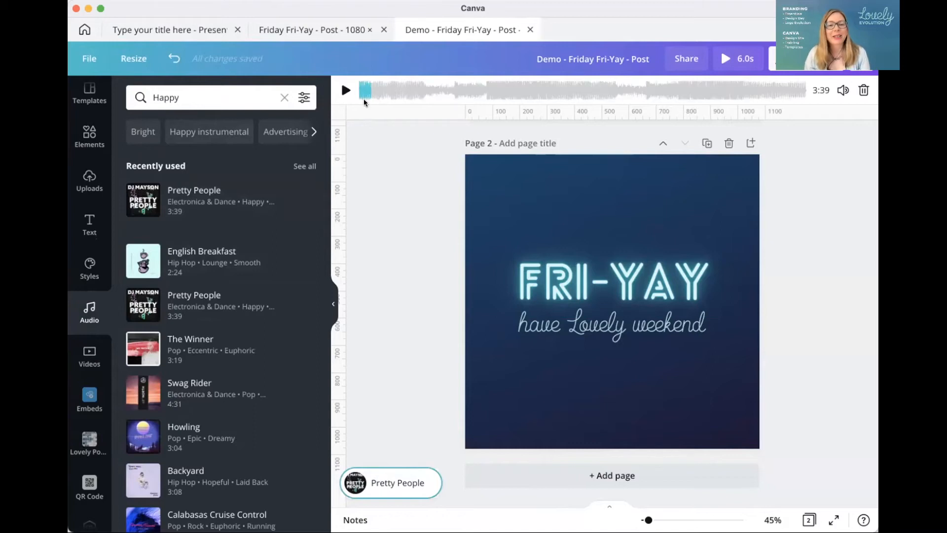
mouse_move(363, 91)
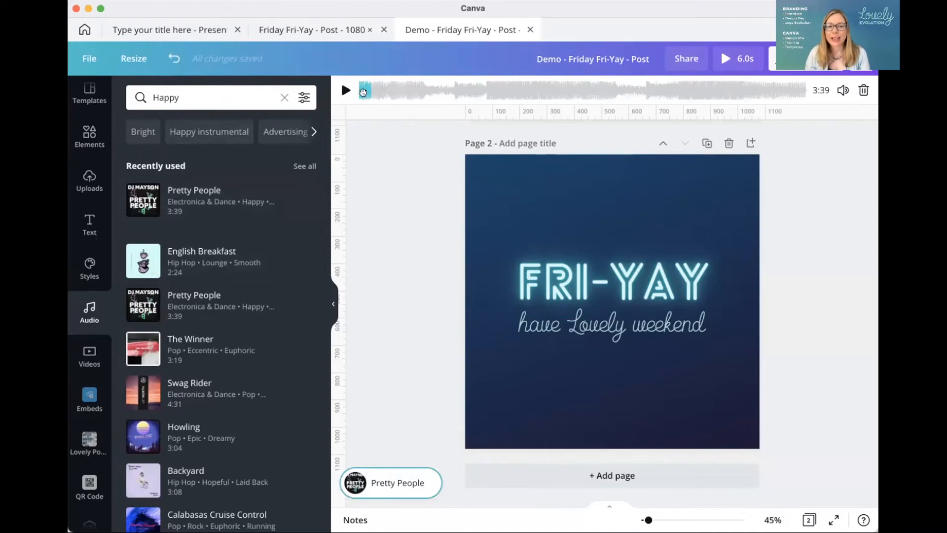
mouse_move(371, 94)
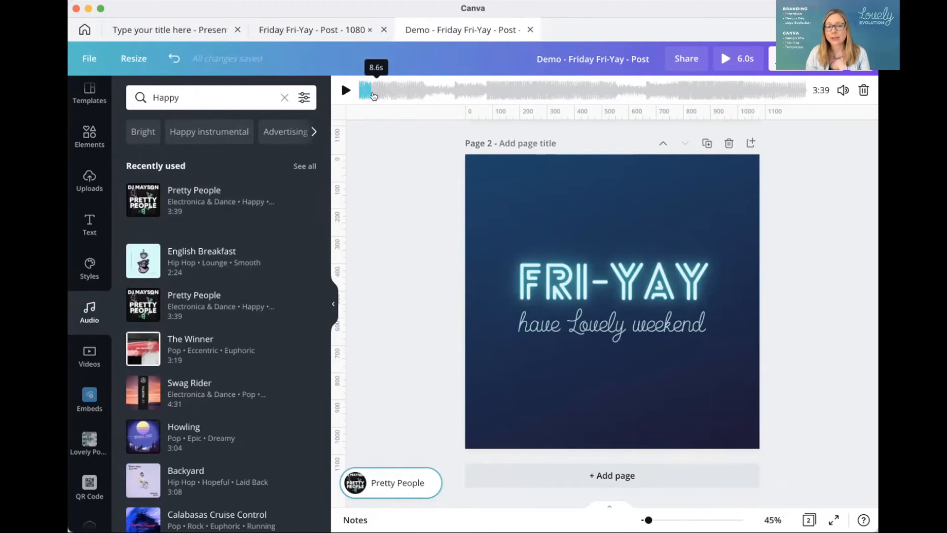
mouse_move(817, 103)
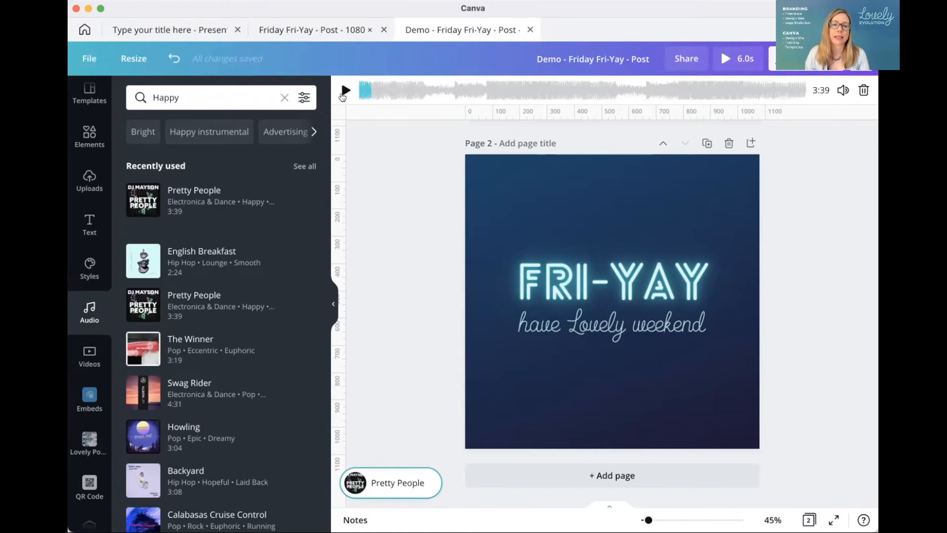
left_click_drag(363, 89, 438, 90)
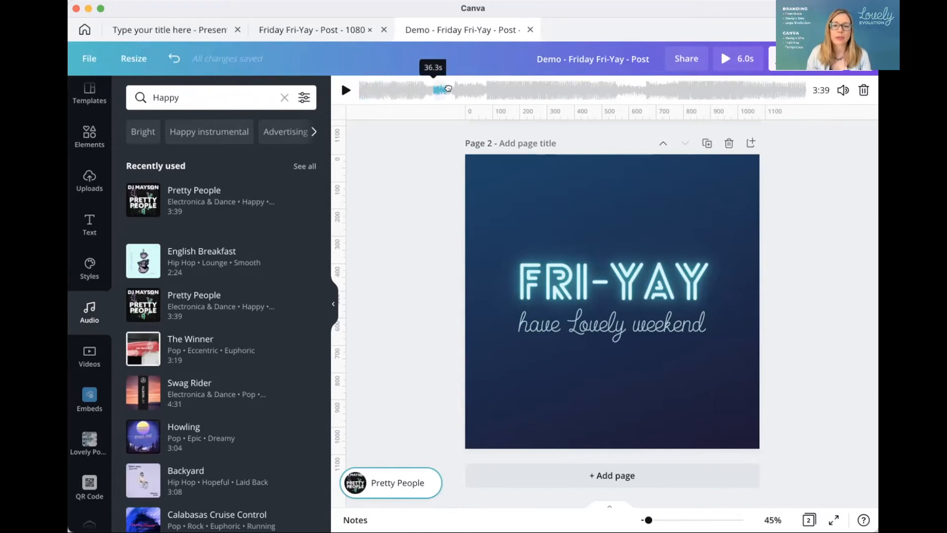
left_click(346, 90)
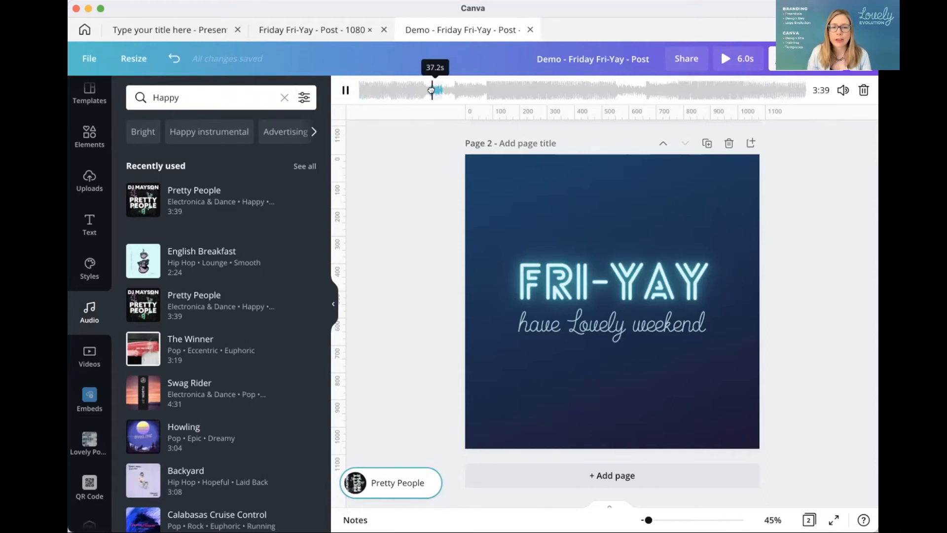
left_click(345, 89)
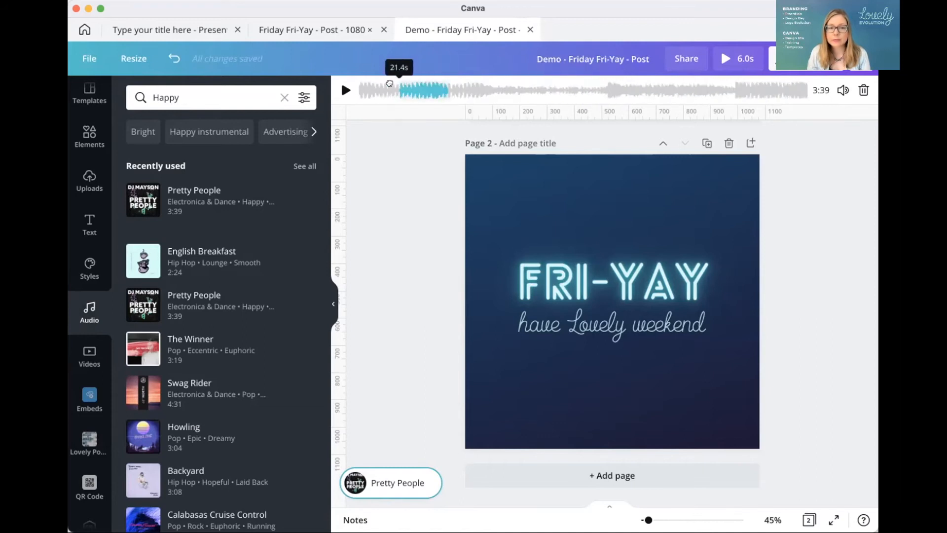
left_click(346, 90)
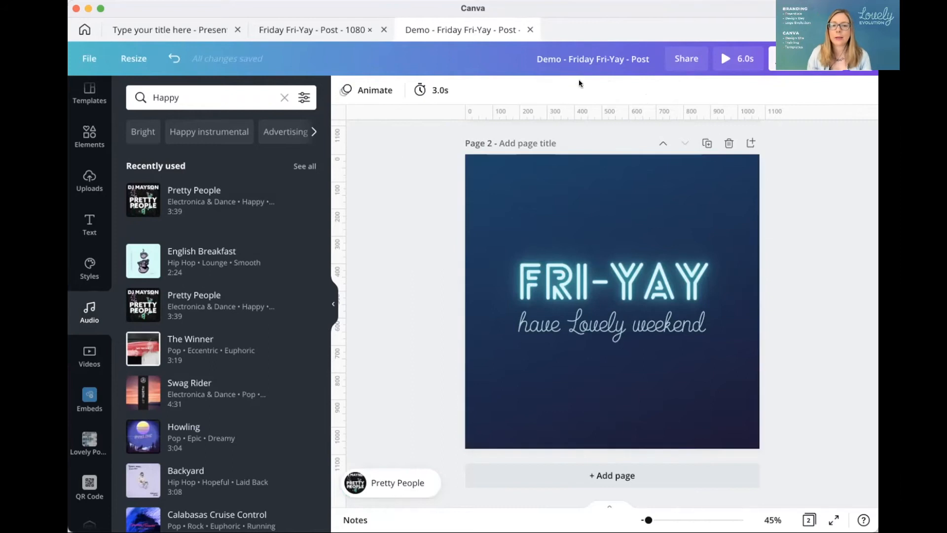
Switch to the presentation and give its title the Block text animation instead of Roll
left_click(170, 29)
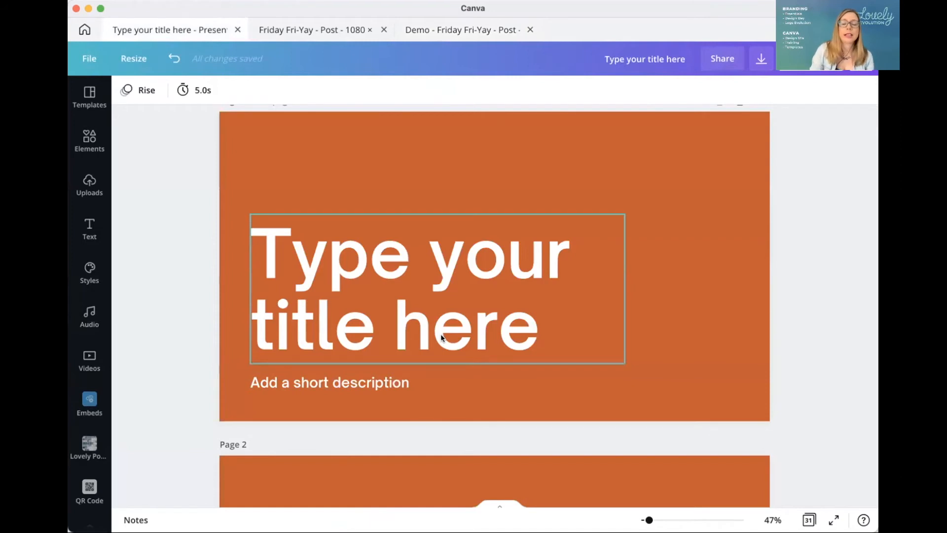
mouse_move(460, 366)
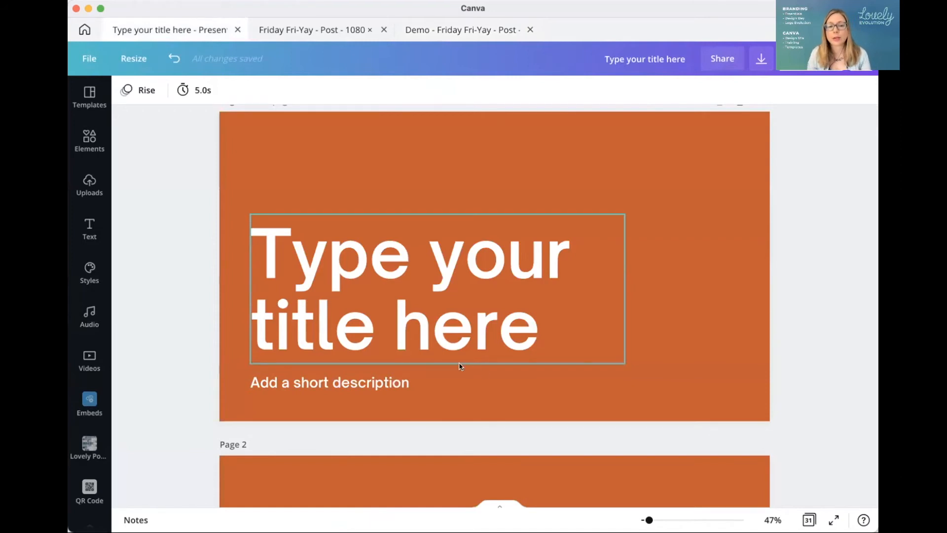
mouse_move(473, 297)
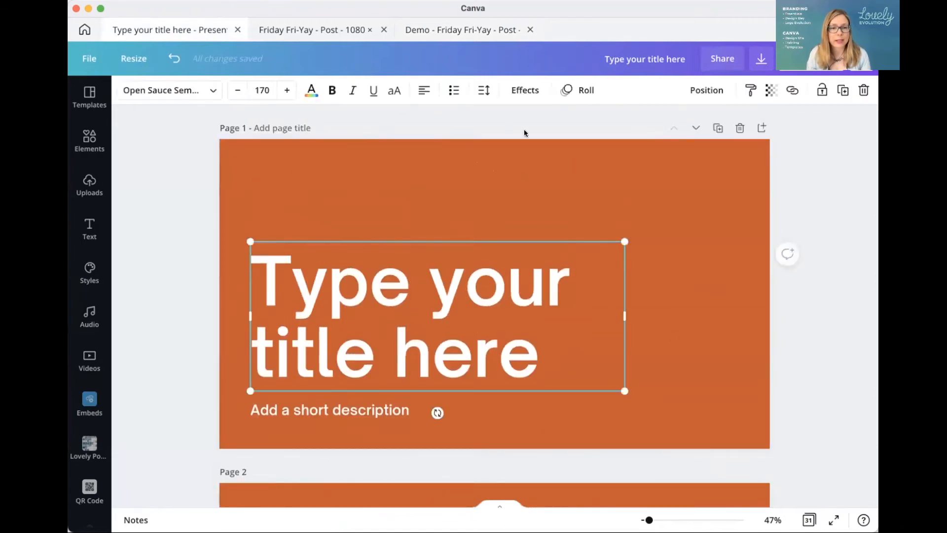
left_click(578, 89)
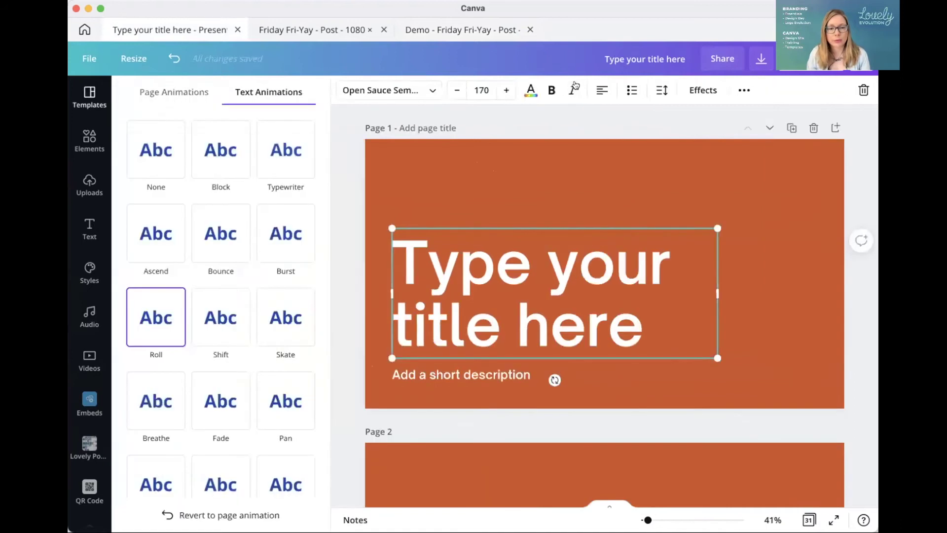
left_click(285, 149)
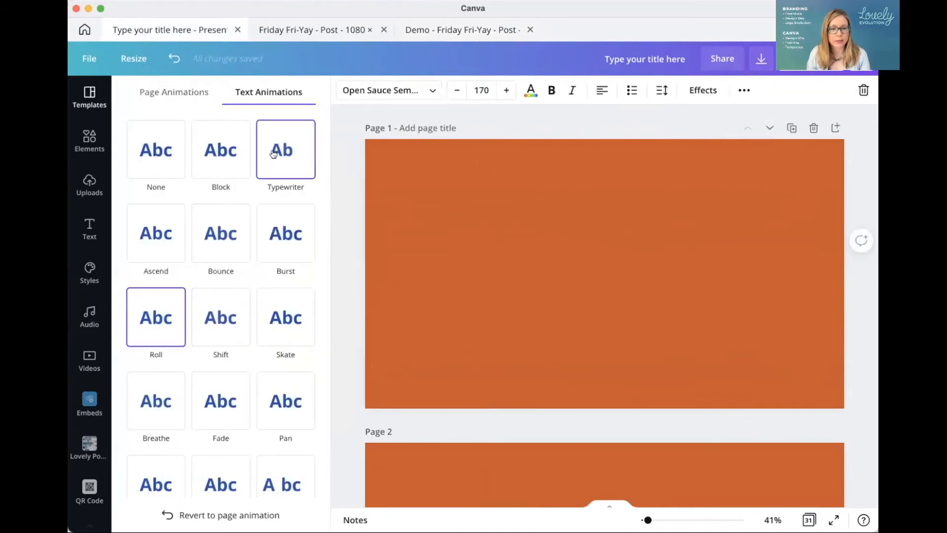
left_click(221, 149)
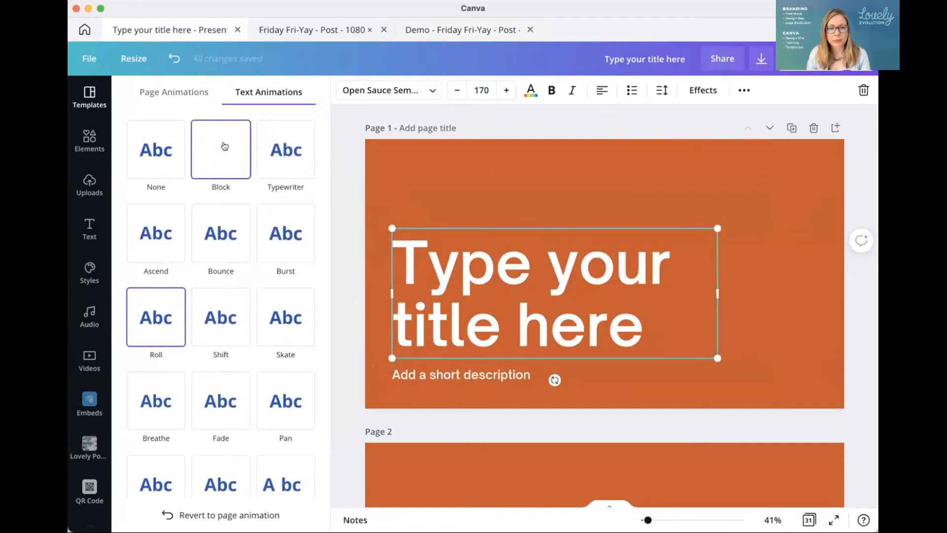
scroll("down", 3)
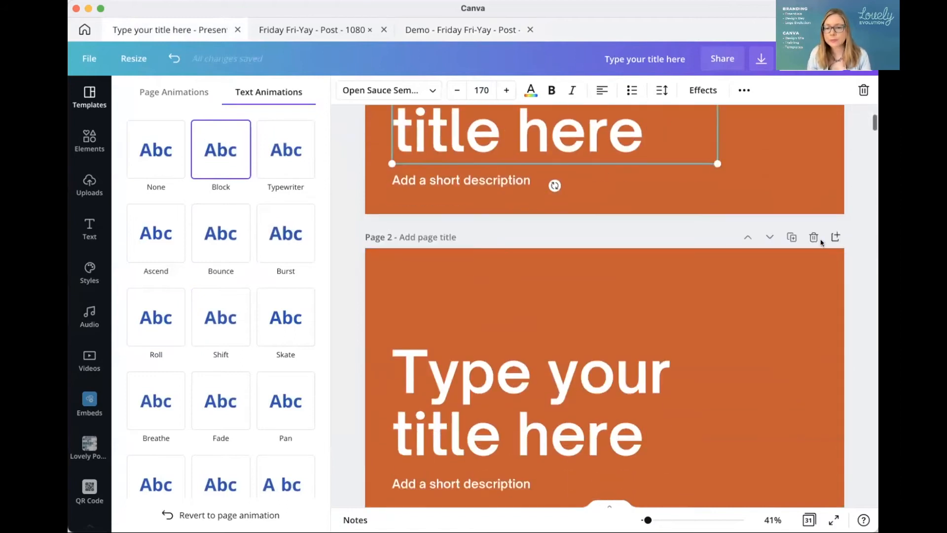
scroll("down", 3)
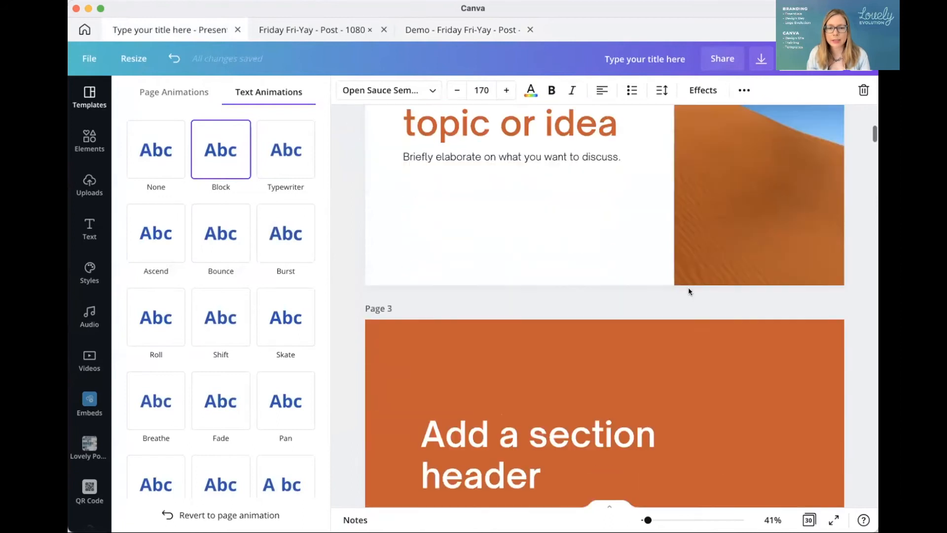
Scroll up and down through the presentation's page thumbnails
scroll("down", 3)
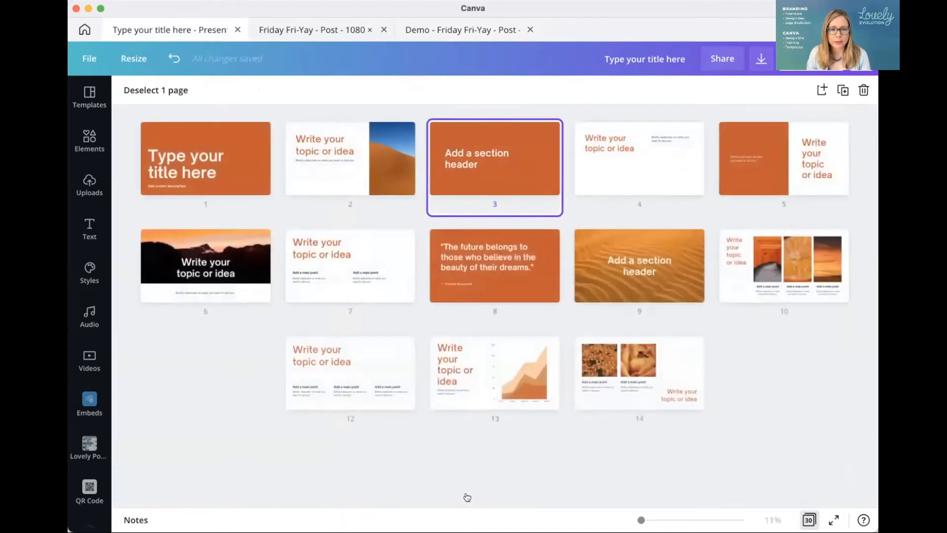
scroll("down", 3)
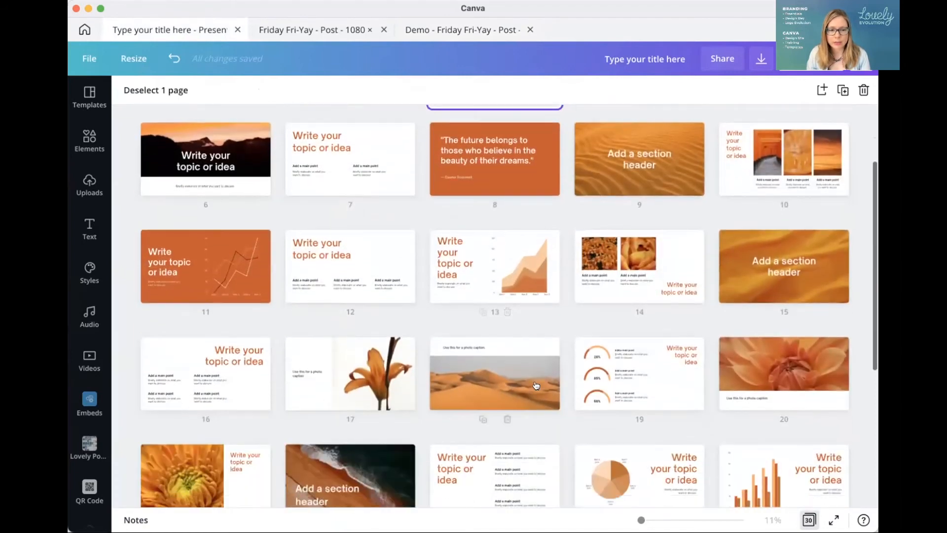
scroll("up", 3)
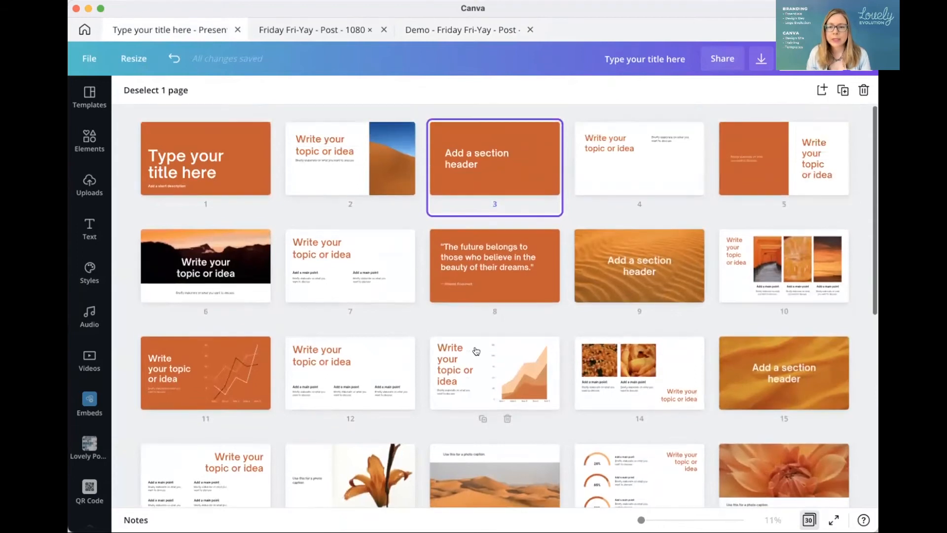
mouse_move(338, 390)
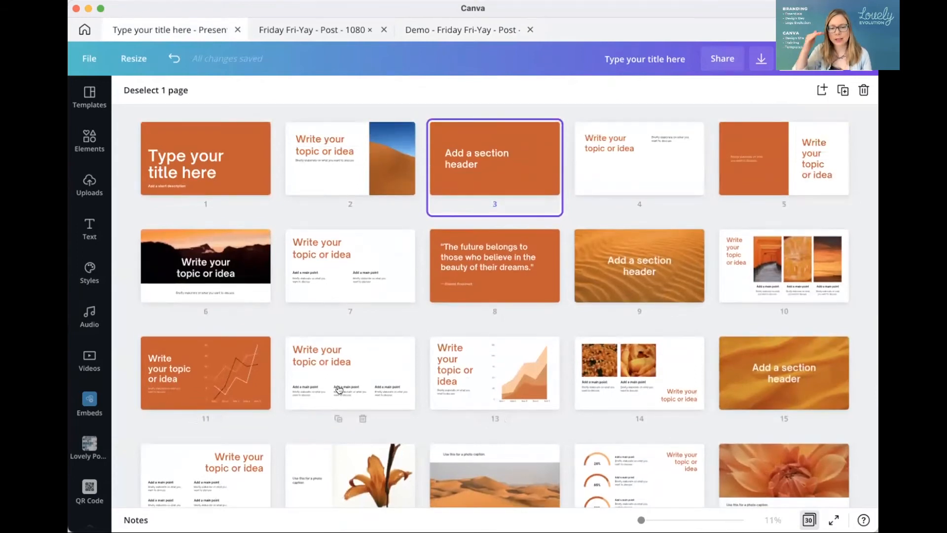
scroll("down", 3)
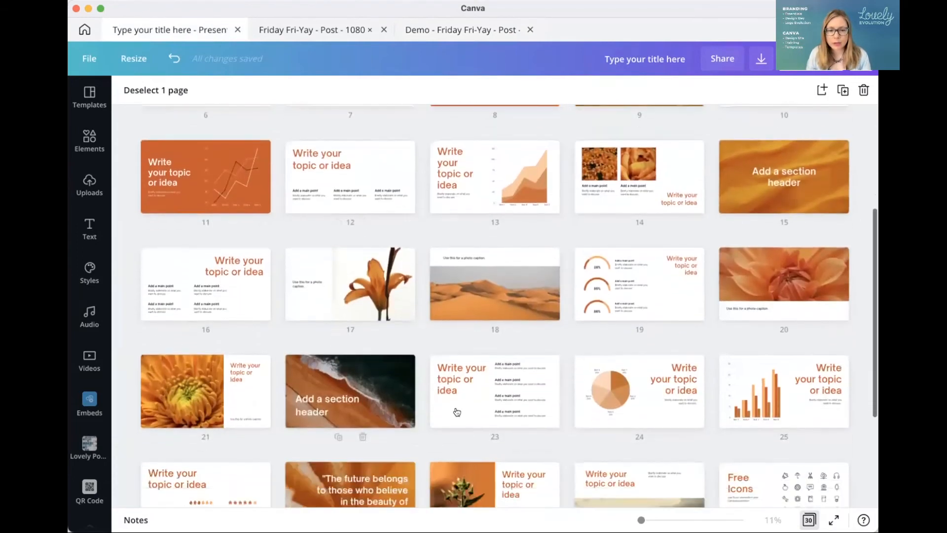
scroll("up", 3)
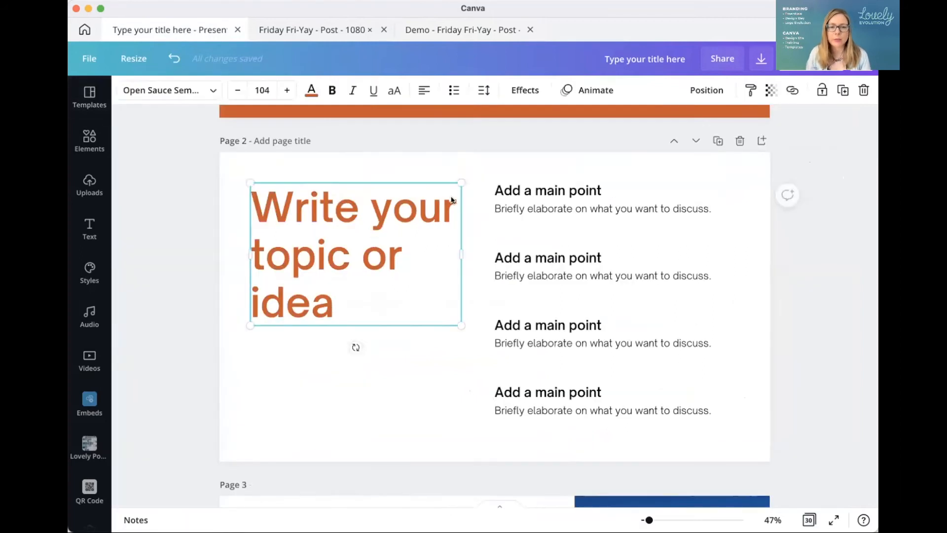
mouse_move(573, 90)
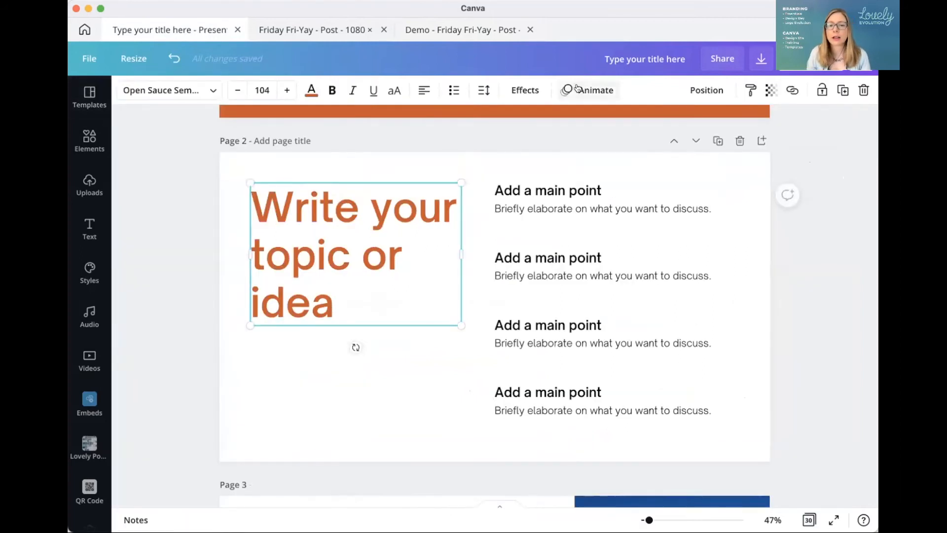
Give the 'Write your topic or idea' heading the Block text animation
left_click(595, 90)
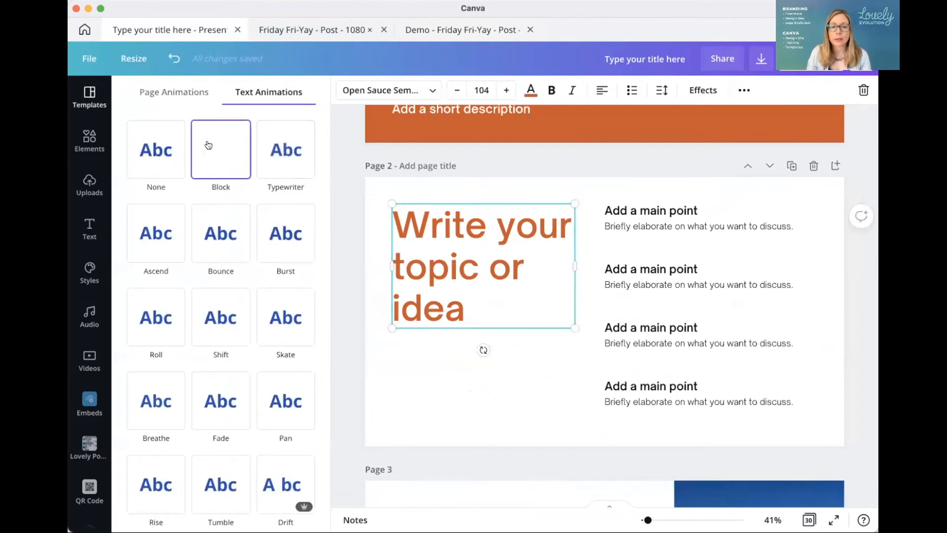
left_click(220, 149)
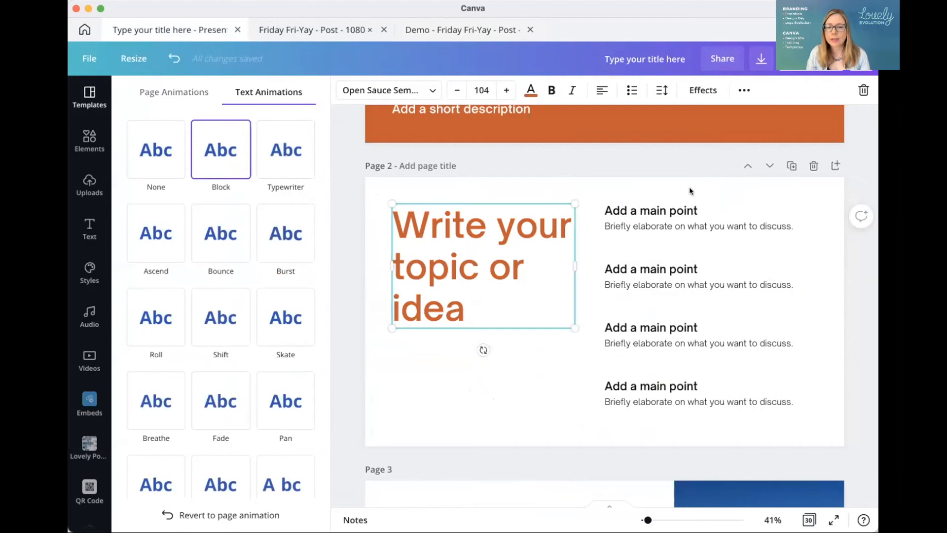
left_click(547, 393)
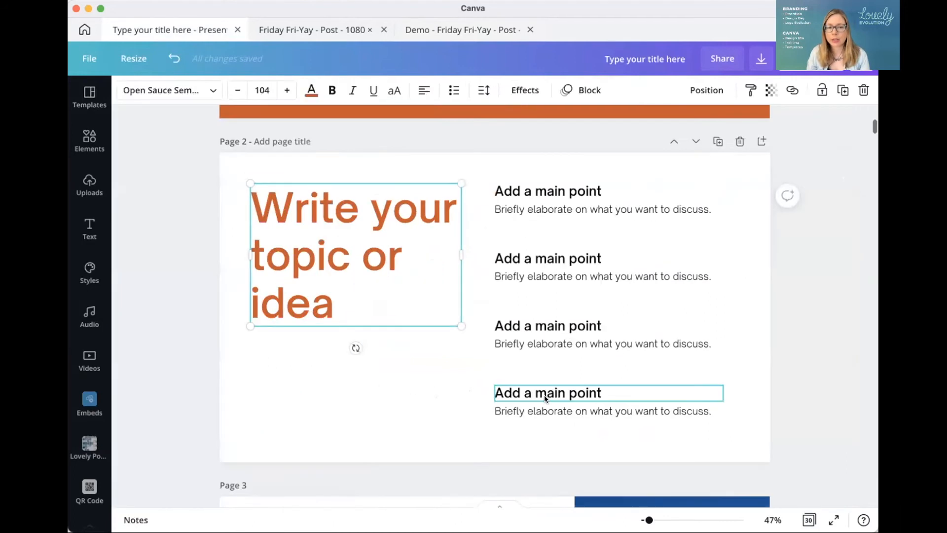
Preview Typewriter, Roll and Shift text animations on page 2's main points
left_click(296, 399)
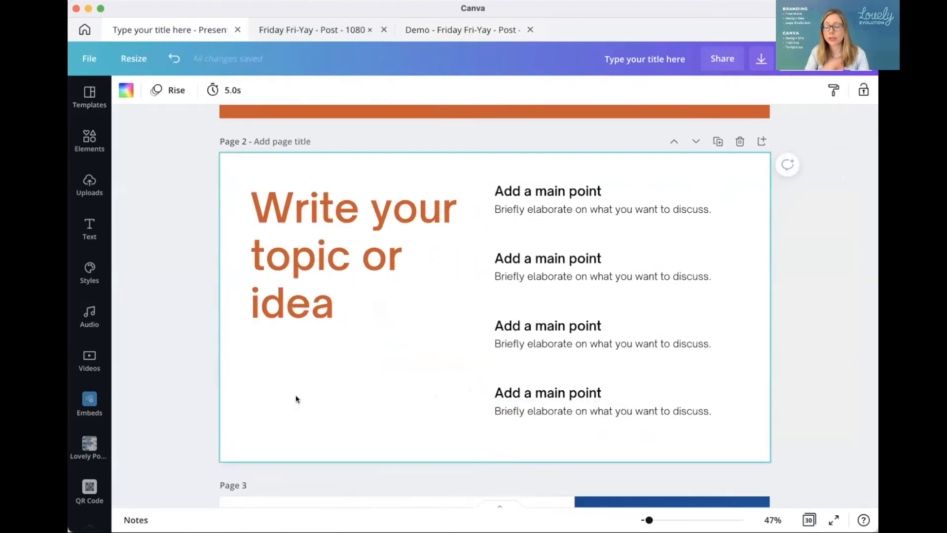
left_click(547, 191)
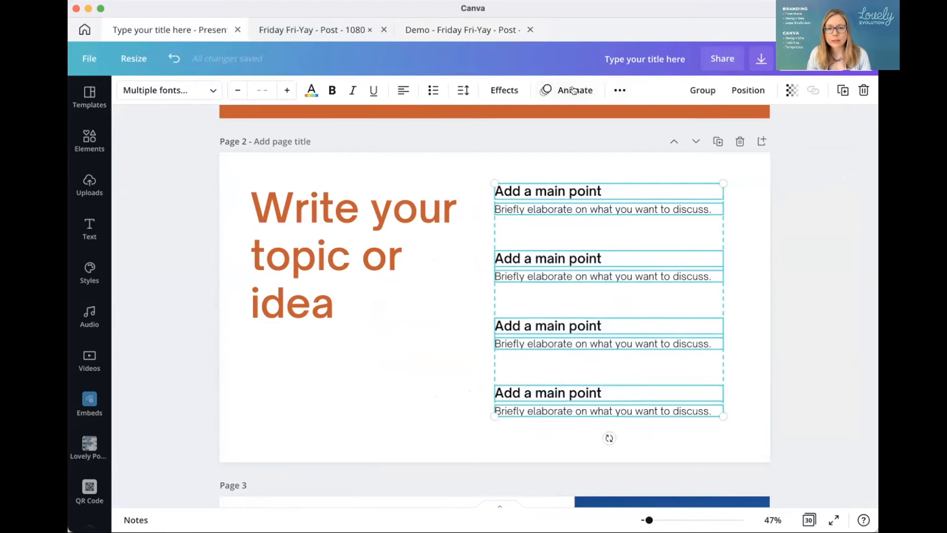
left_click(573, 90)
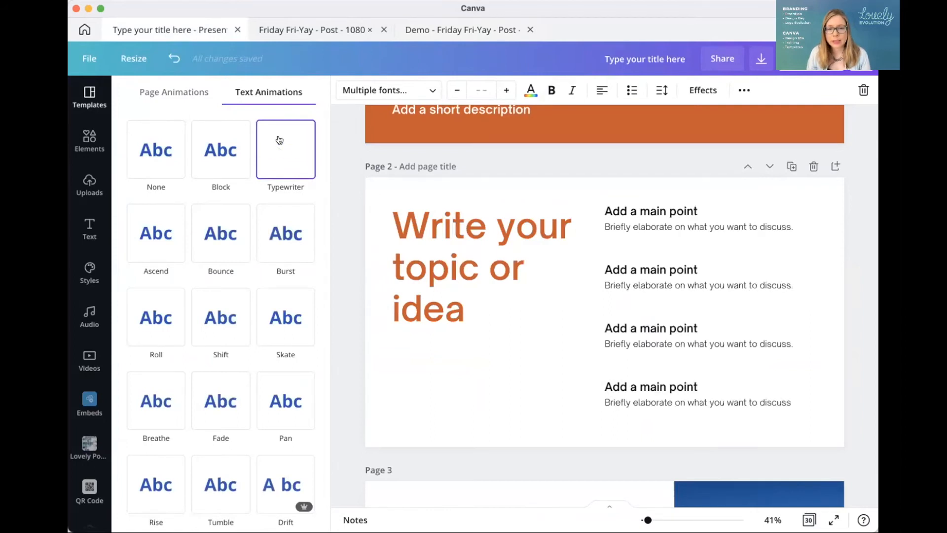
left_click(155, 233)
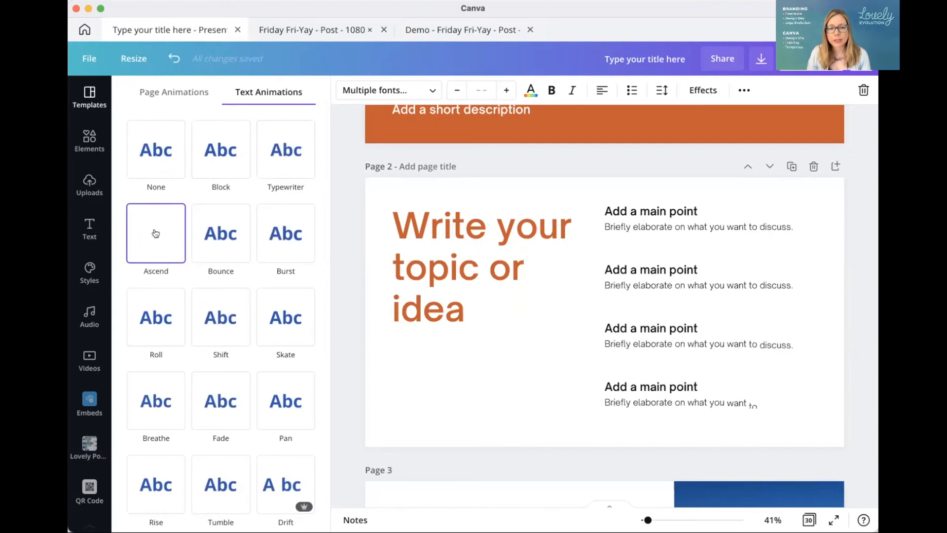
left_click(155, 317)
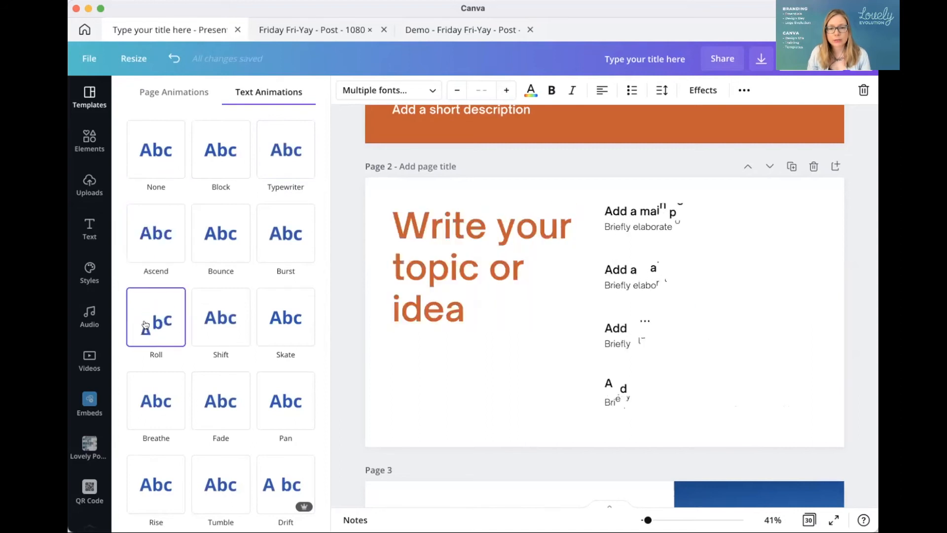
left_click(221, 317)
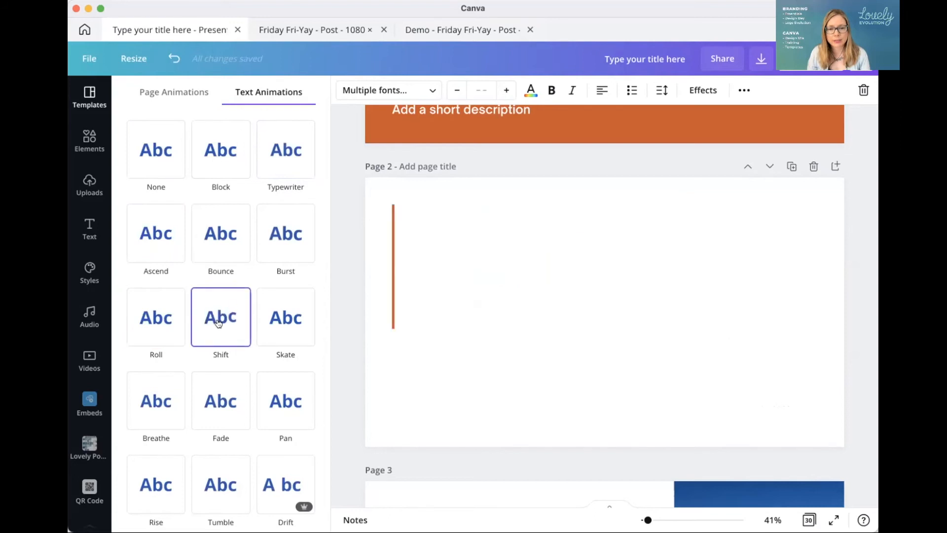
left_click(346, 371)
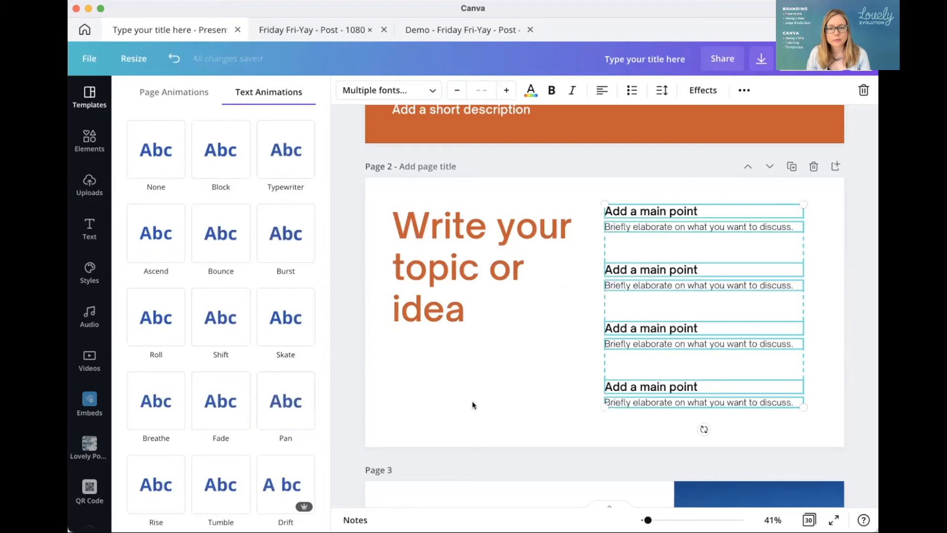
Preview Typewriter and Ascend on the title, then close the animation choices
left_click(155, 484)
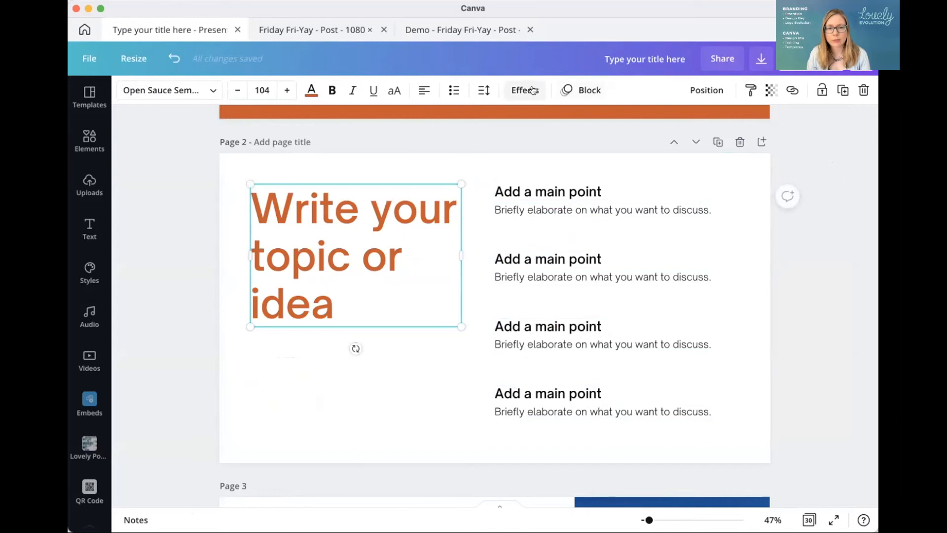
left_click(589, 90)
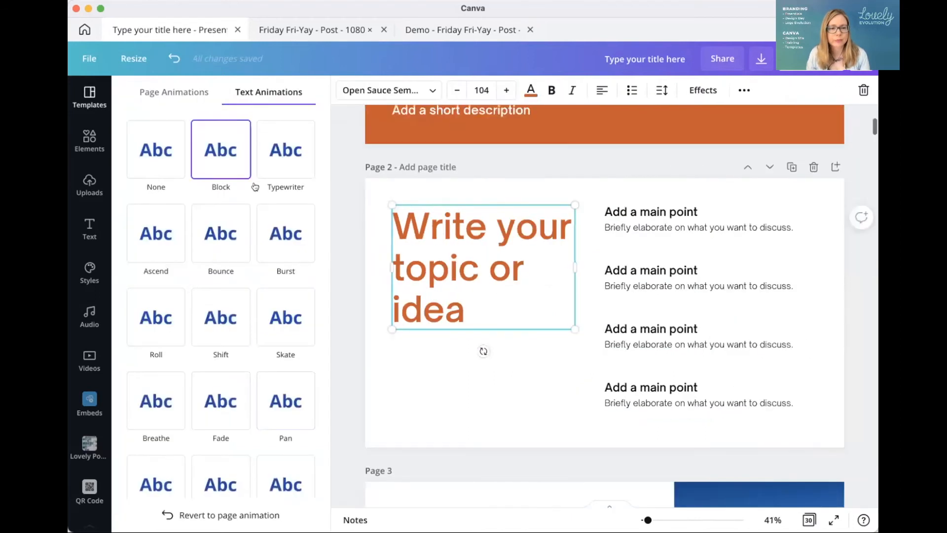
left_click(285, 149)
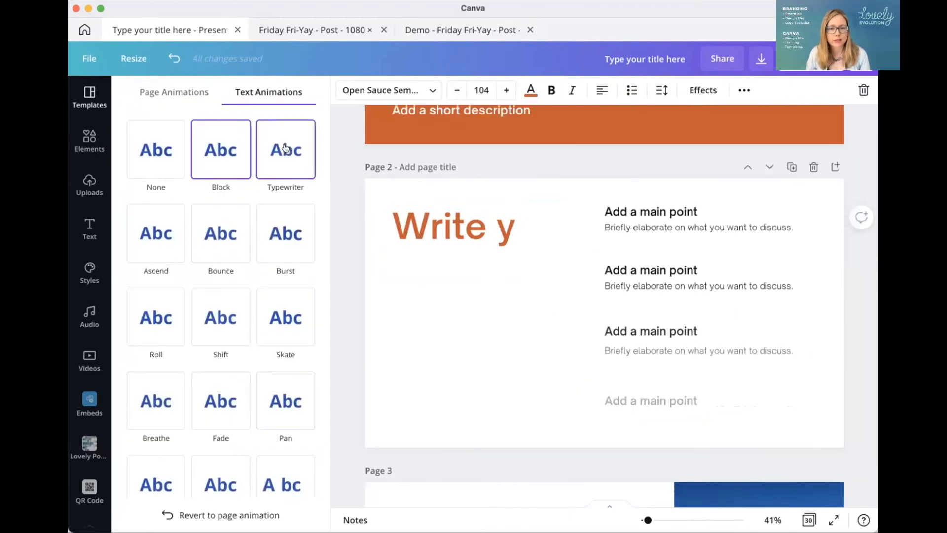
left_click(155, 233)
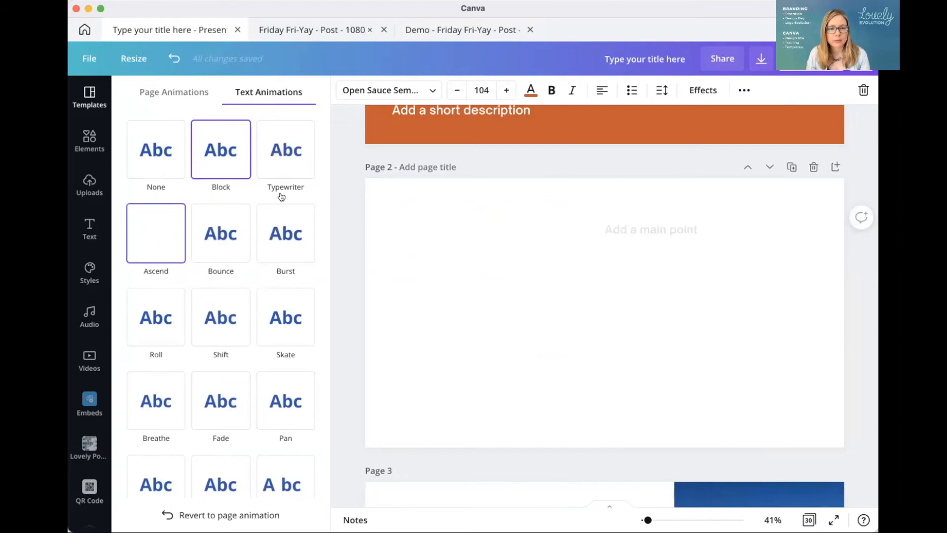
left_click(286, 149)
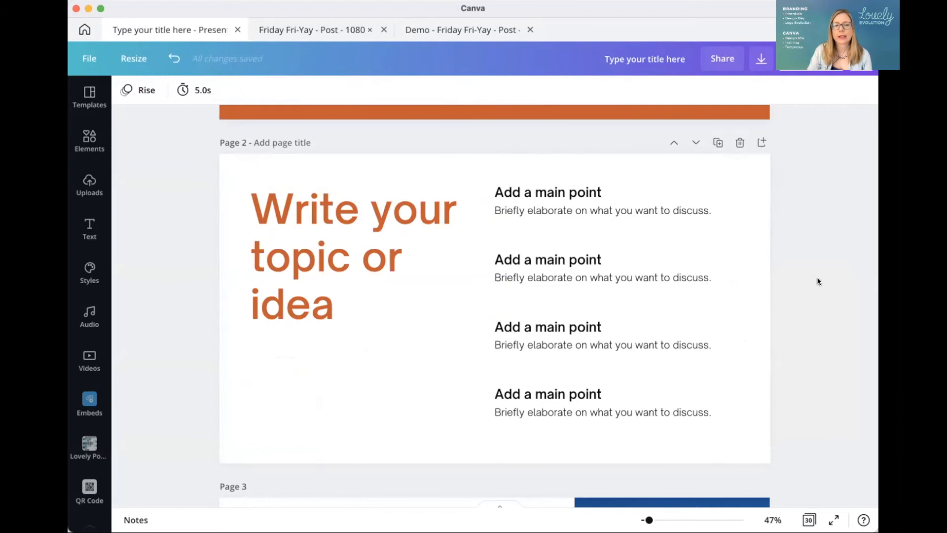
mouse_move(154, 235)
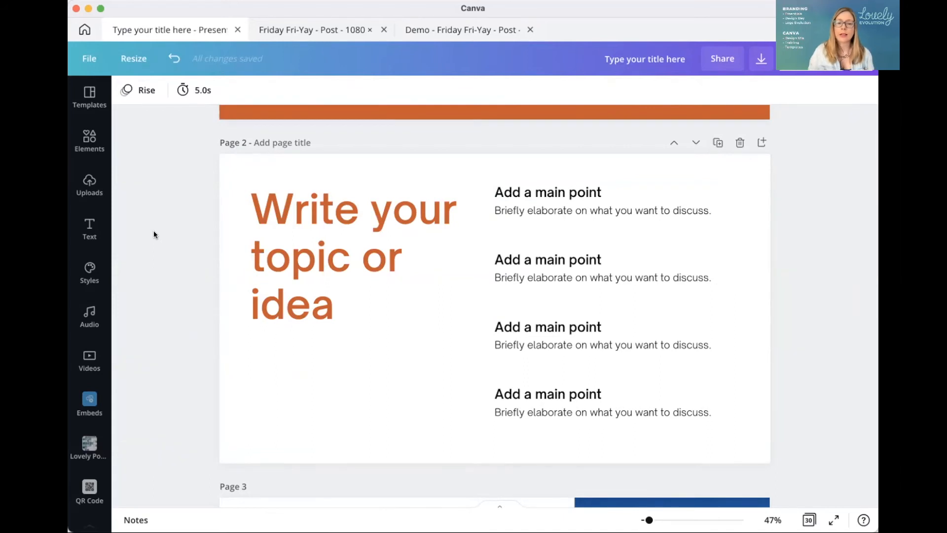
mouse_move(180, 201)
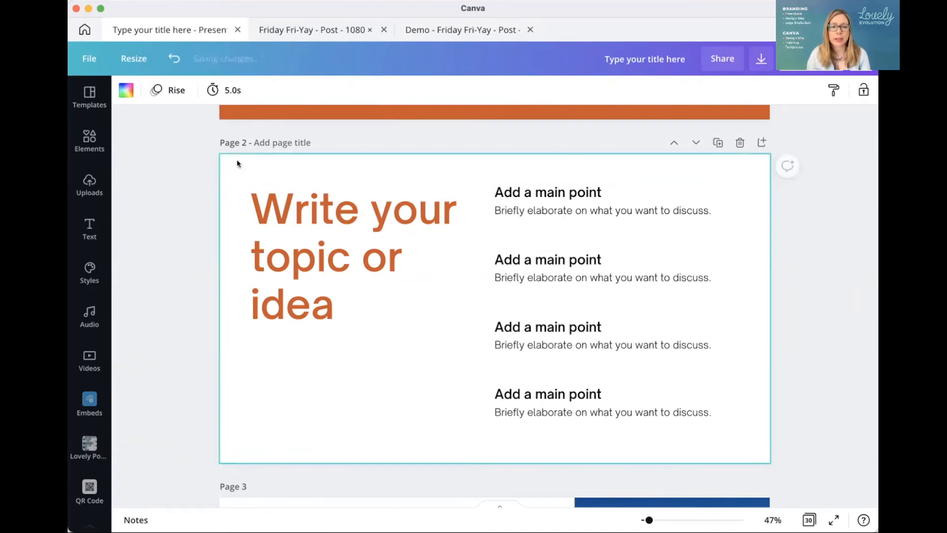
mouse_move(169, 90)
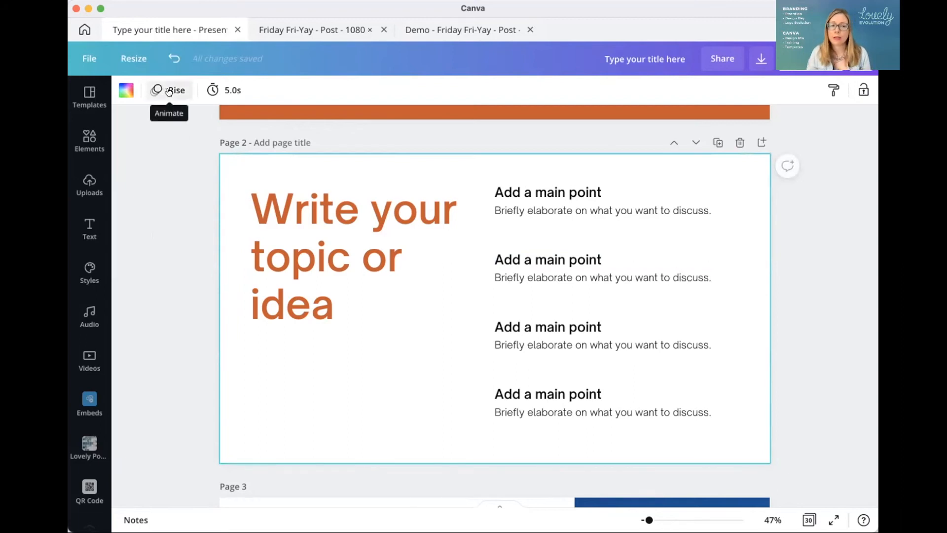
Preview Fade, Pan and Breathe page animations on page 2
left_click(169, 90)
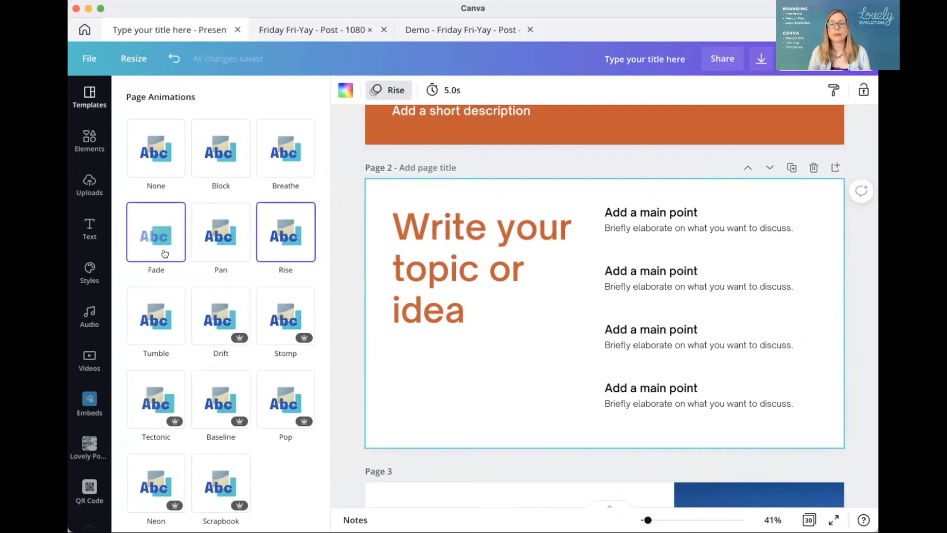
left_click(220, 232)
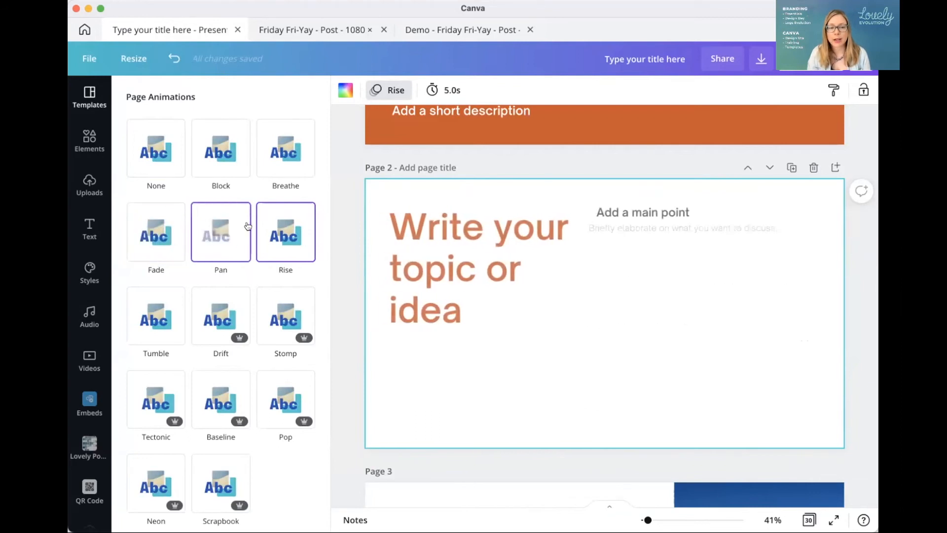
left_click(285, 231)
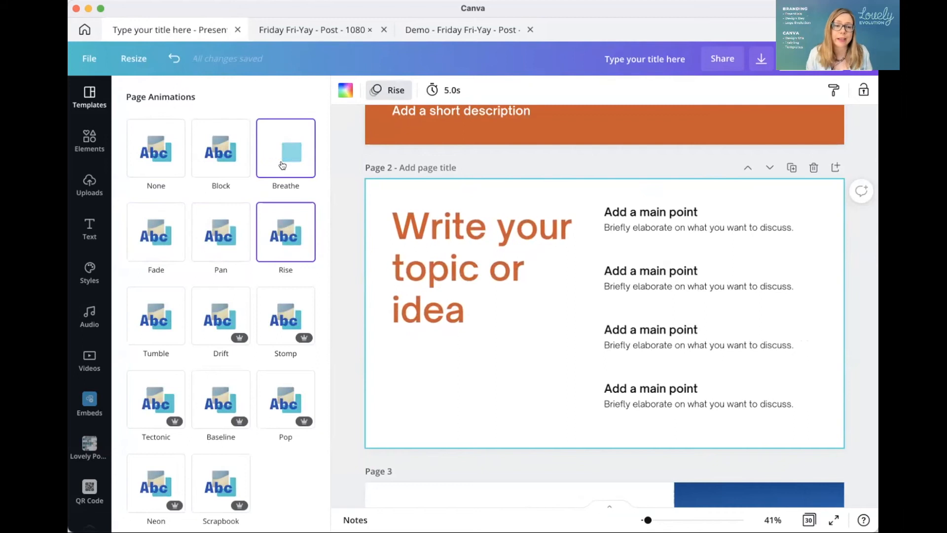
left_click(285, 231)
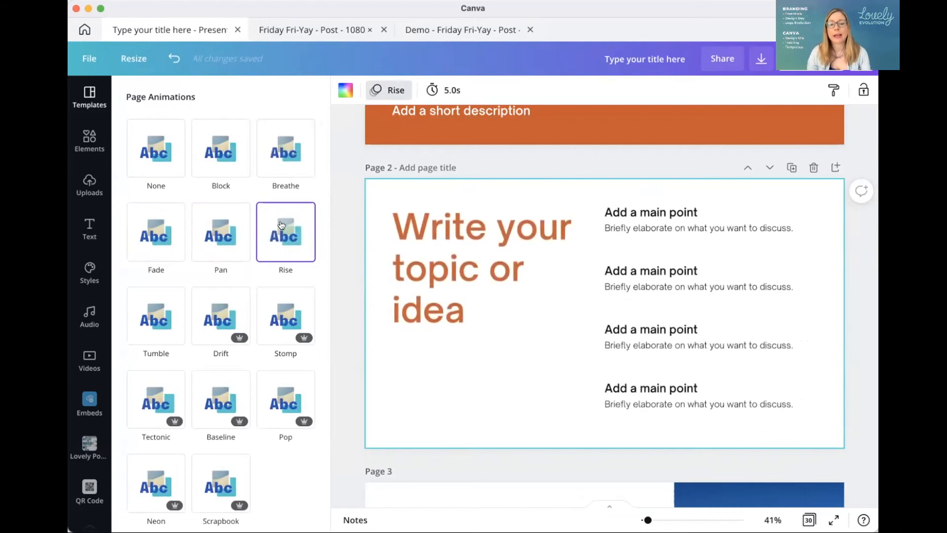
Preview Block, return page 2 to Rise, and show all pages in grid view
left_click(220, 148)
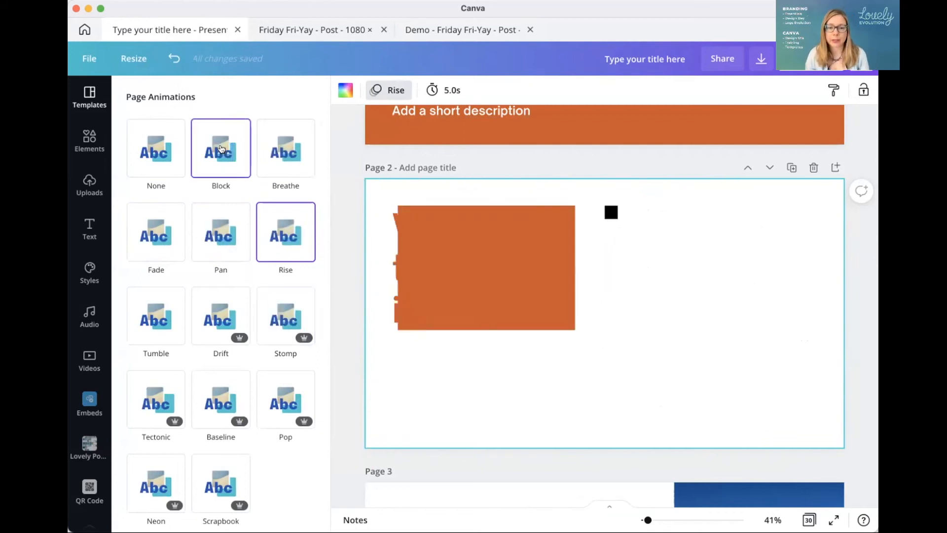
left_click(221, 148)
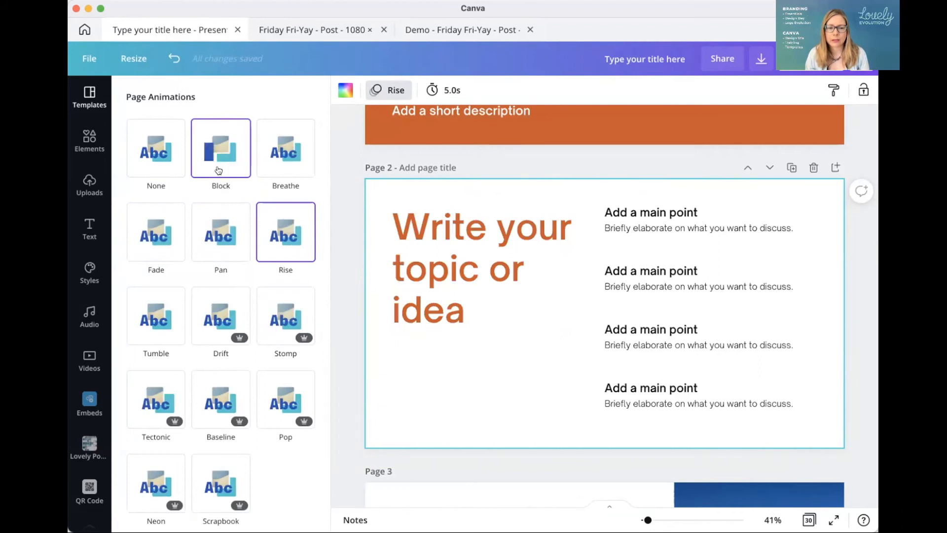
left_click(221, 231)
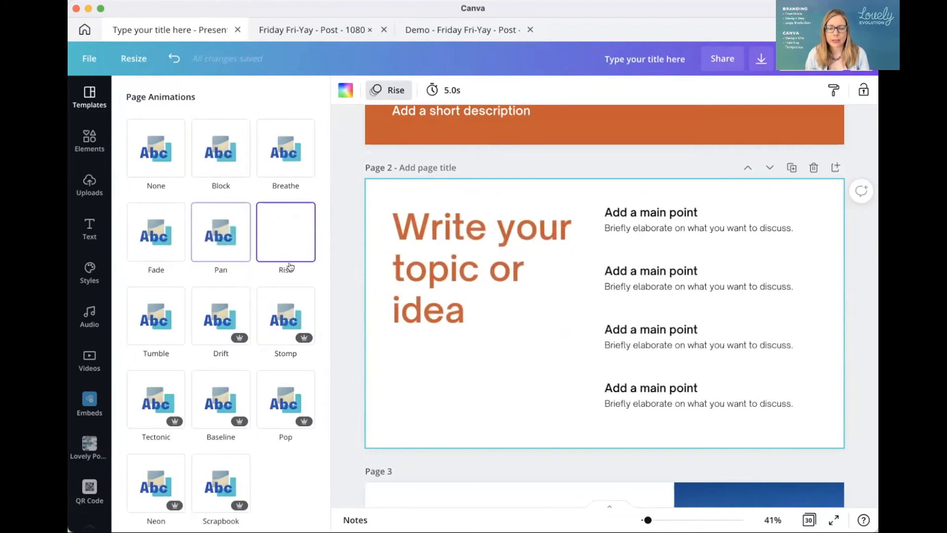
left_click(156, 232)
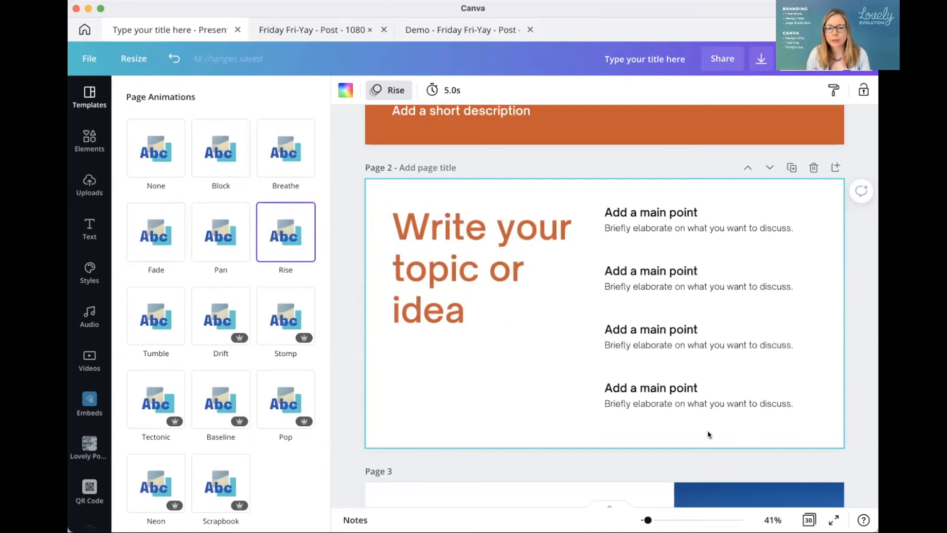
left_click(808, 520)
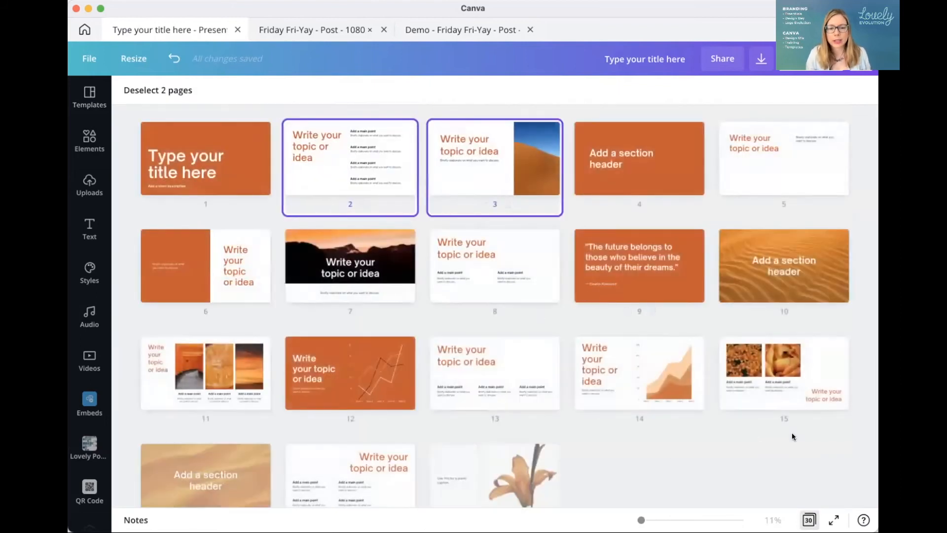
Scroll through the presentation's page thumbnails in grid view
scroll("down", 3)
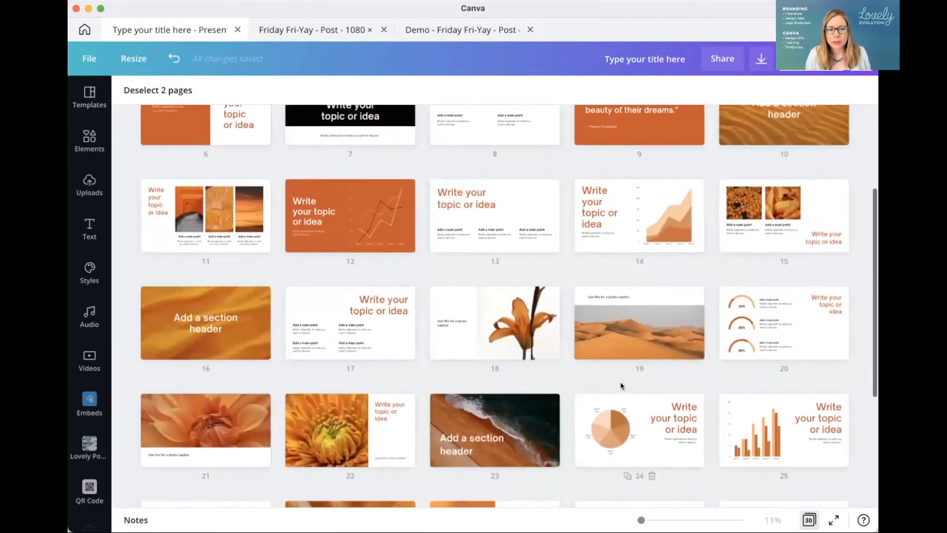
scroll("up", 3)
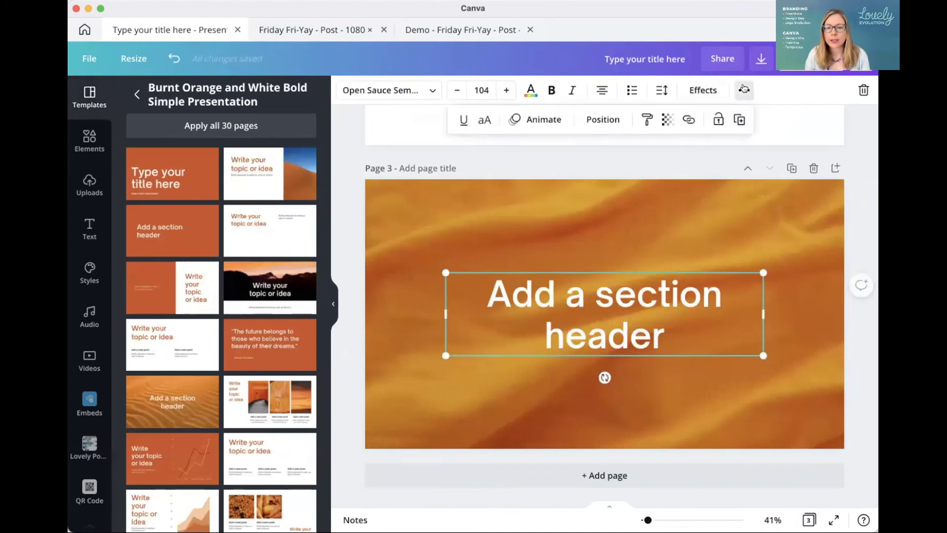
Give the page 3 section header the Ascend animation after previewing Burst and Typewriter, then scroll up
left_click(542, 119)
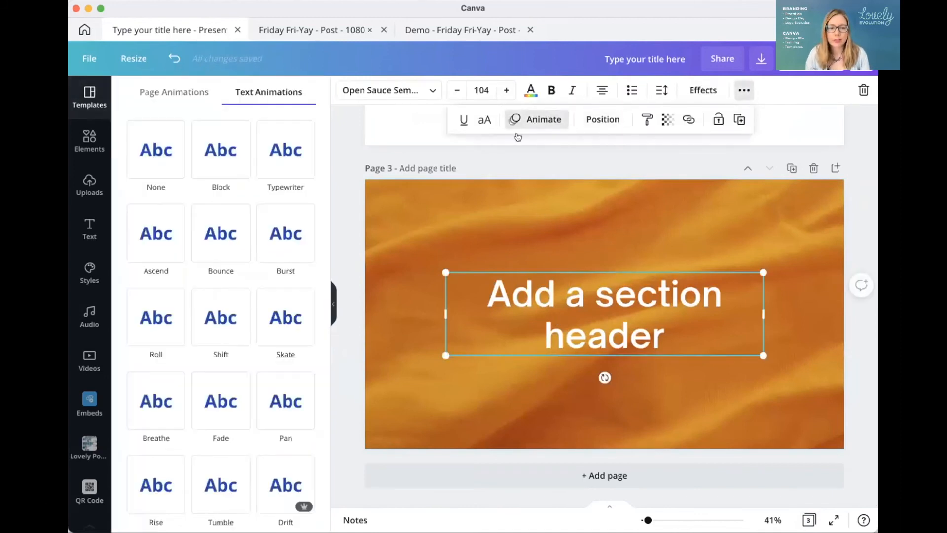
left_click(285, 233)
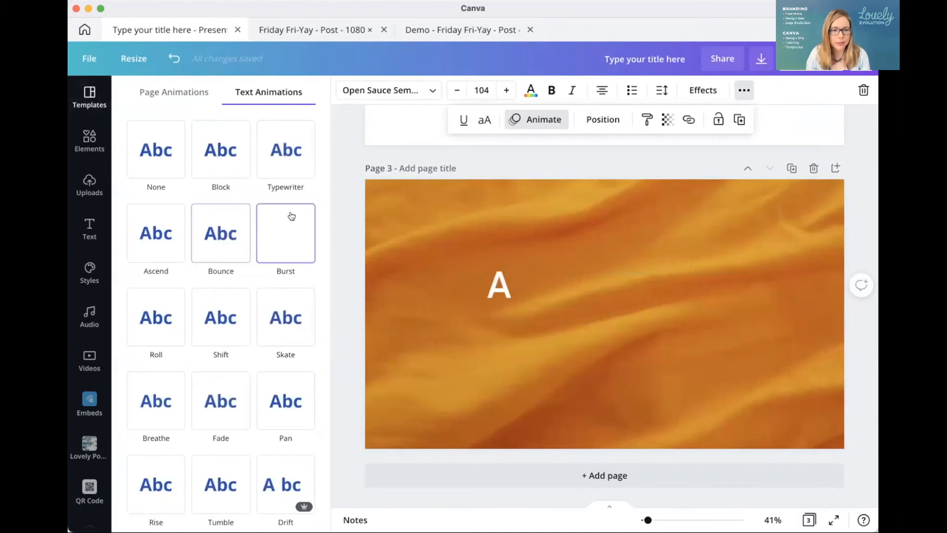
left_click(285, 150)
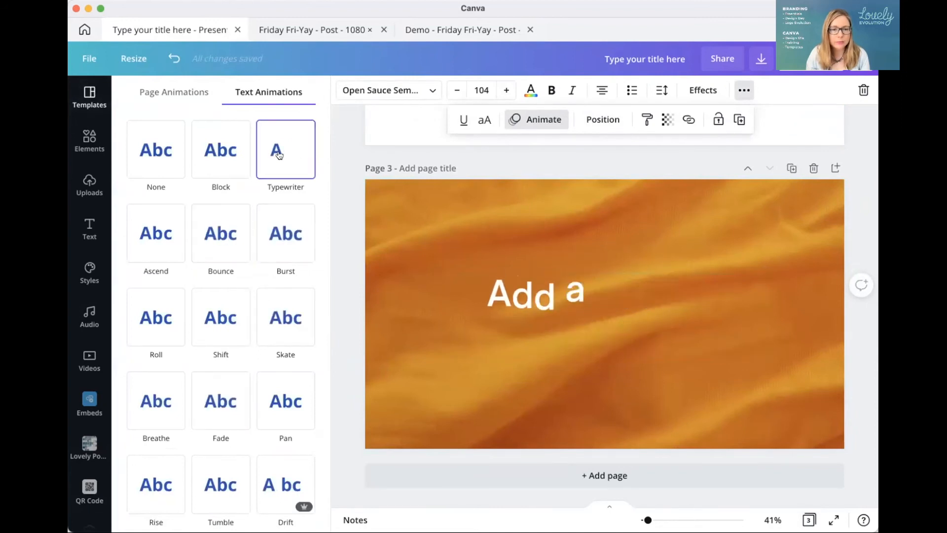
left_click(285, 149)
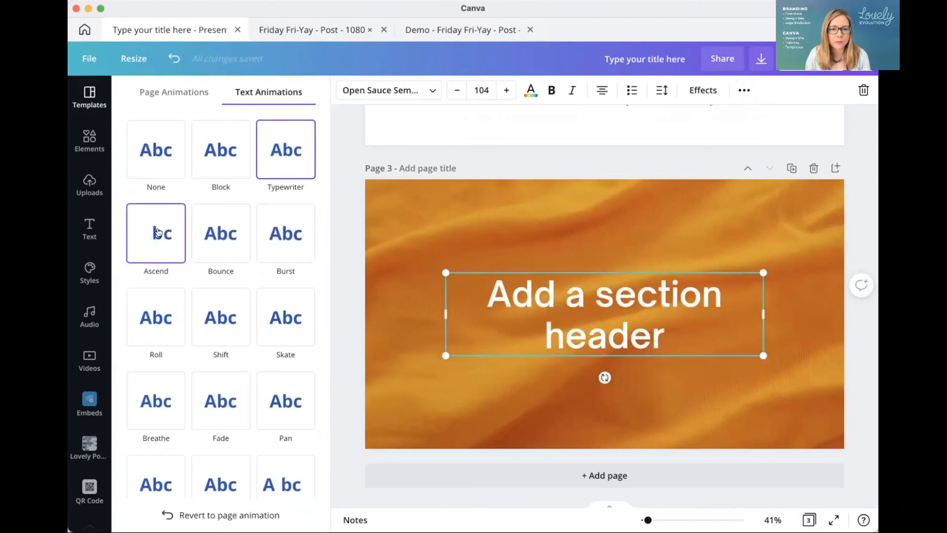
left_click(89, 96)
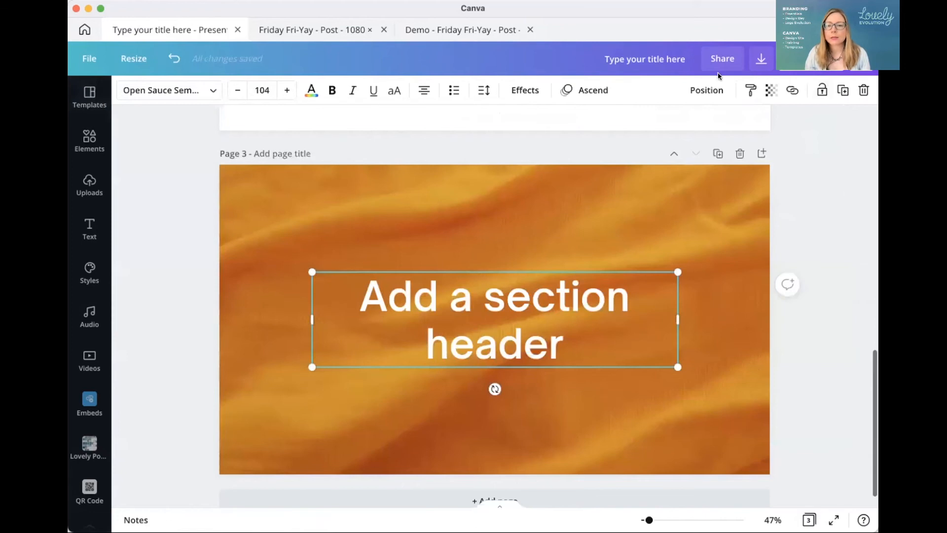
scroll("up", 3)
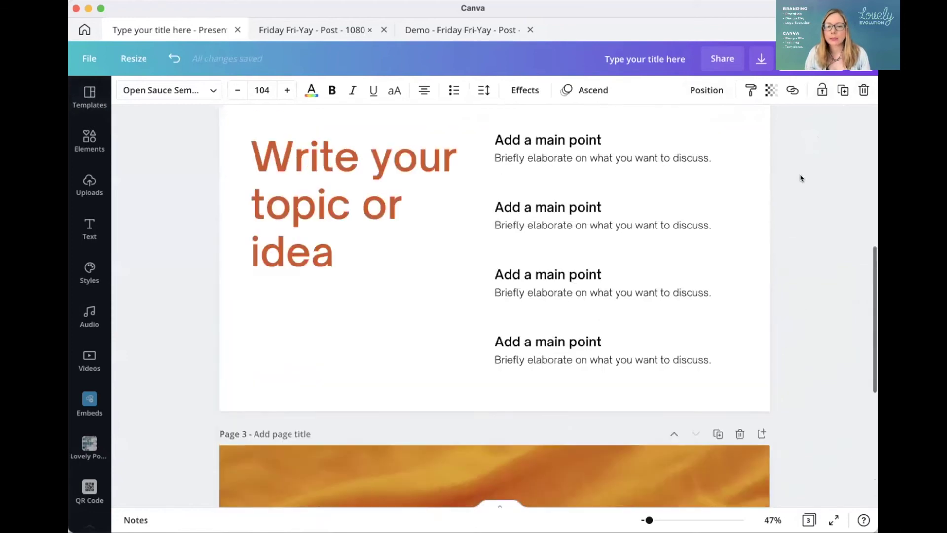
scroll("up", 3)
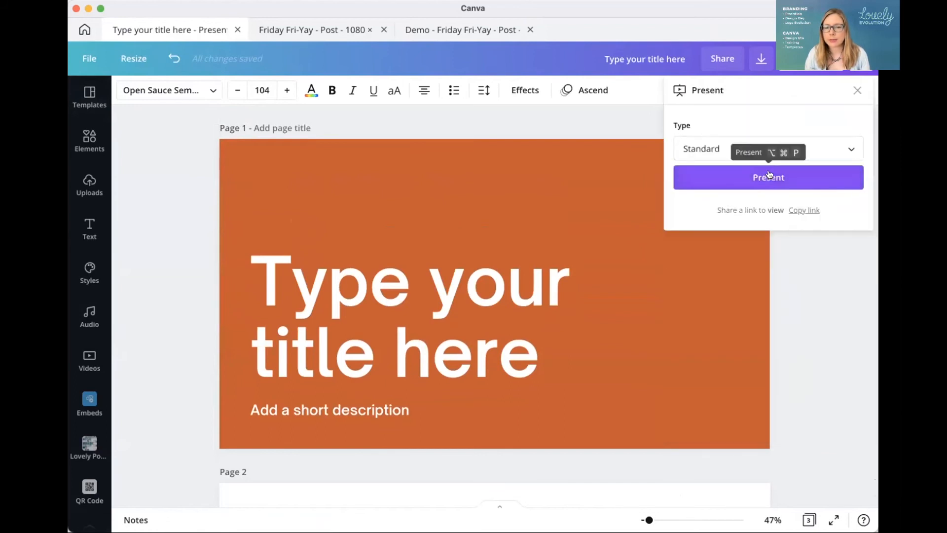
Present the deck full screen, advance to slide 2, return to slide 1, then exit
left_click(768, 177)
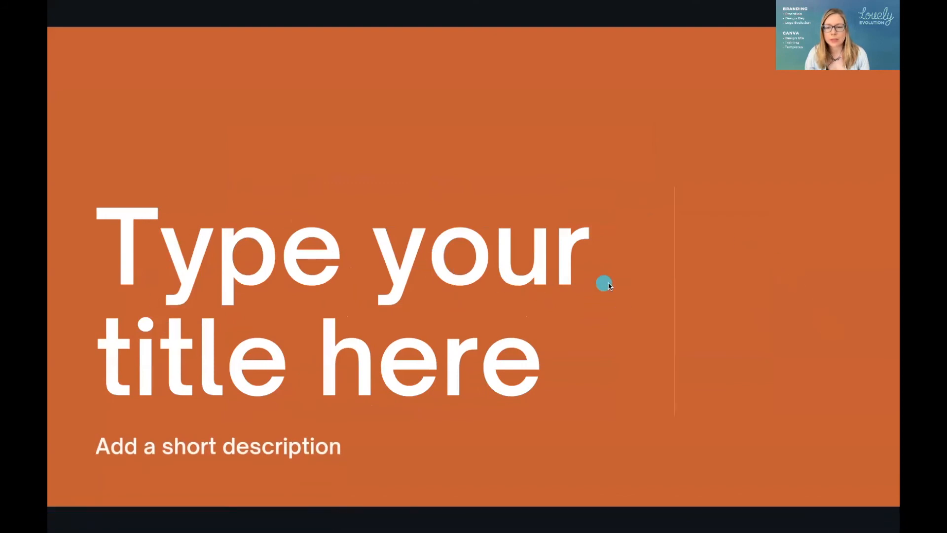
mouse_move(71, 518)
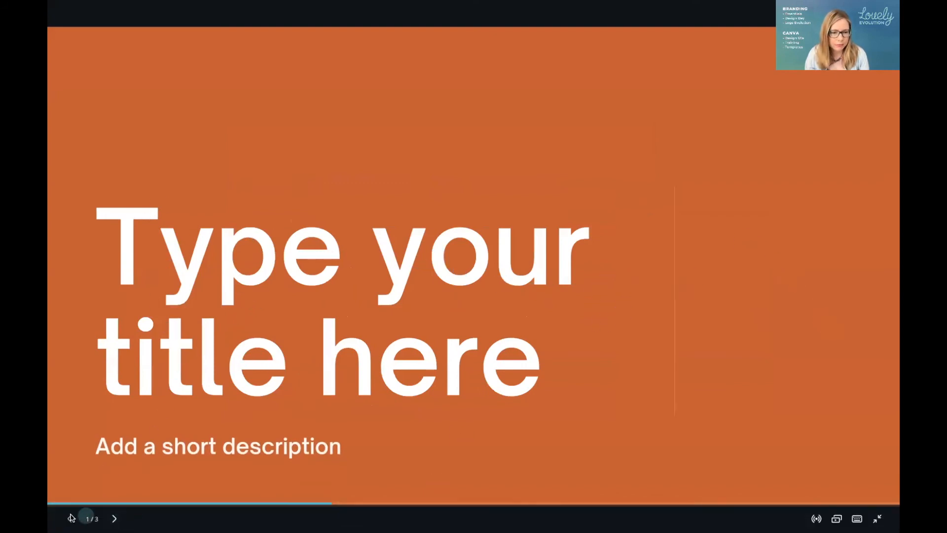
left_click(114, 518)
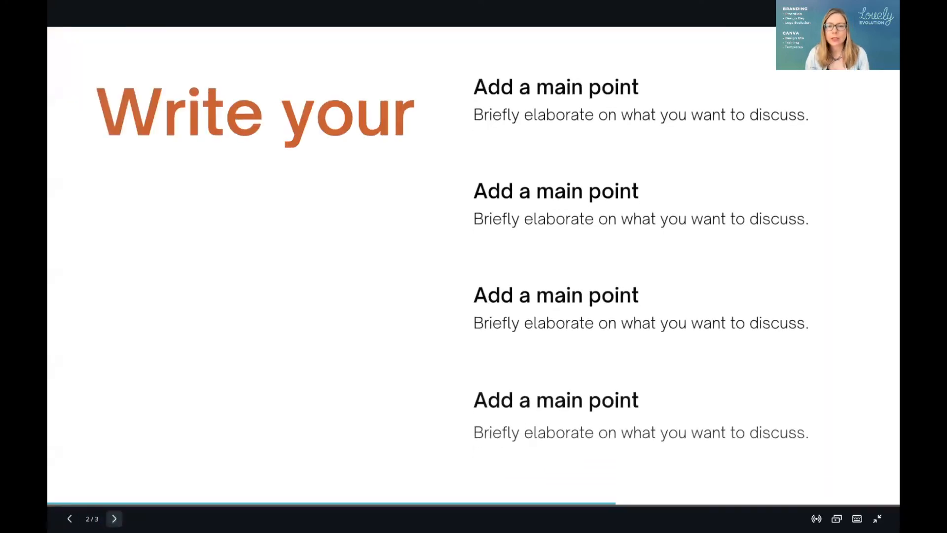
left_click(114, 518)
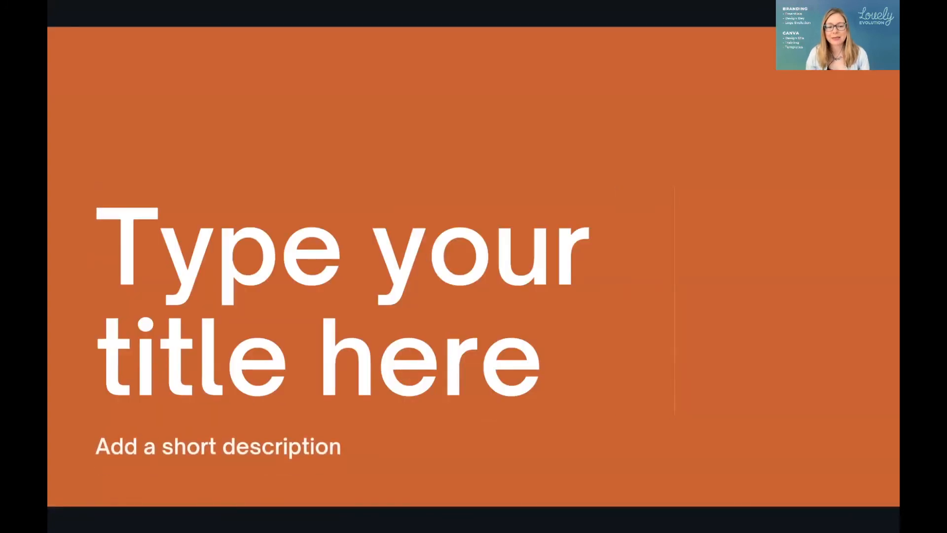
mouse_move(120, 507)
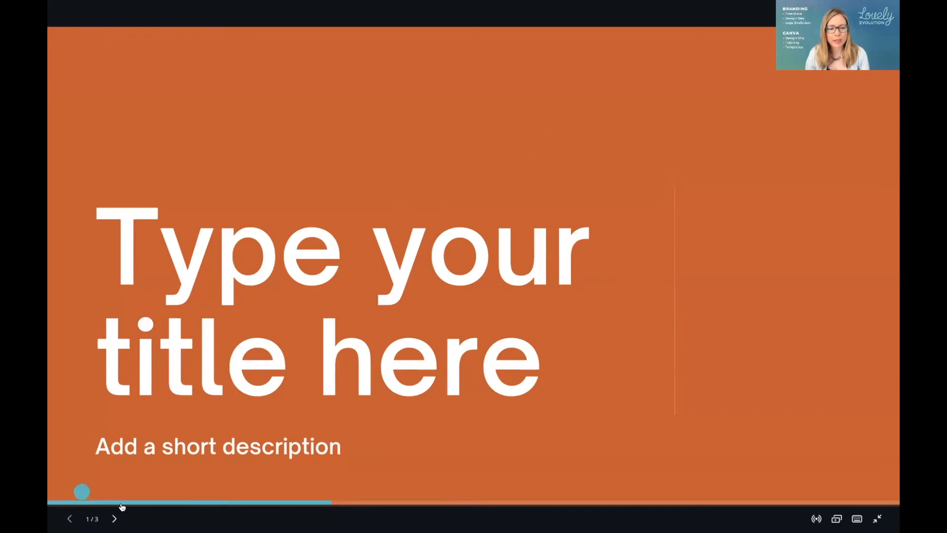
mouse_move(879, 495)
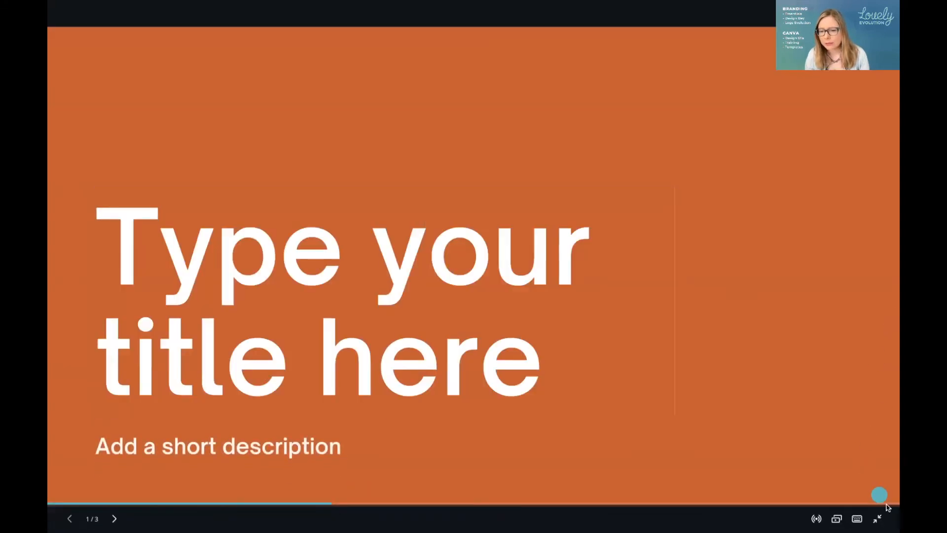
left_click(876, 518)
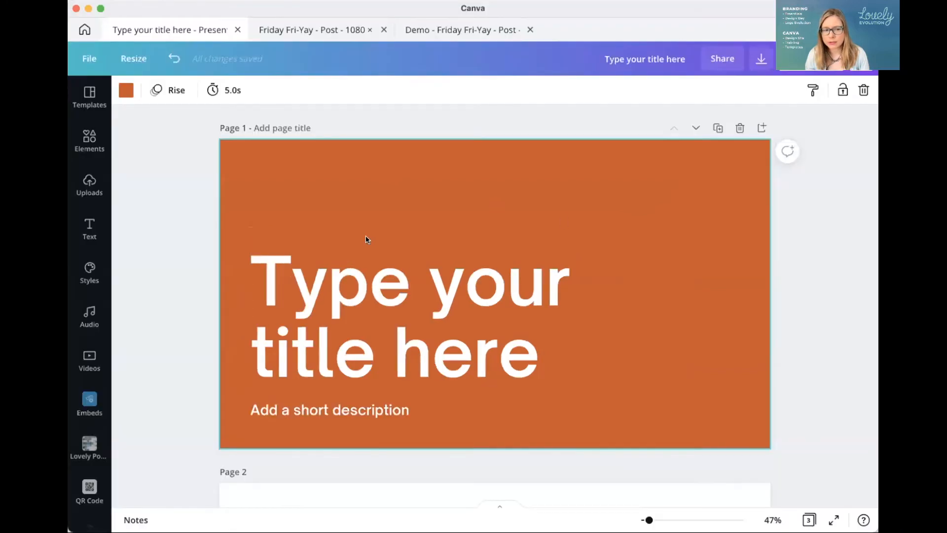
scroll("down", 3)
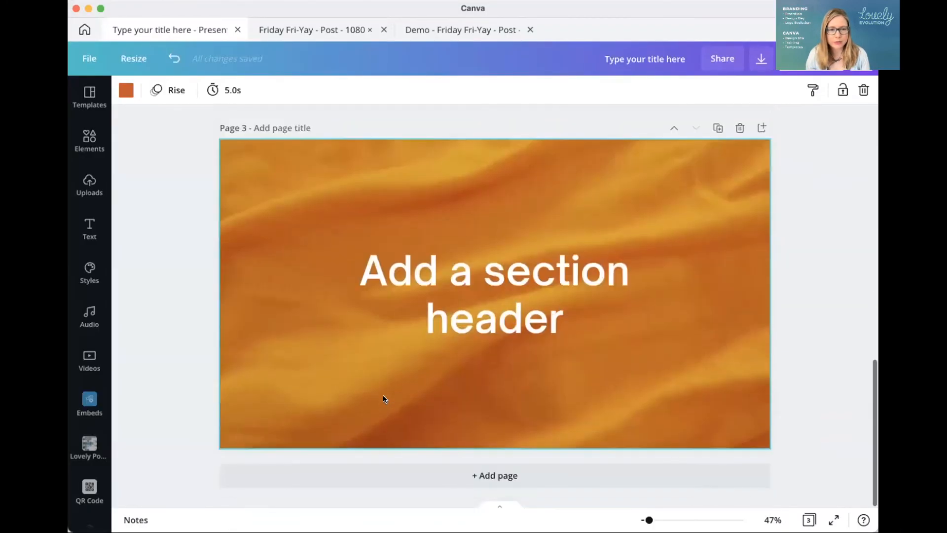
left_click(495, 294)
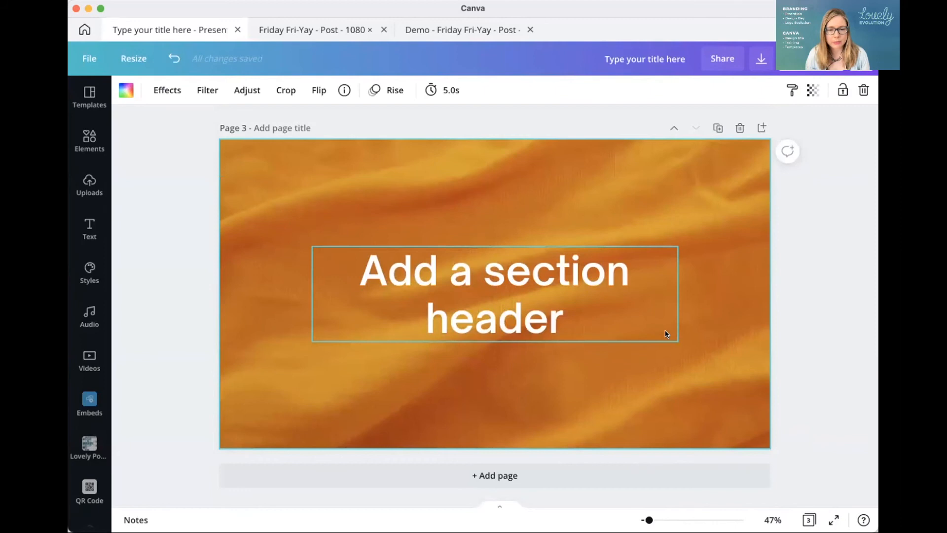
left_click(533, 244)
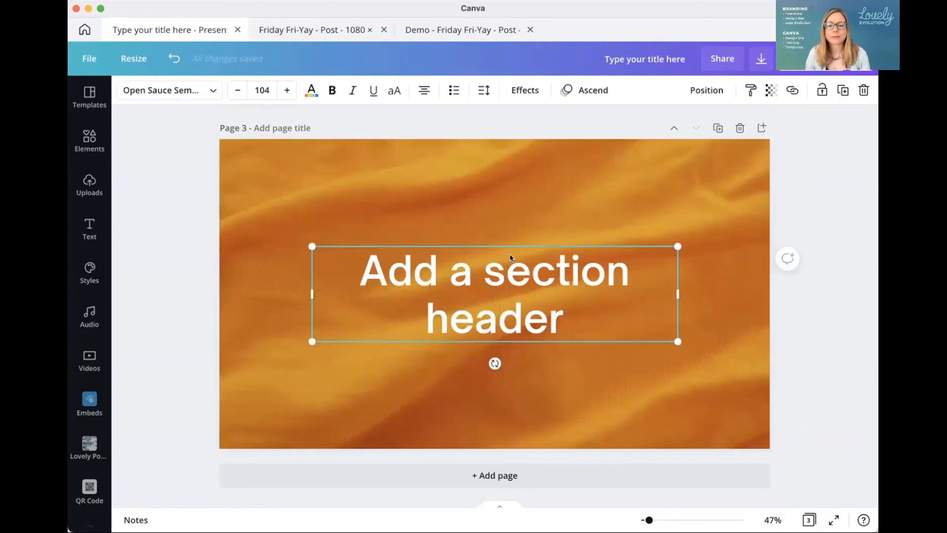
mouse_move(642, 464)
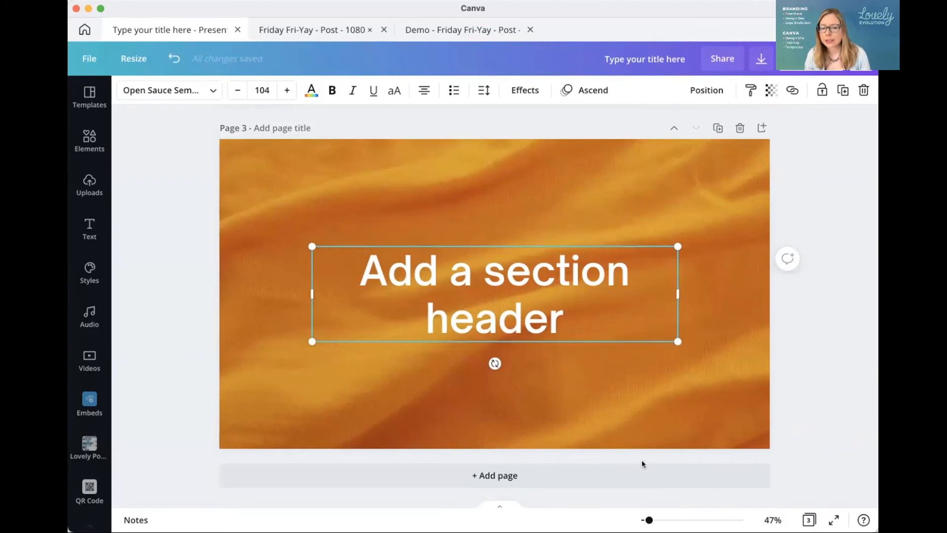
mouse_move(699, 57)
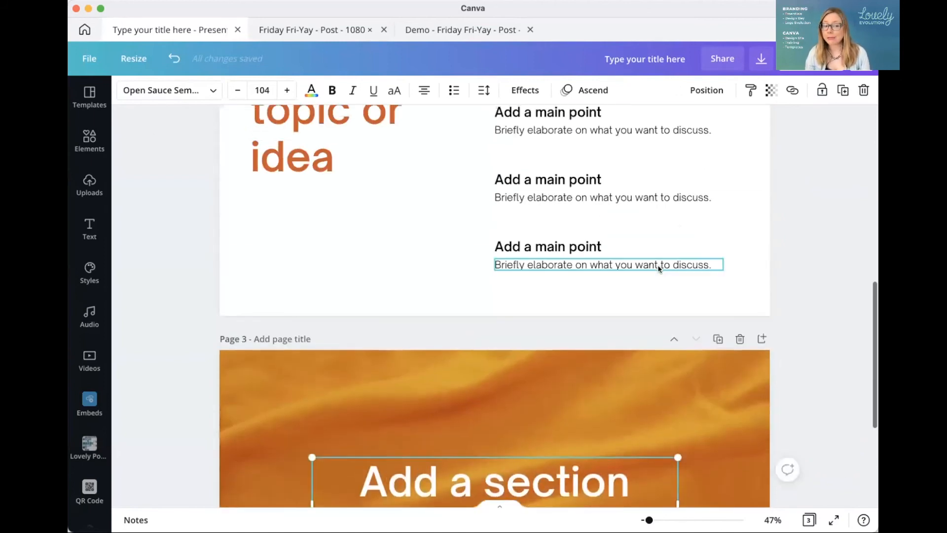
scroll("up", 3)
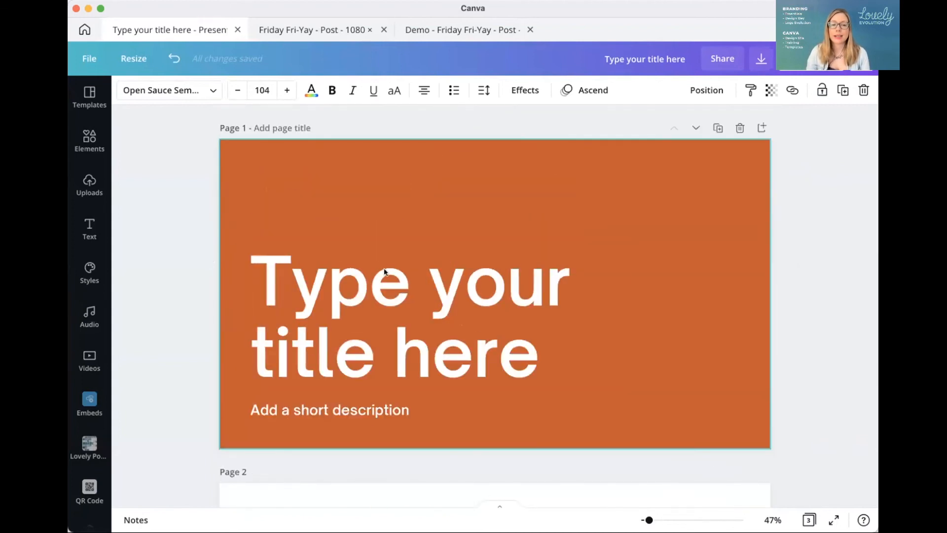
Edit the duplicated title down to one line and open text animations for 'Type your'
left_click(409, 280)
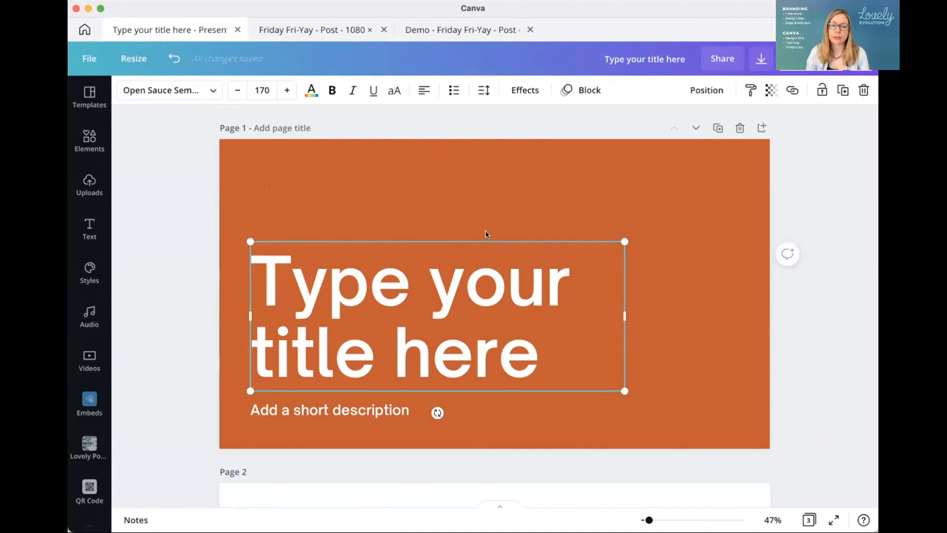
mouse_move(278, 269)
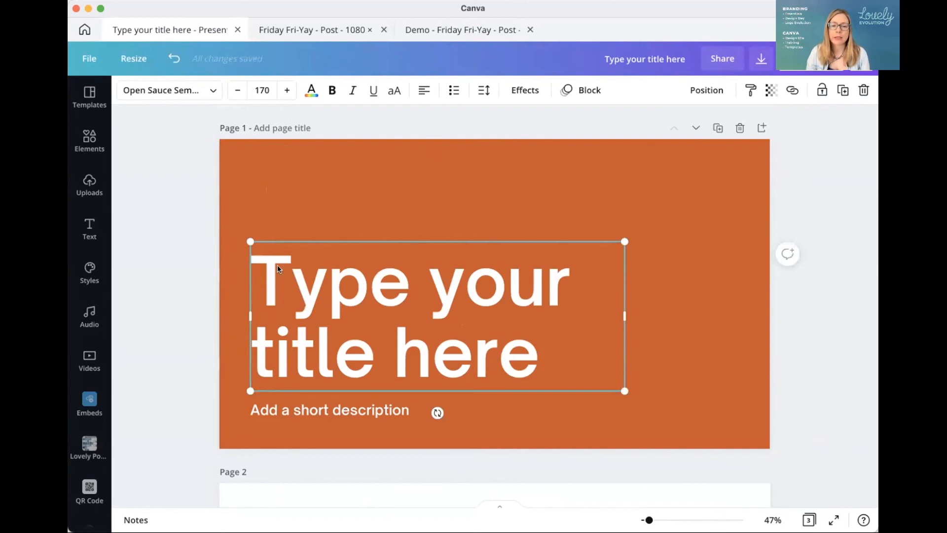
mouse_move(296, 293)
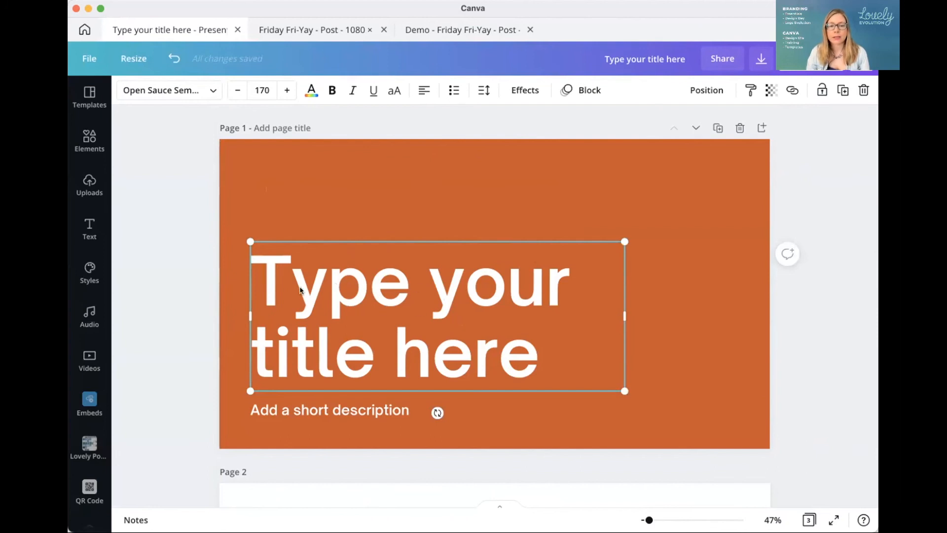
mouse_move(371, 298)
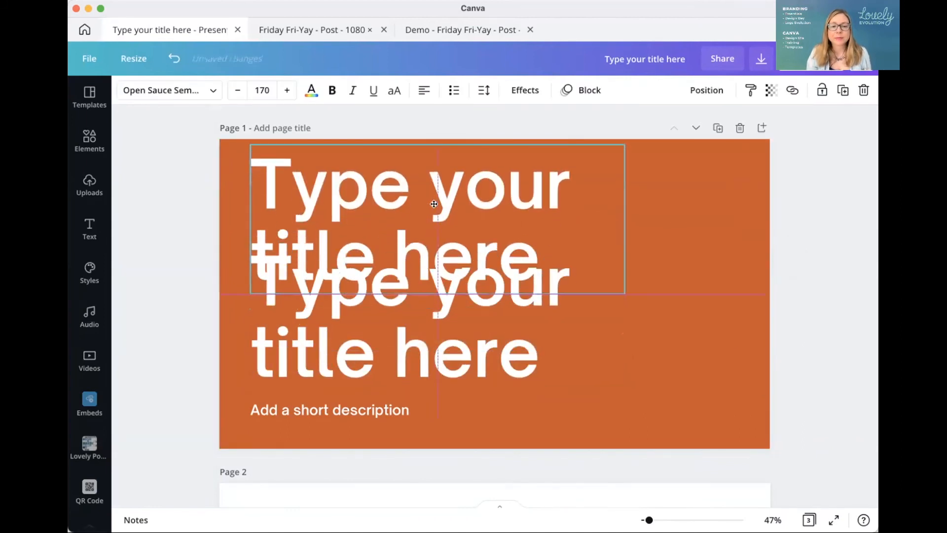
double_click(499, 184)
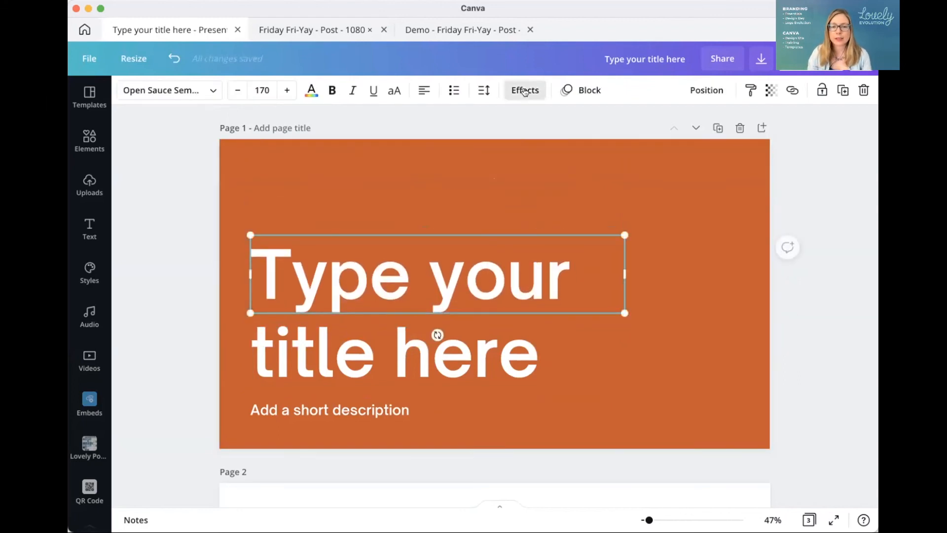
left_click(524, 89)
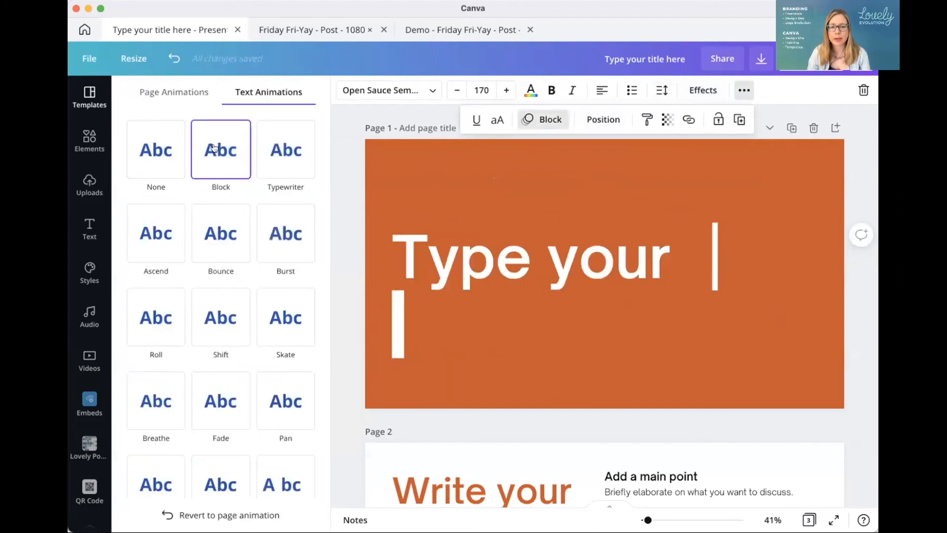
Apply the Typewriter animation to the 'title here' line, then deselect it
left_click(513, 323)
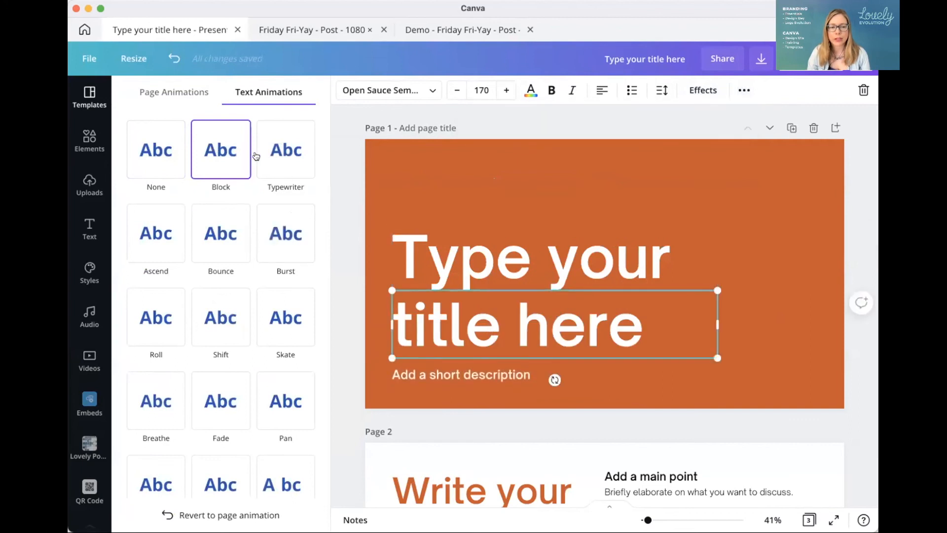
left_click(285, 149)
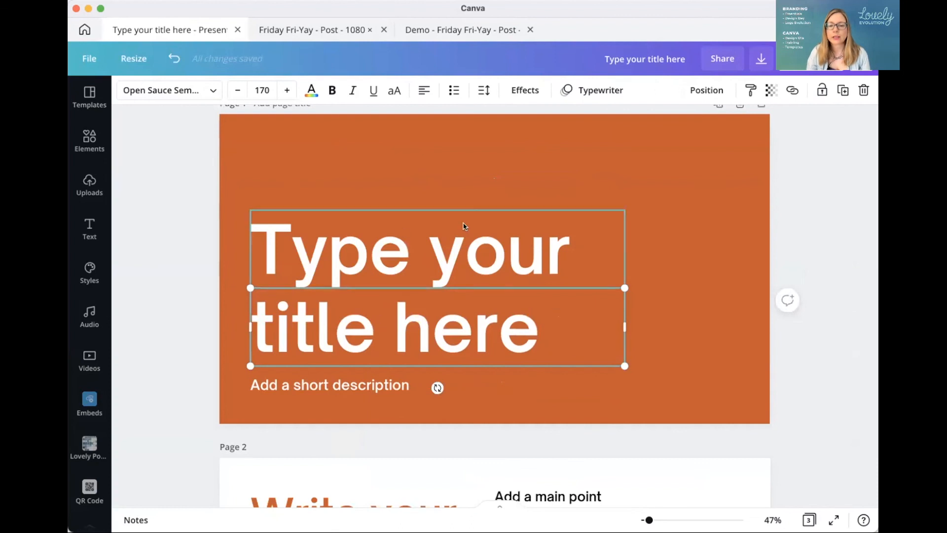
left_click(694, 245)
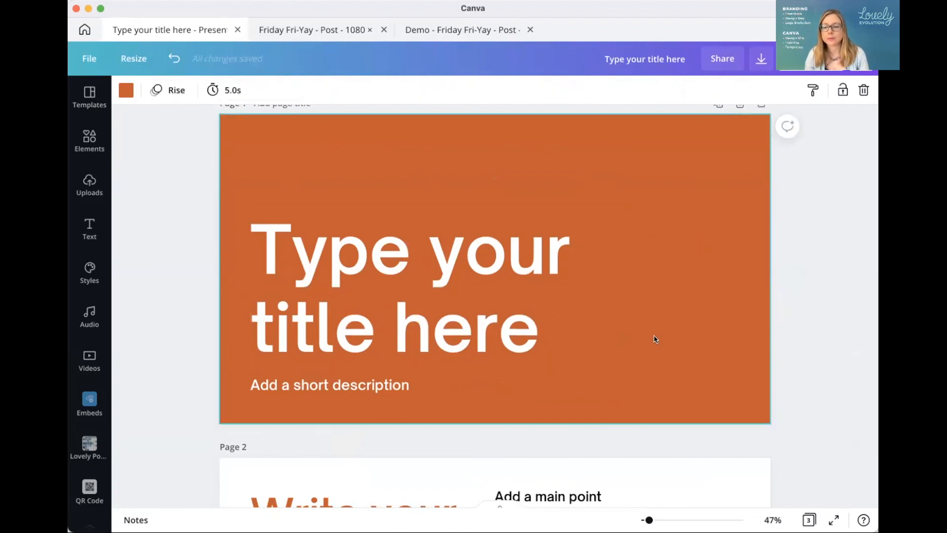
mouse_move(669, 339)
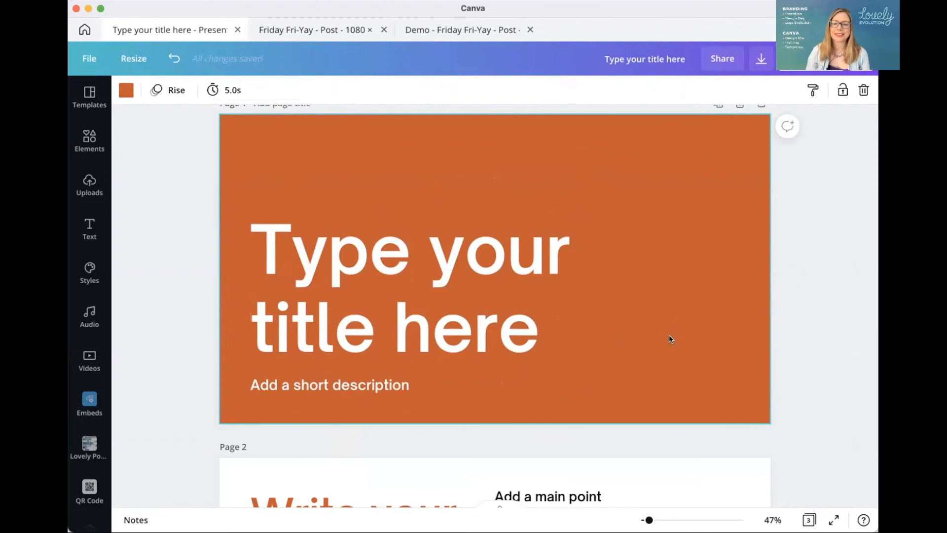
mouse_move(681, 392)
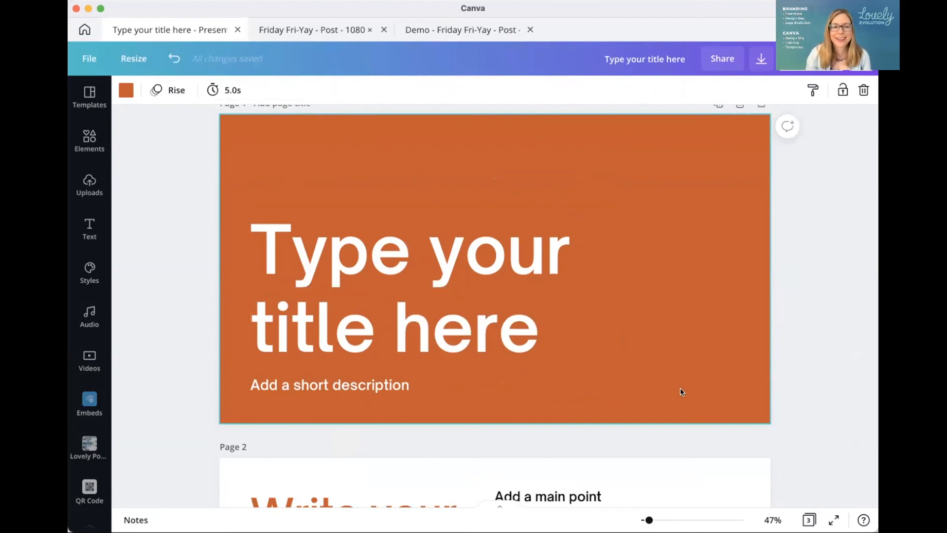
mouse_move(391, 19)
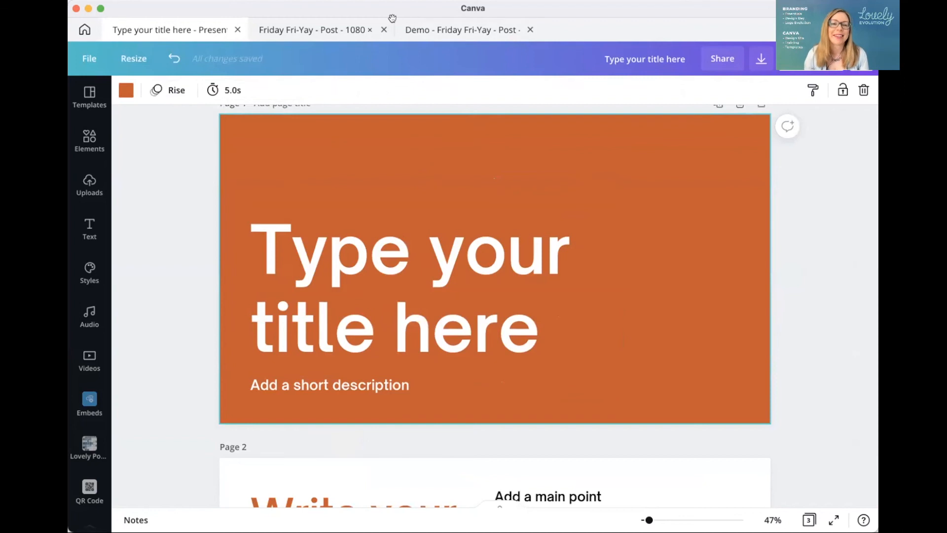
Play the 6-second preview of the Demo - Friday Fri-Yay post, then close it
left_click(462, 29)
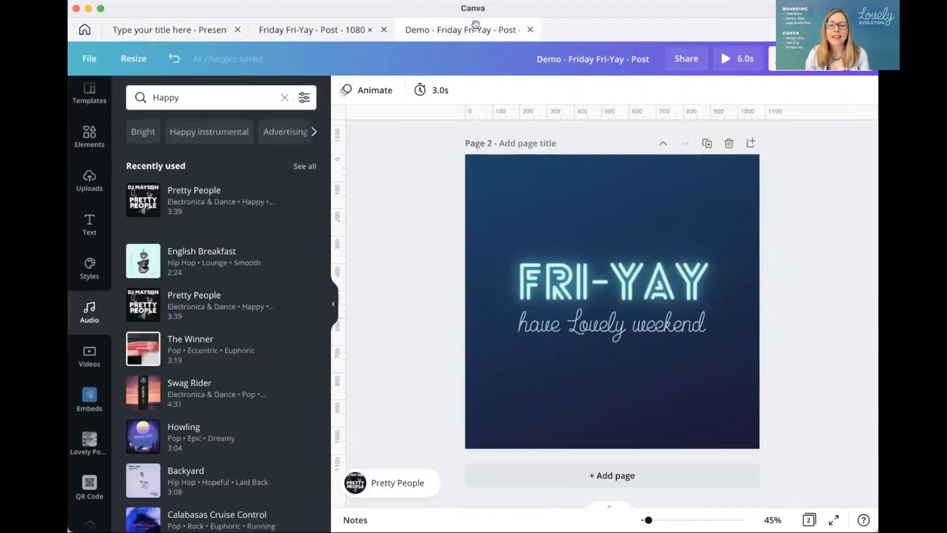
left_click(725, 59)
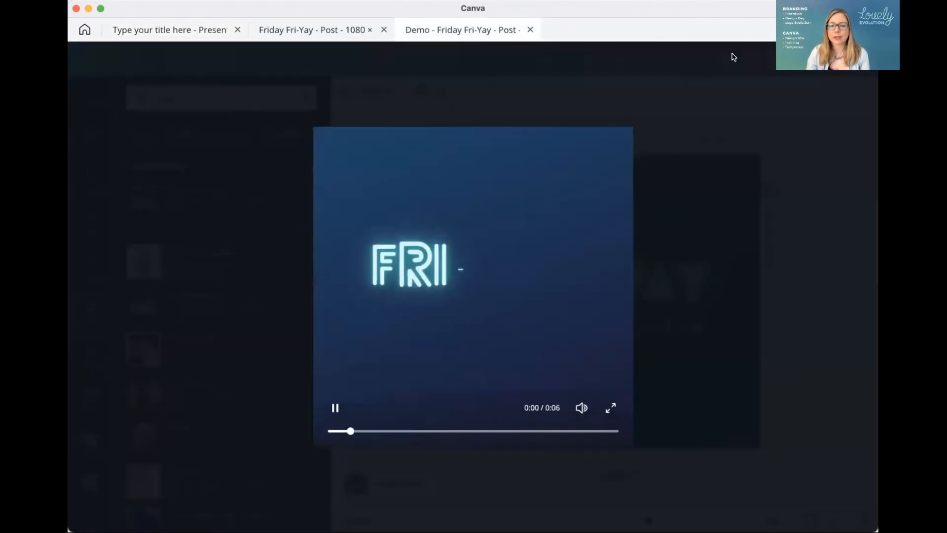
left_click(611, 407)
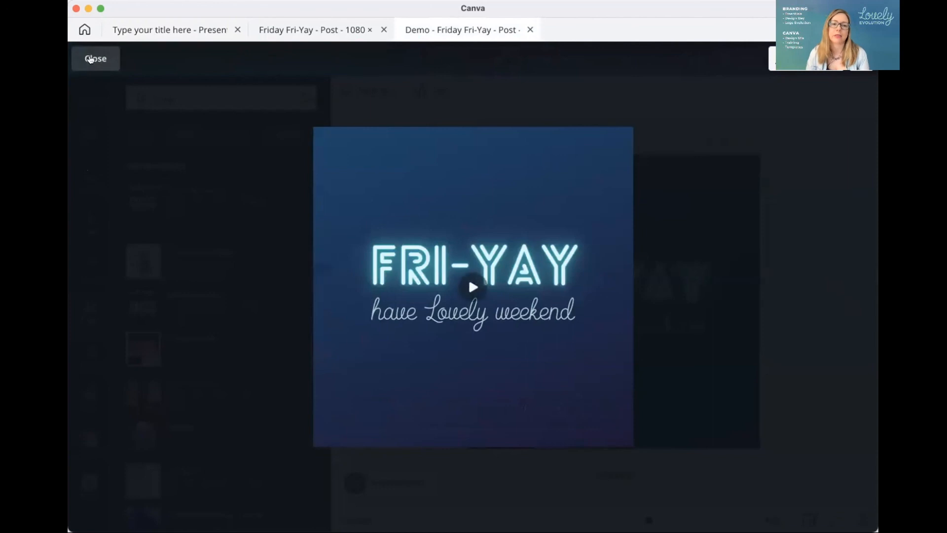
left_click(95, 59)
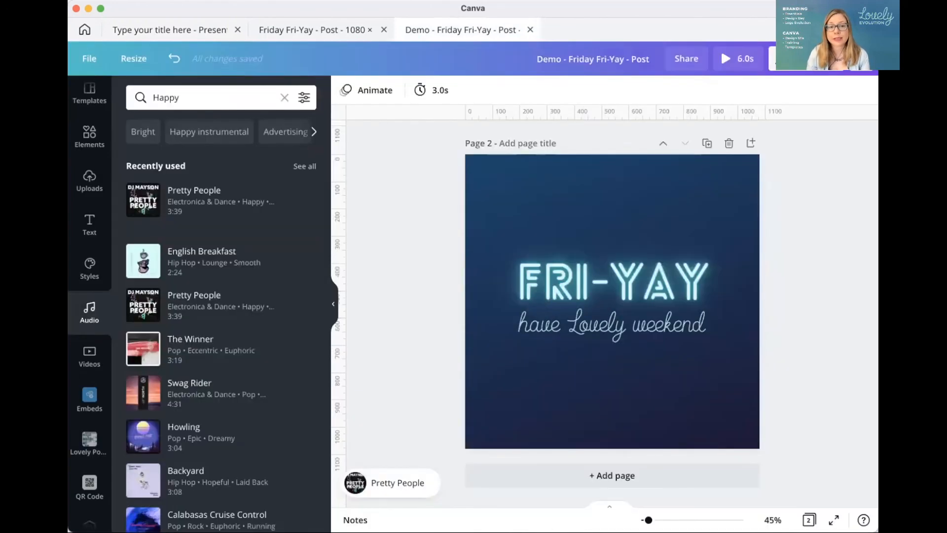